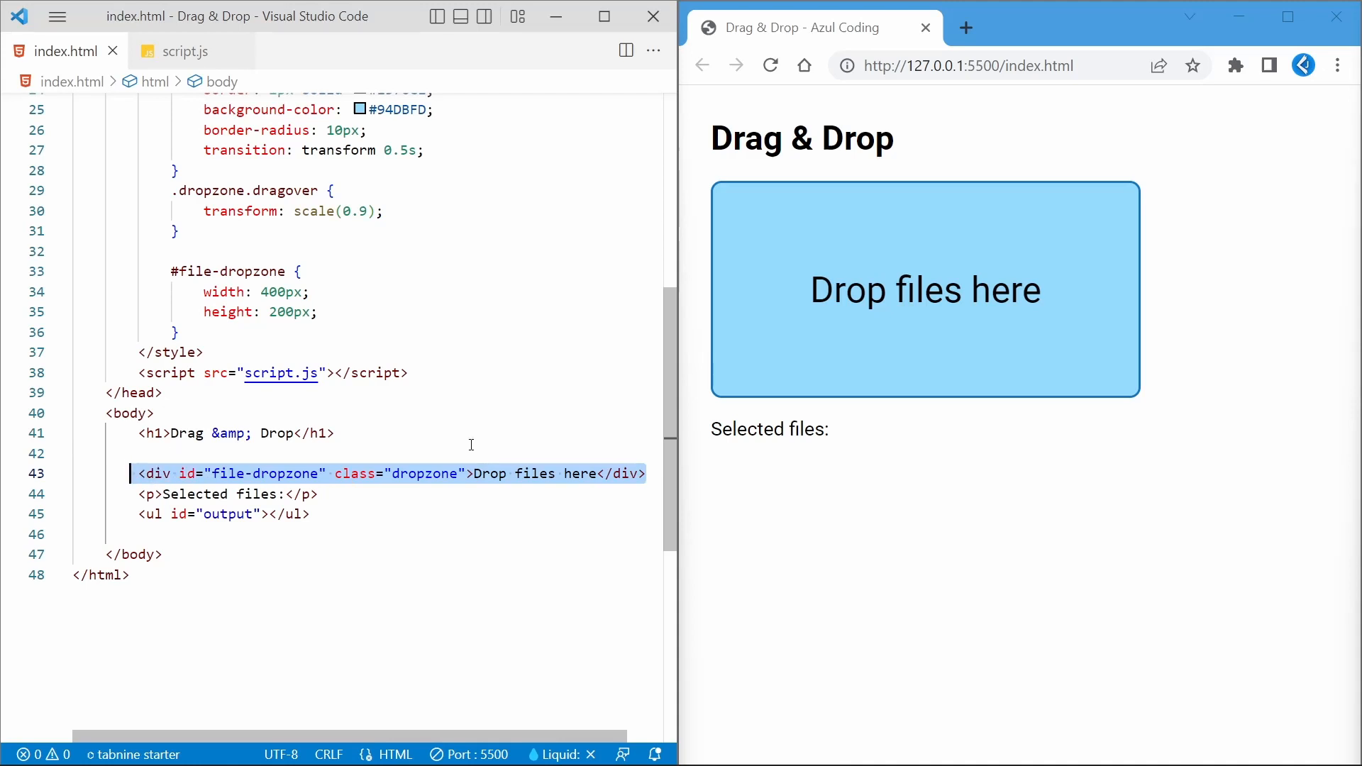
# In script.js, add a document DOMContentLoaded event listener
pyautogui.click(86, 452)
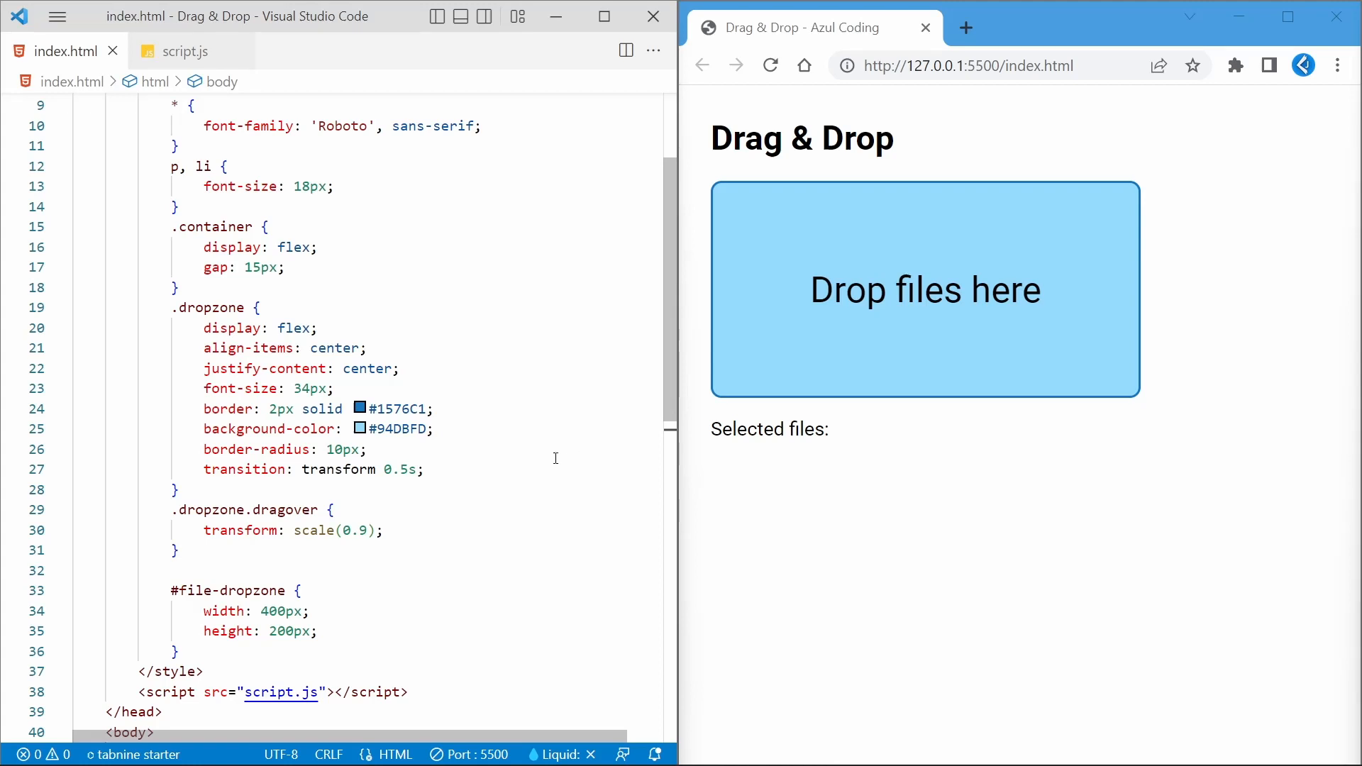
pyautogui.click(185, 51)
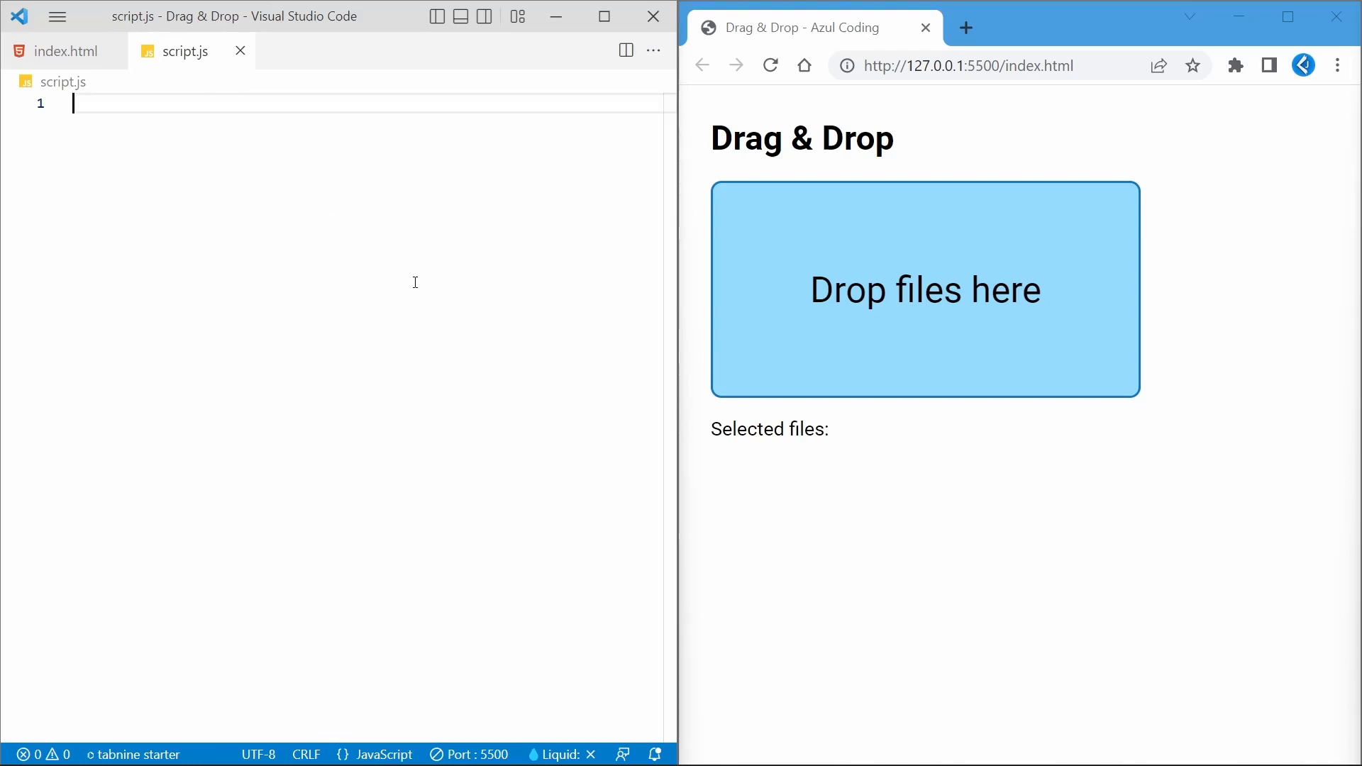
pyautogui.write('document.')
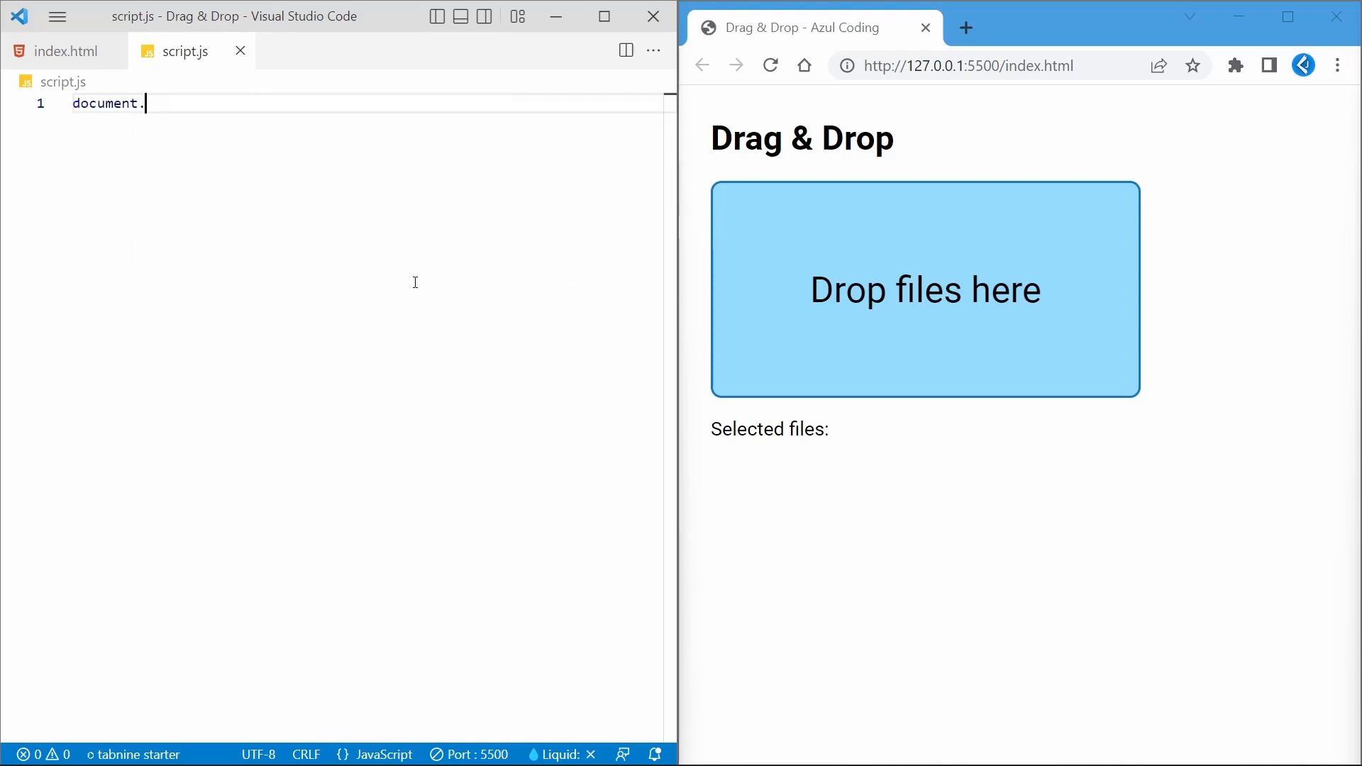
pyautogui.write('addEventListener("DOMContentLoaded", event => {')
pyautogui.write('const fileDropzone =')
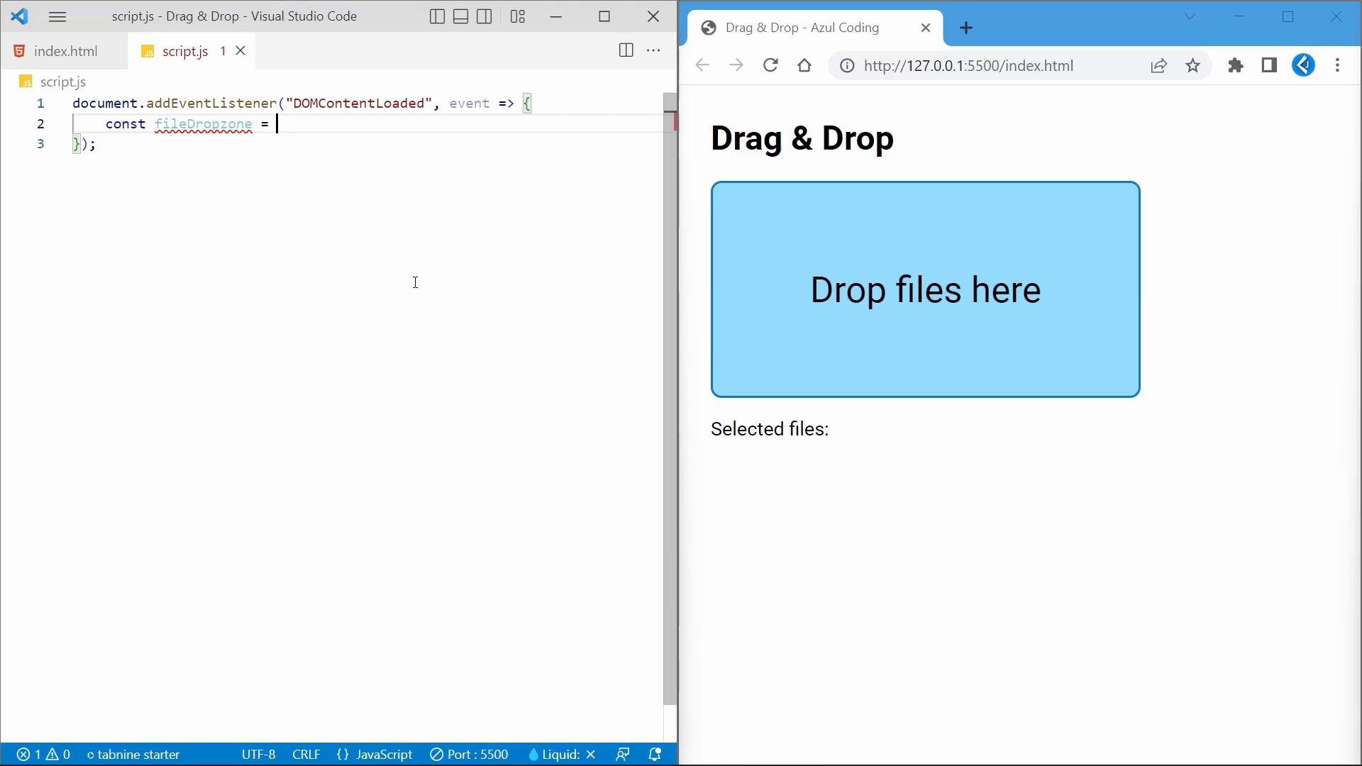
# Grab the file-dropzone and output elements by id and begin the window.FileList check
pyautogui.write('document.getElementById(')
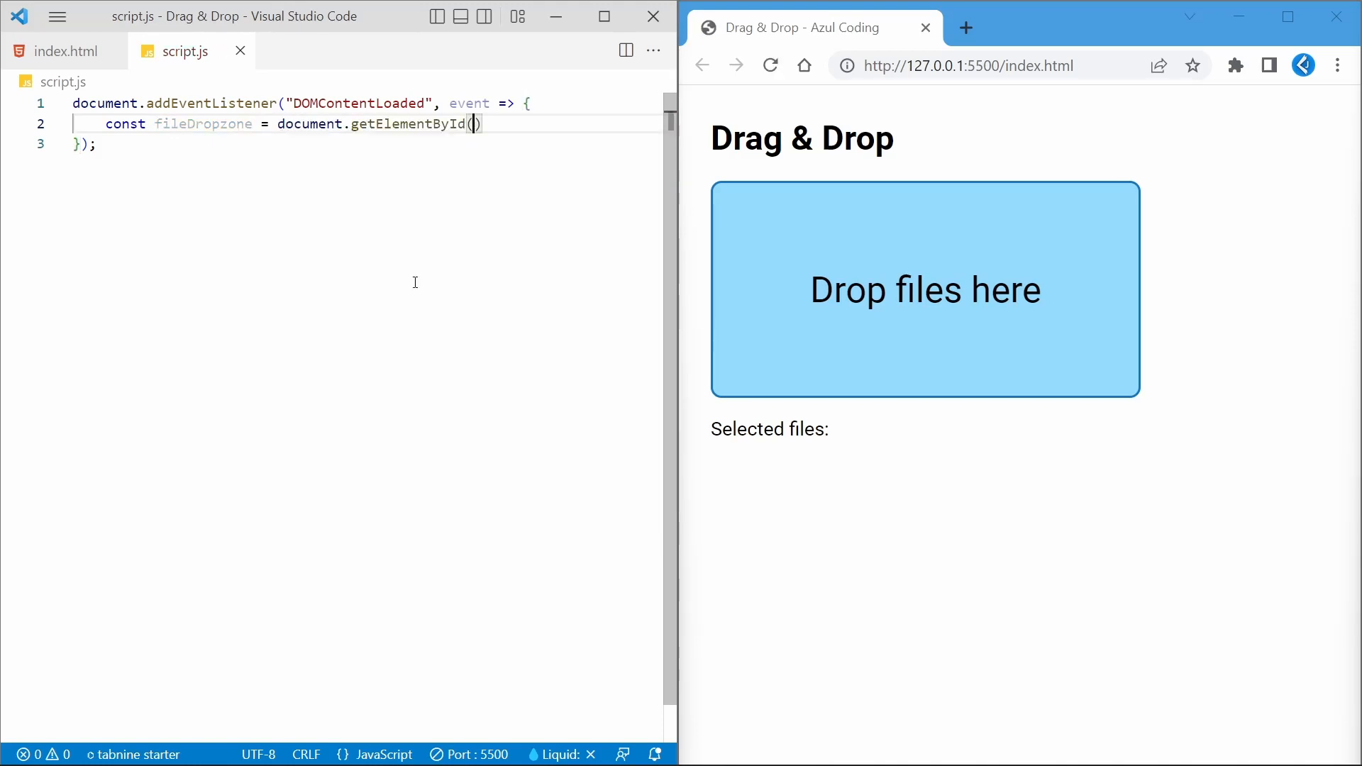
pyautogui.write('"file-dropzone"')
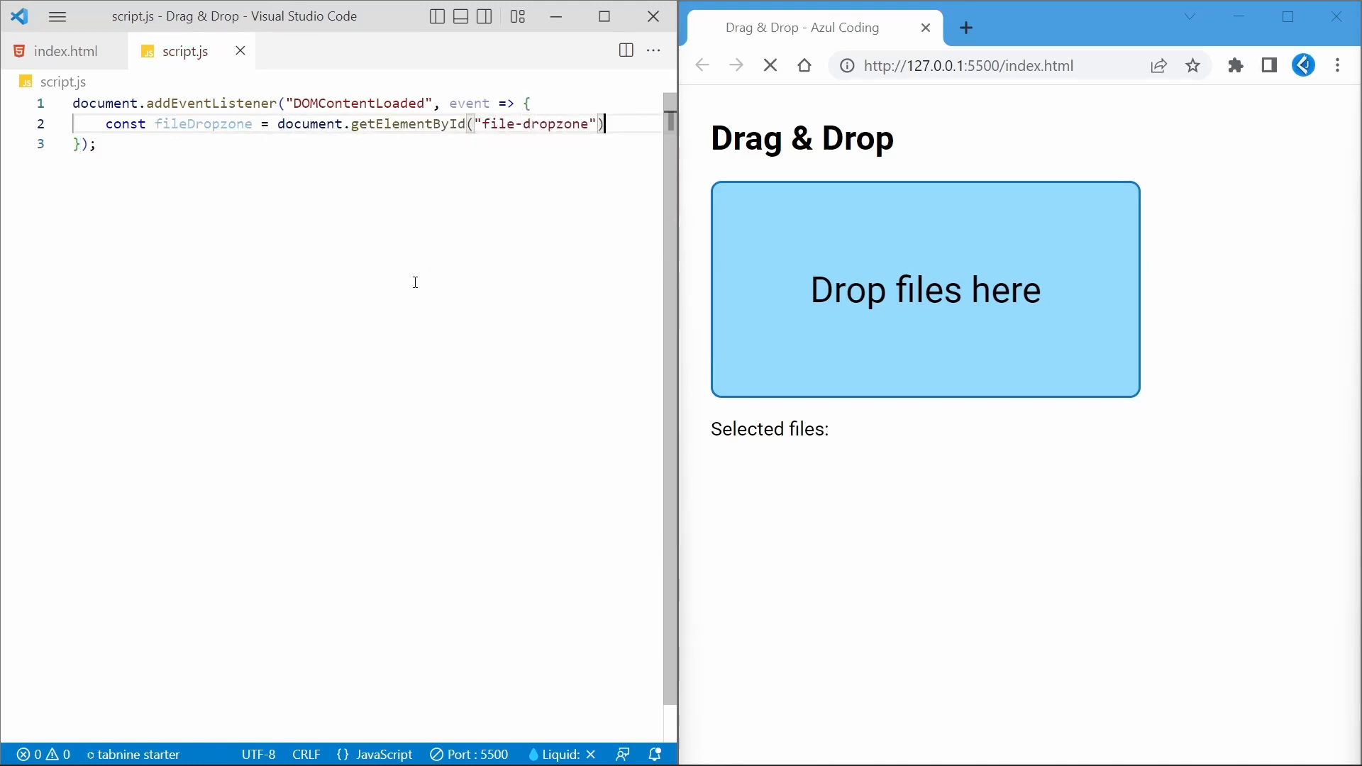
pyautogui.write('const output = fileDropzone.')
pyautogui.write(';')
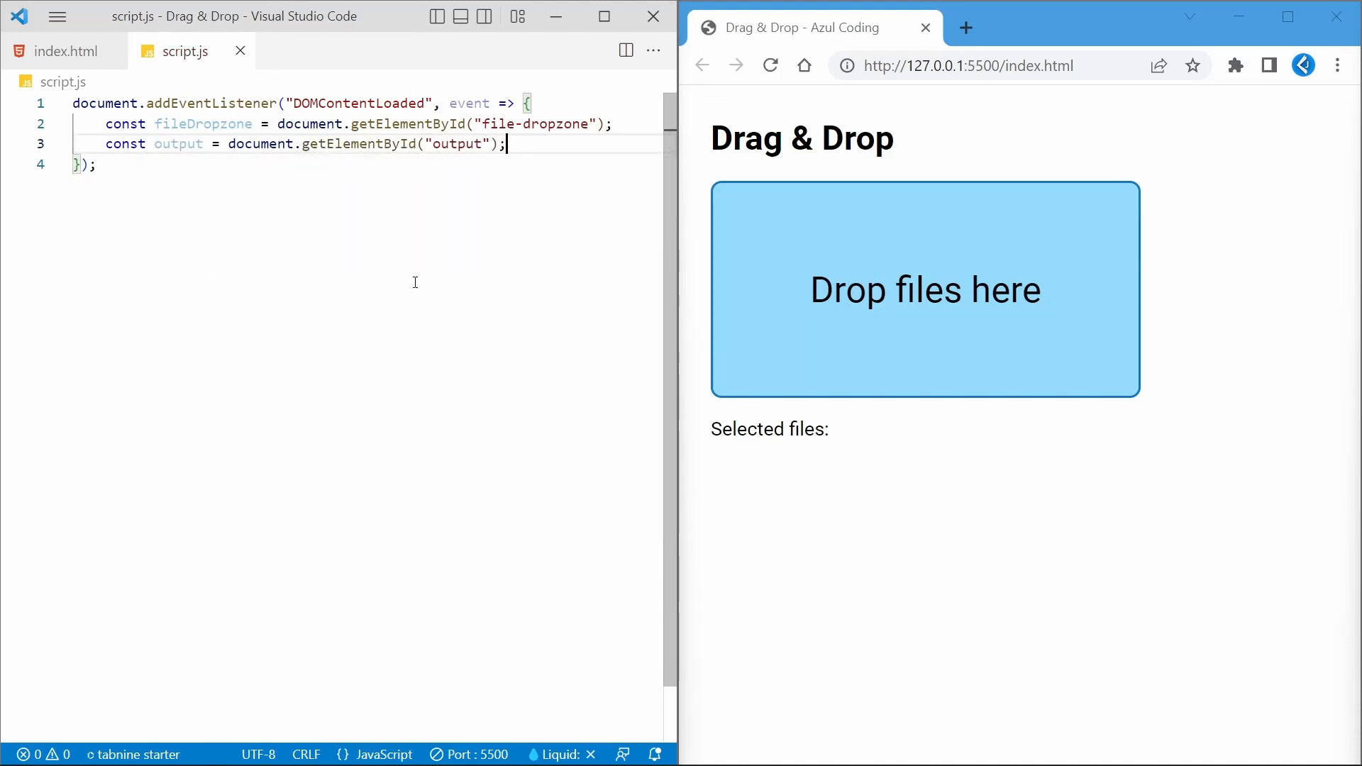
pyautogui.write('if (window.console)')
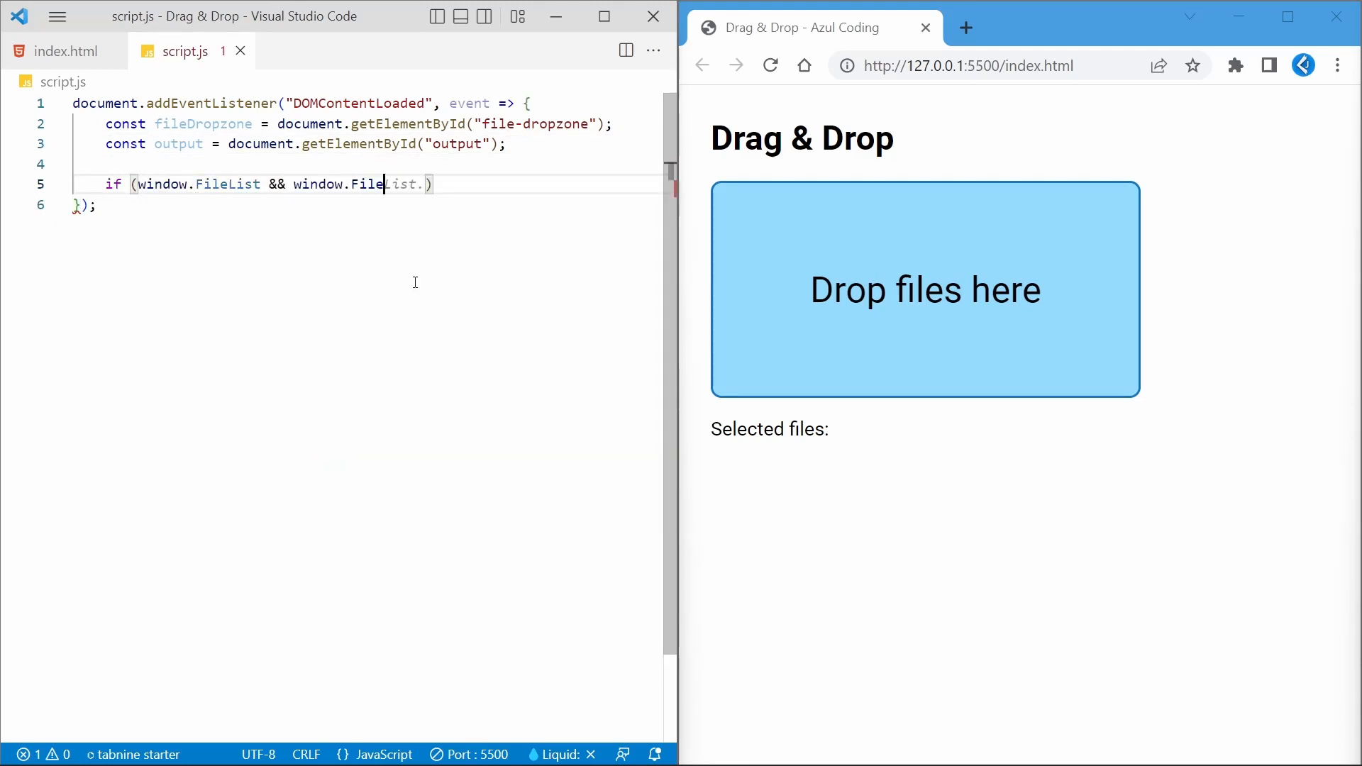
# Add a dragover listener that stops propagation, sets dropEffect "copy" and adds the dragover class
pyautogui.write('fileDropzone.addEventListener("dragover"')
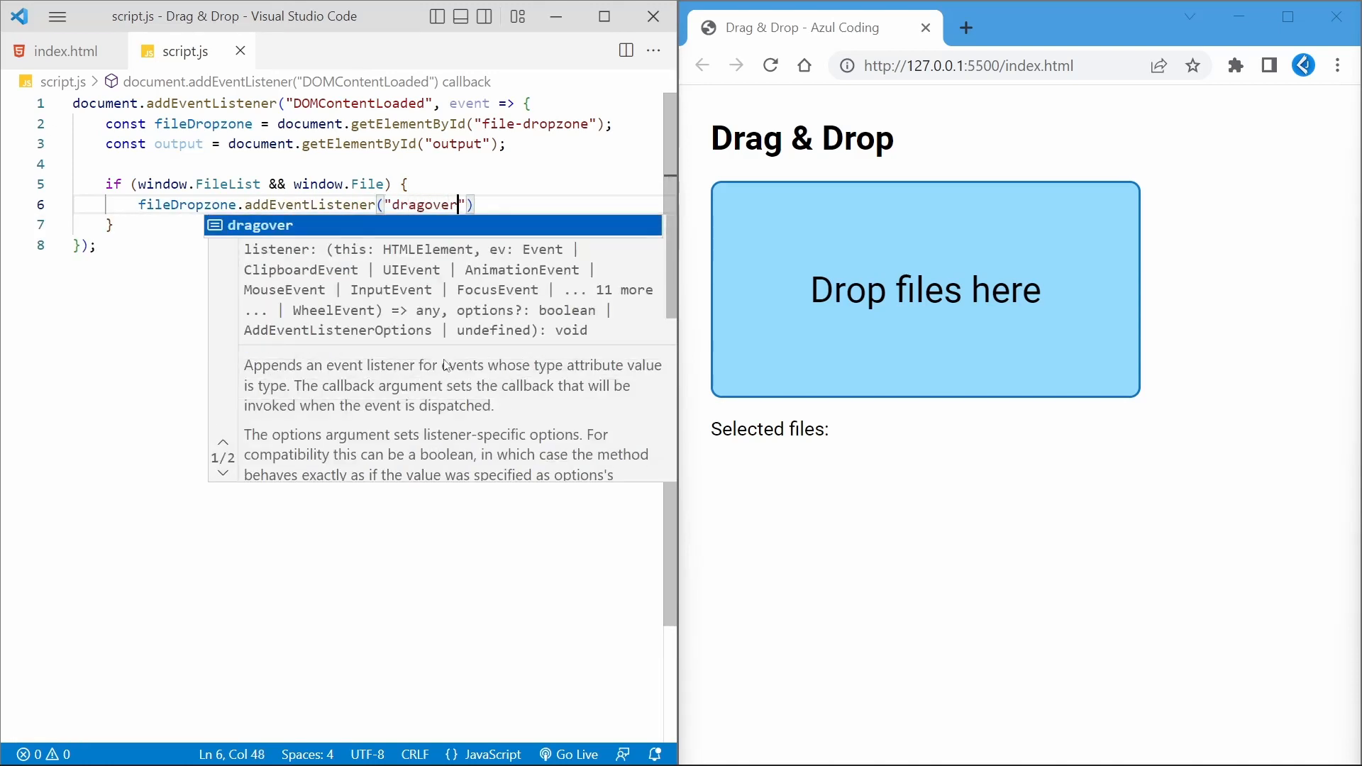
pyautogui.write(', event => {')
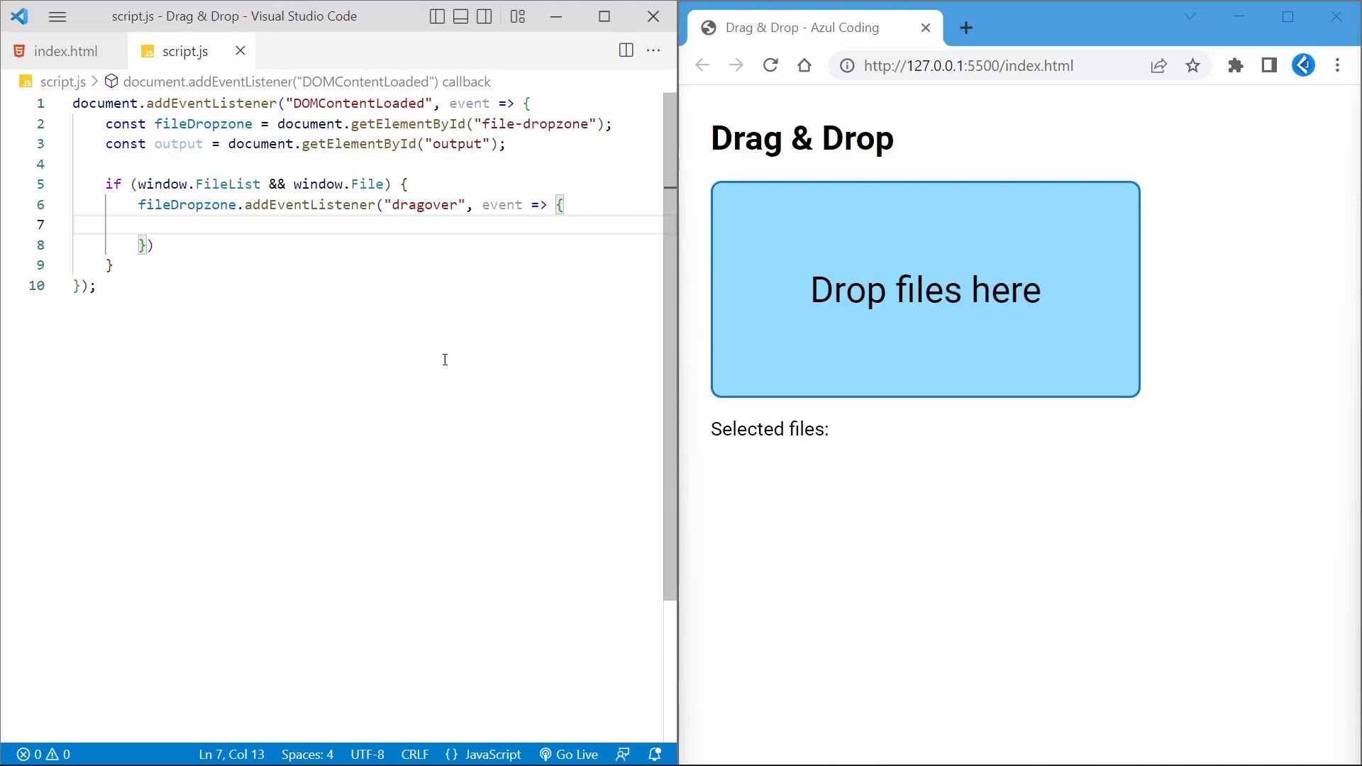
pyautogui.write('event.stopPropagation();')
pyautogui.write('event.preventDefault();')
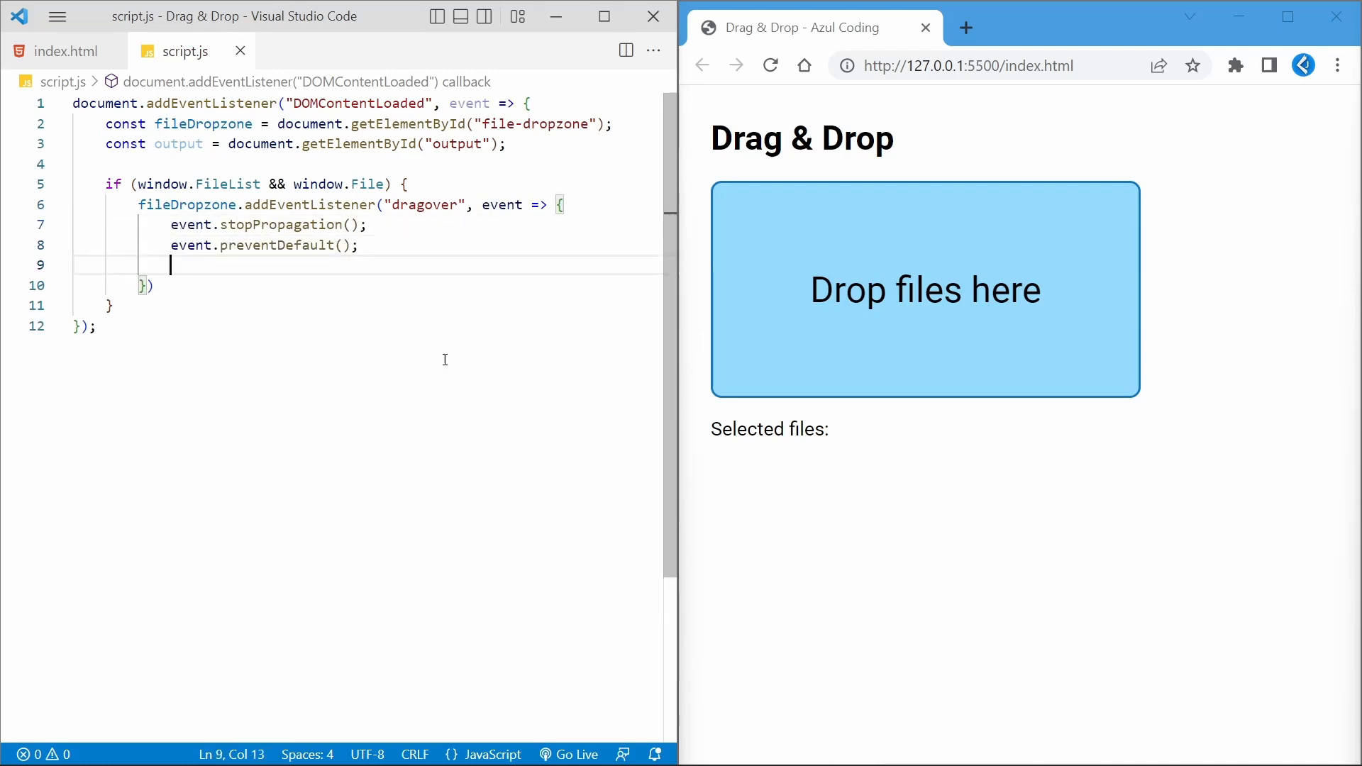
pyautogui.write('event.dataTransfer.')
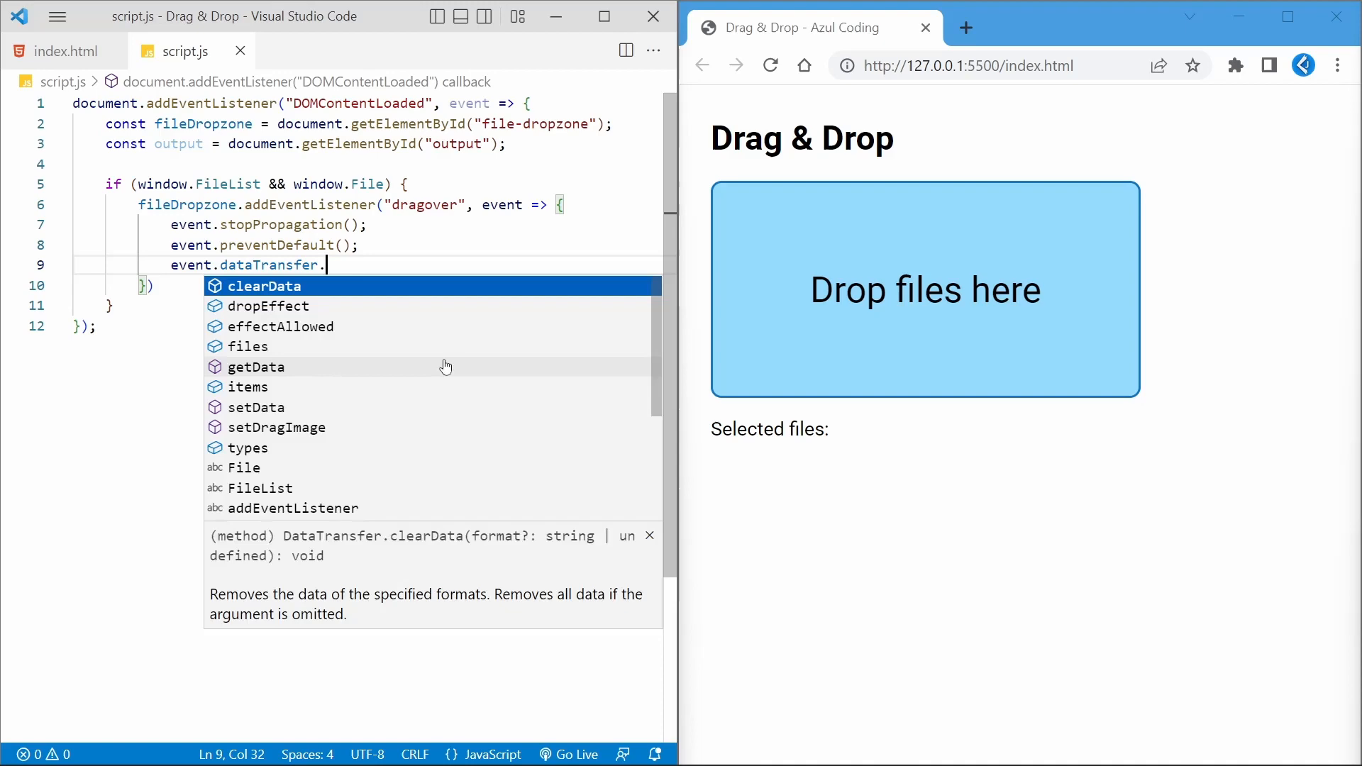
pyautogui.write('dropEffect = "copy"')
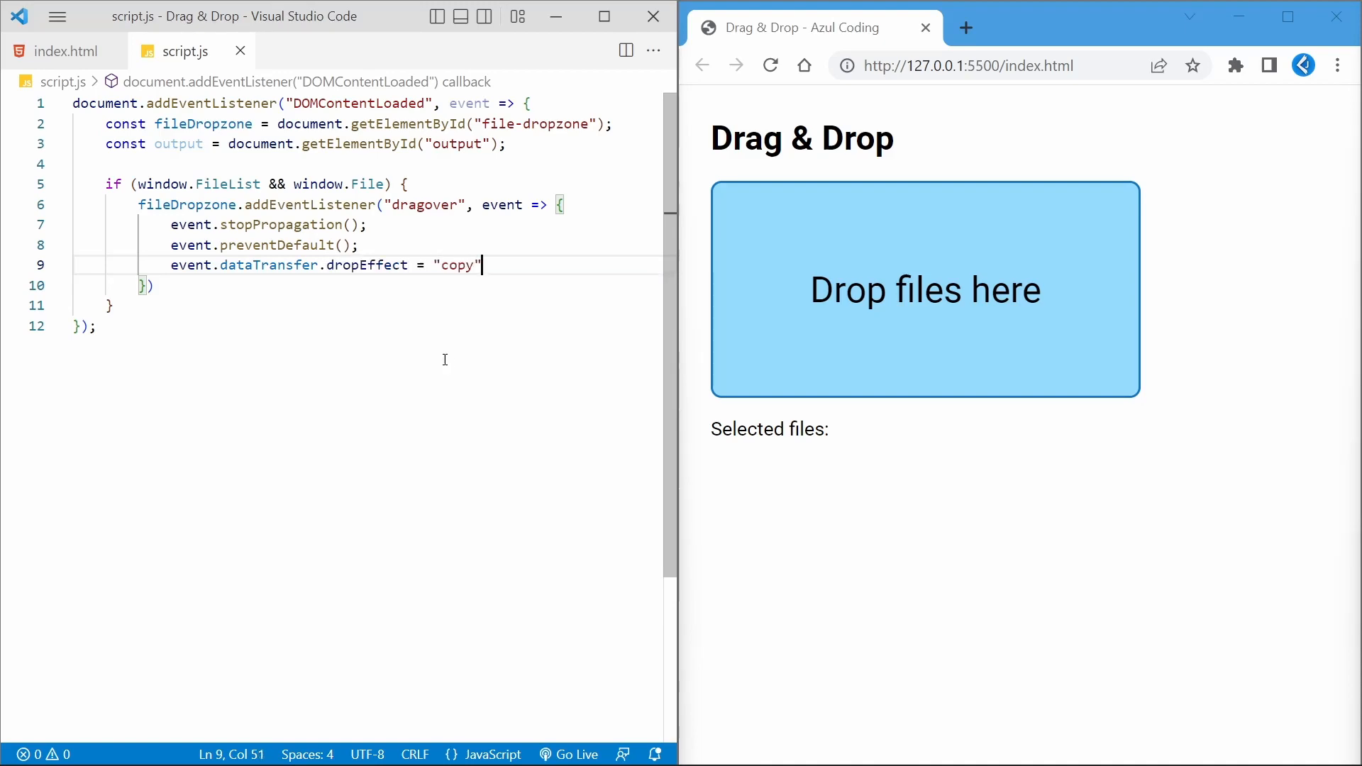
pyautogui.write('fileDropzone.classL')
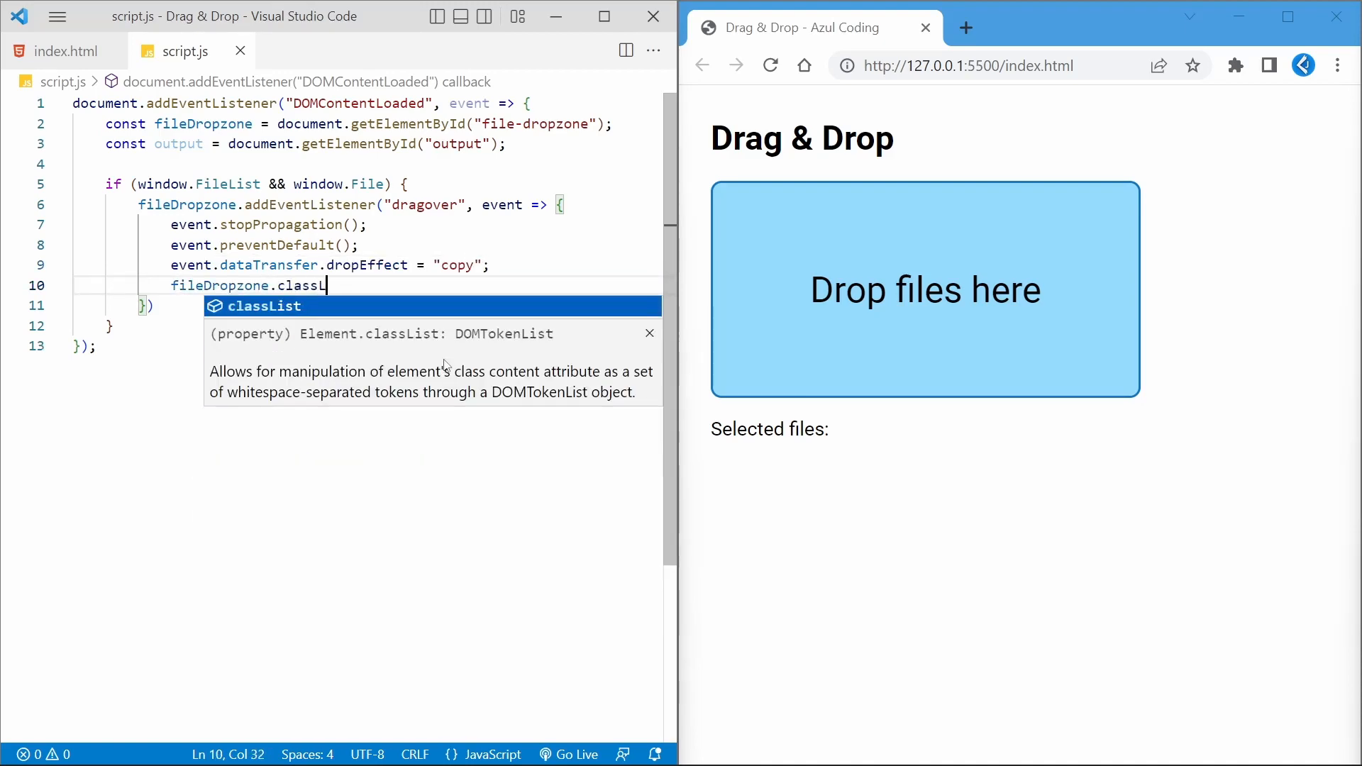
pyautogui.write('.add("dragover");')
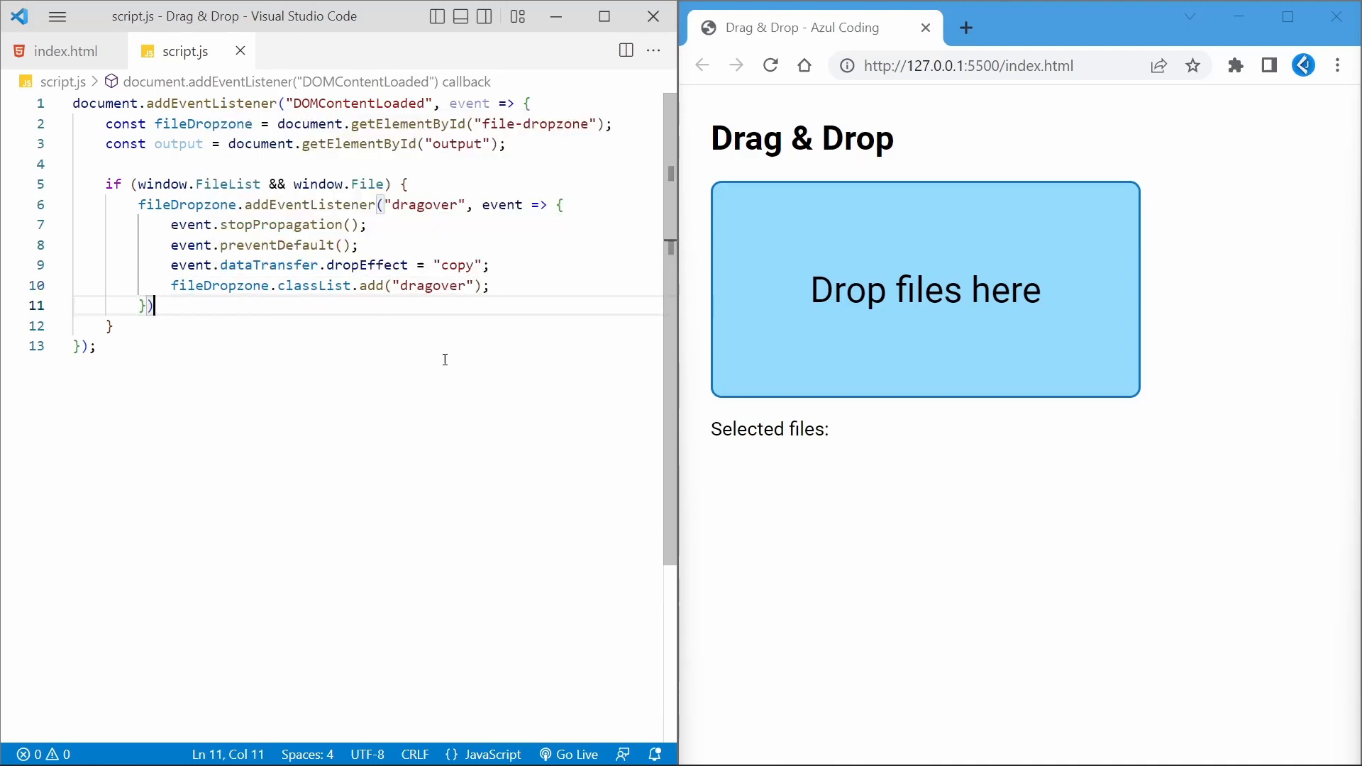
# Add a dragleave listener that removes the dragover class from fileDropzone
pyautogui.write('fileDropzone.addEventListener("dragleave", event => {')
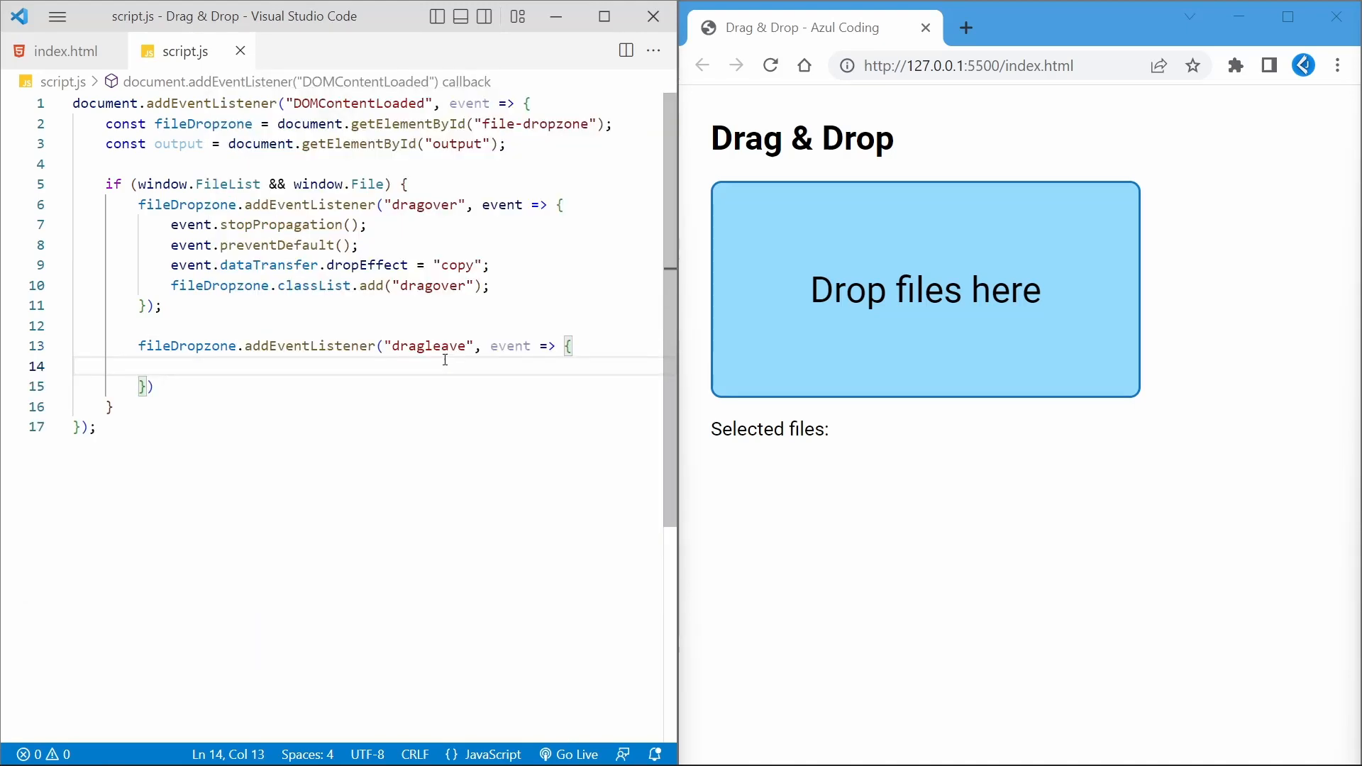
pyautogui.write('fileDropzone.')
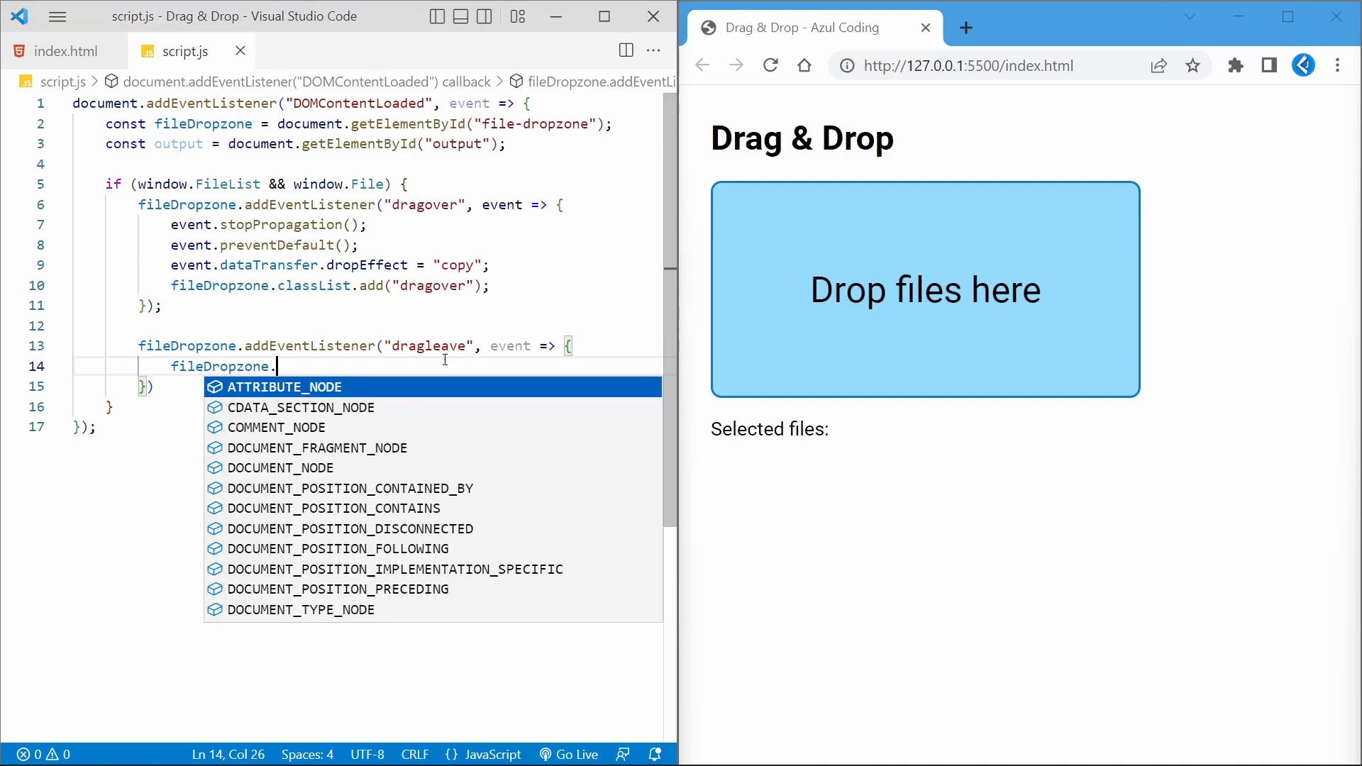
pyautogui.write('classList.remove("dragover");')
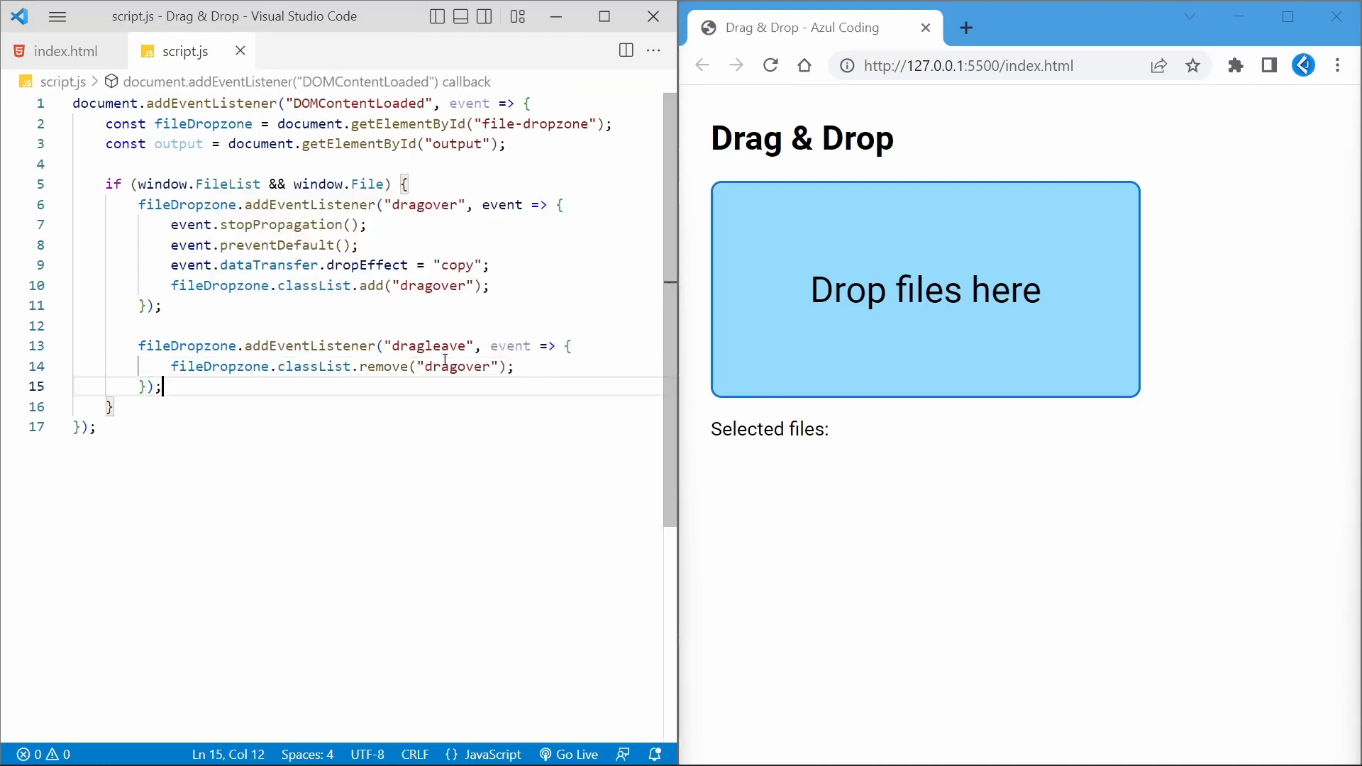
# Add a drop listener that removes the dragover class, stops propagation and prevents default
pyautogui.write('fileDropzone.addEventListener(')
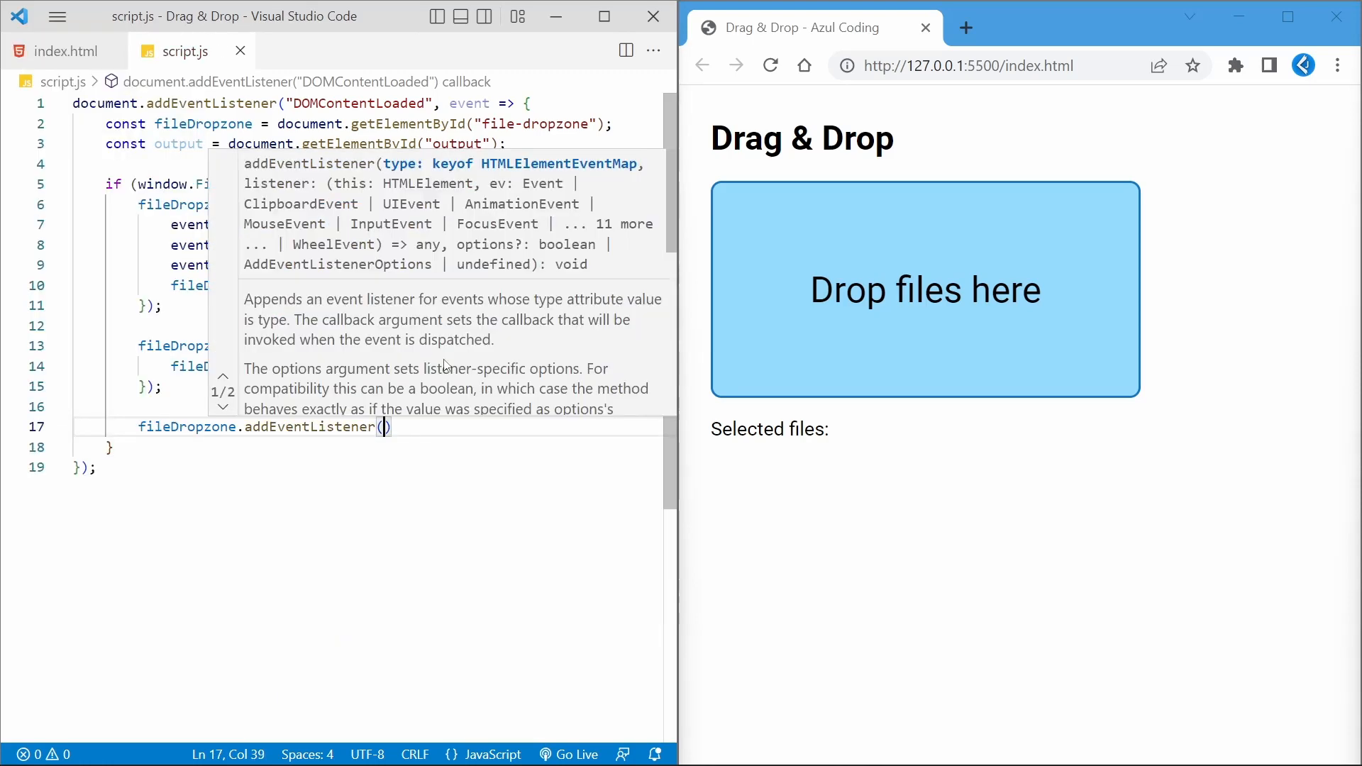
pyautogui.write('"drop", event => {')
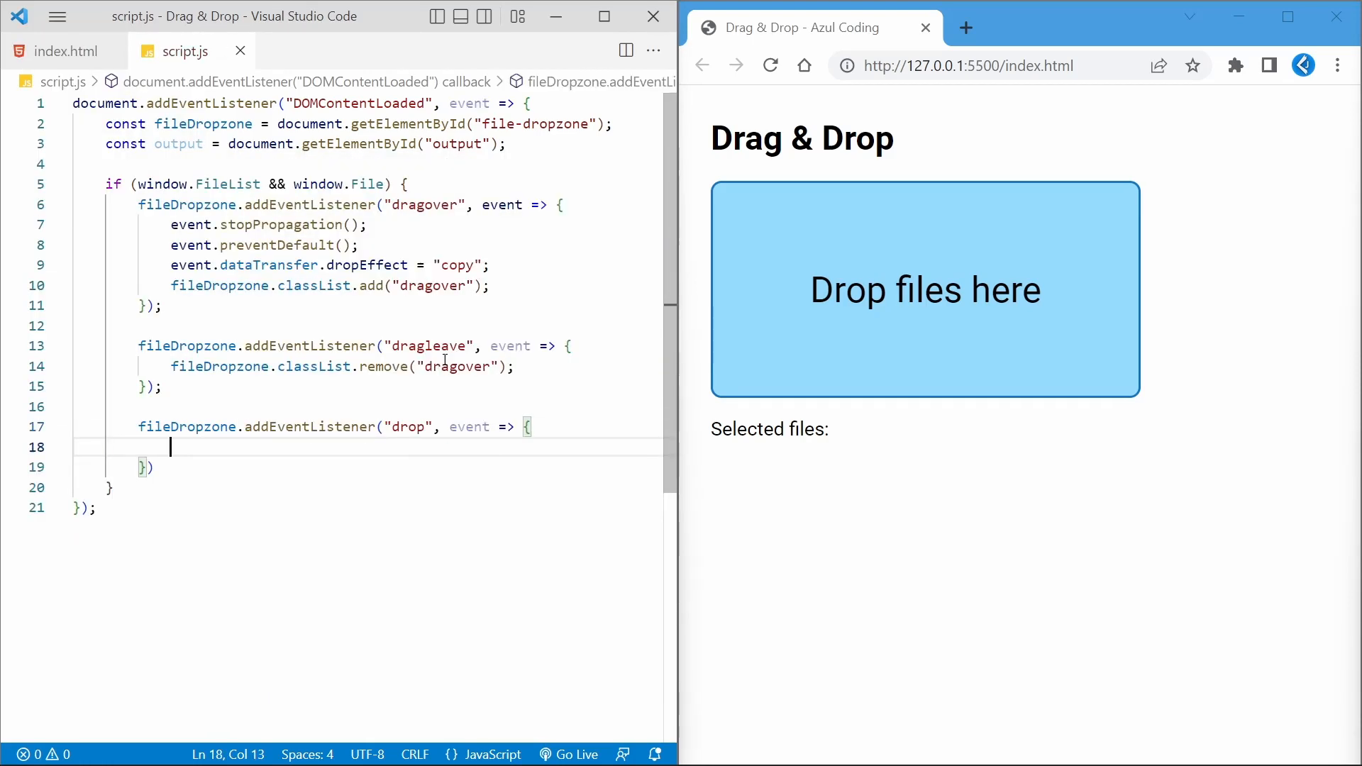
pyautogui.write('fileDropzone.classList')
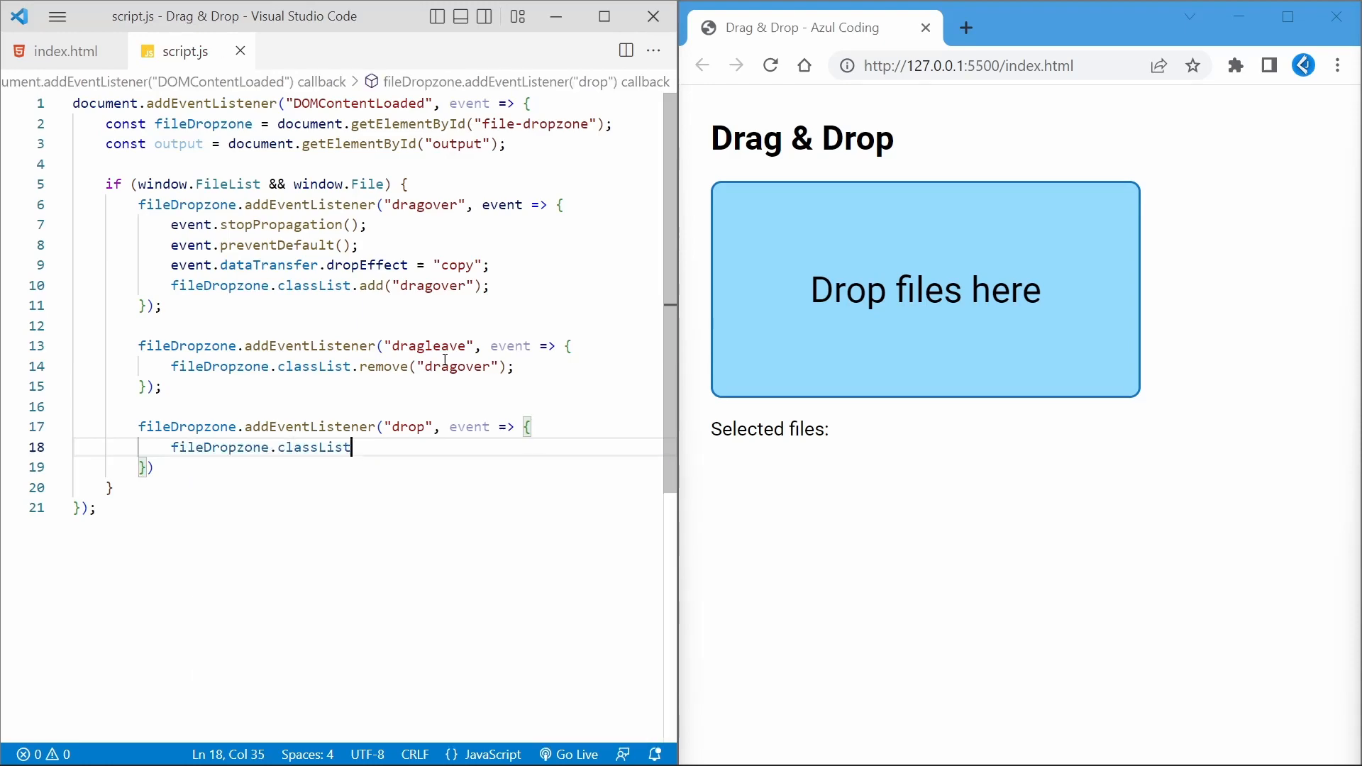
pyautogui.write('.remove("dragover");')
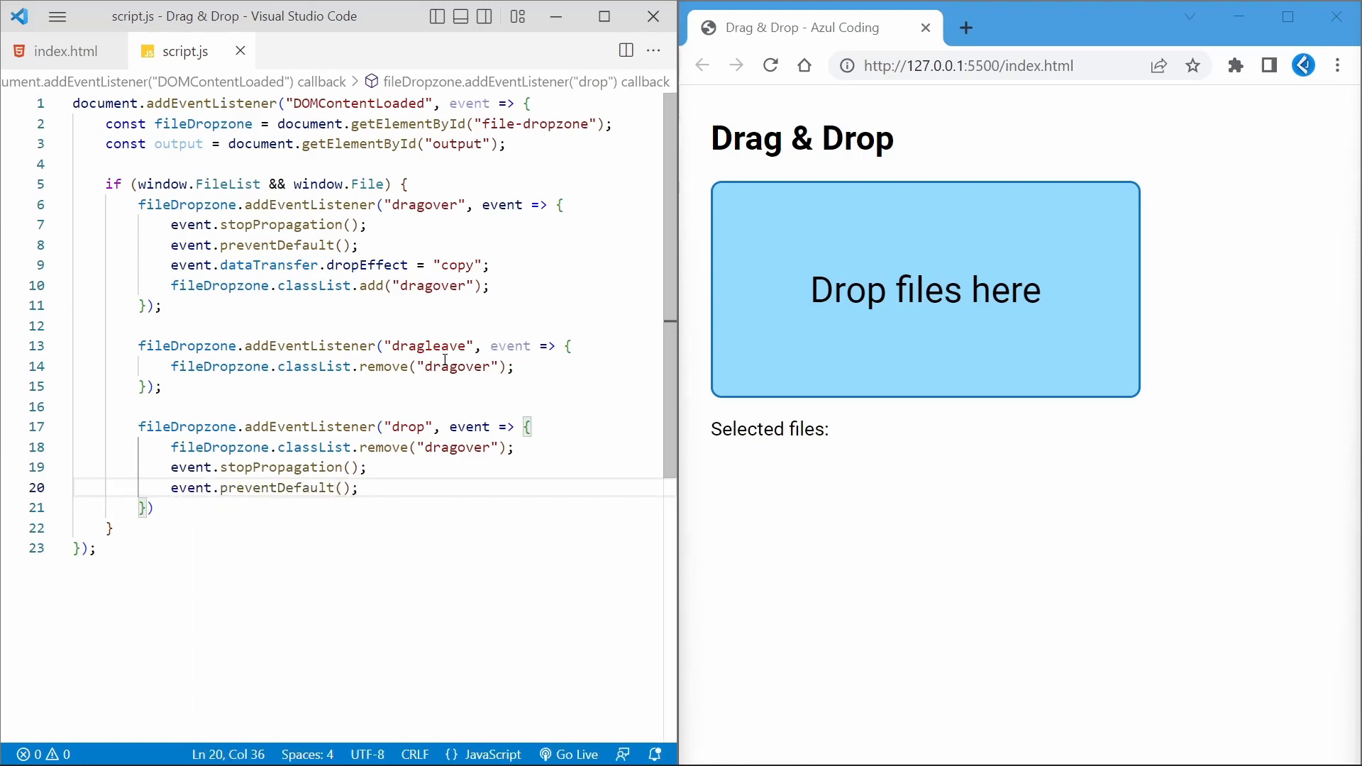
pyautogui.press('enter')
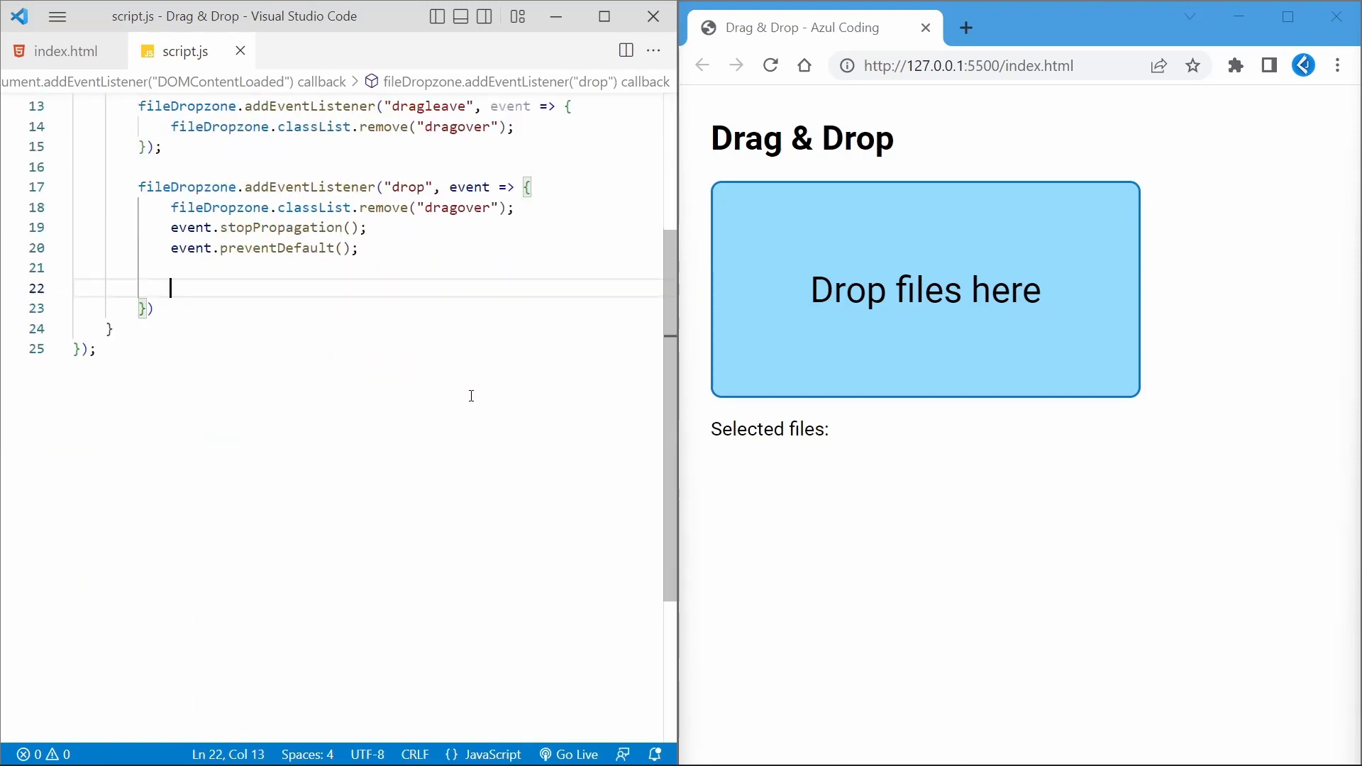
# Loop over event.dataTransfer.files storing each file's name
pyautogui.write('for (const file of e')
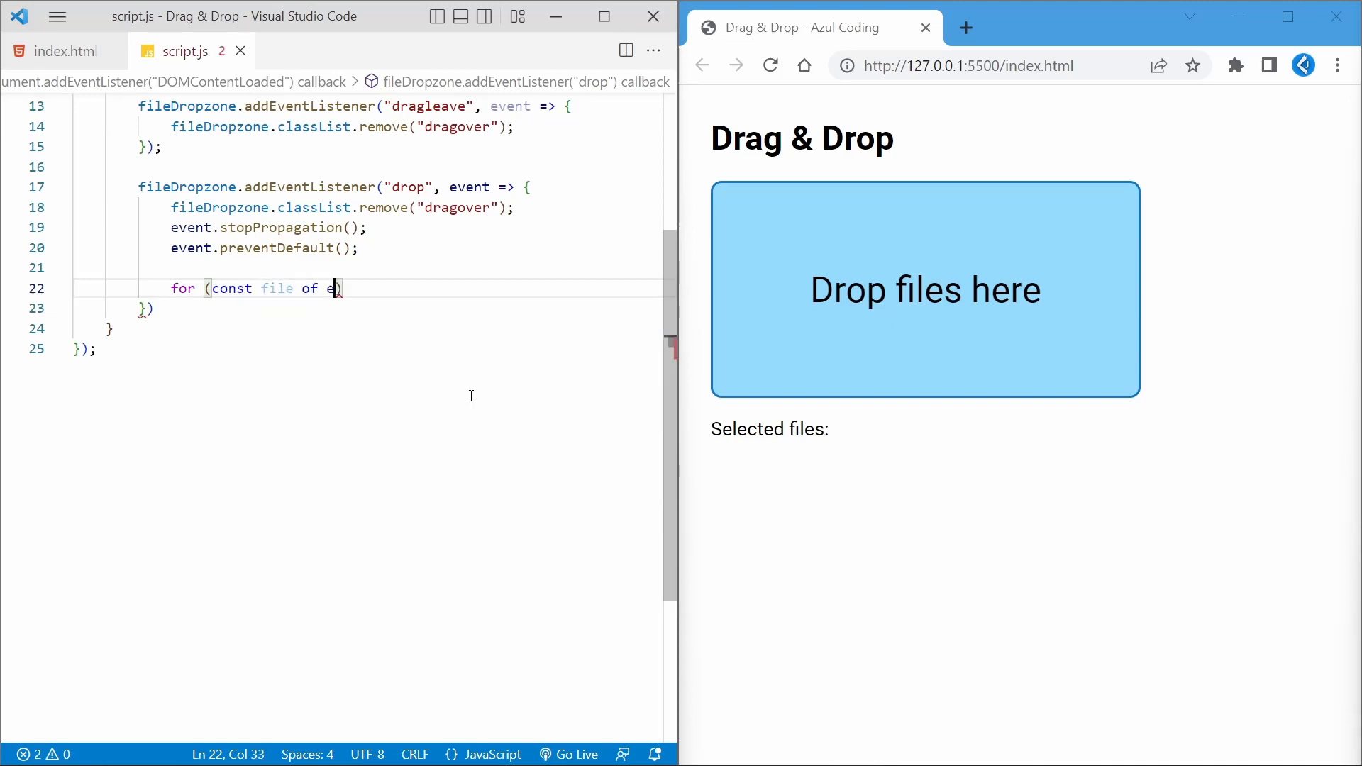
pyautogui.write('vent.dataTransfer.files) {')
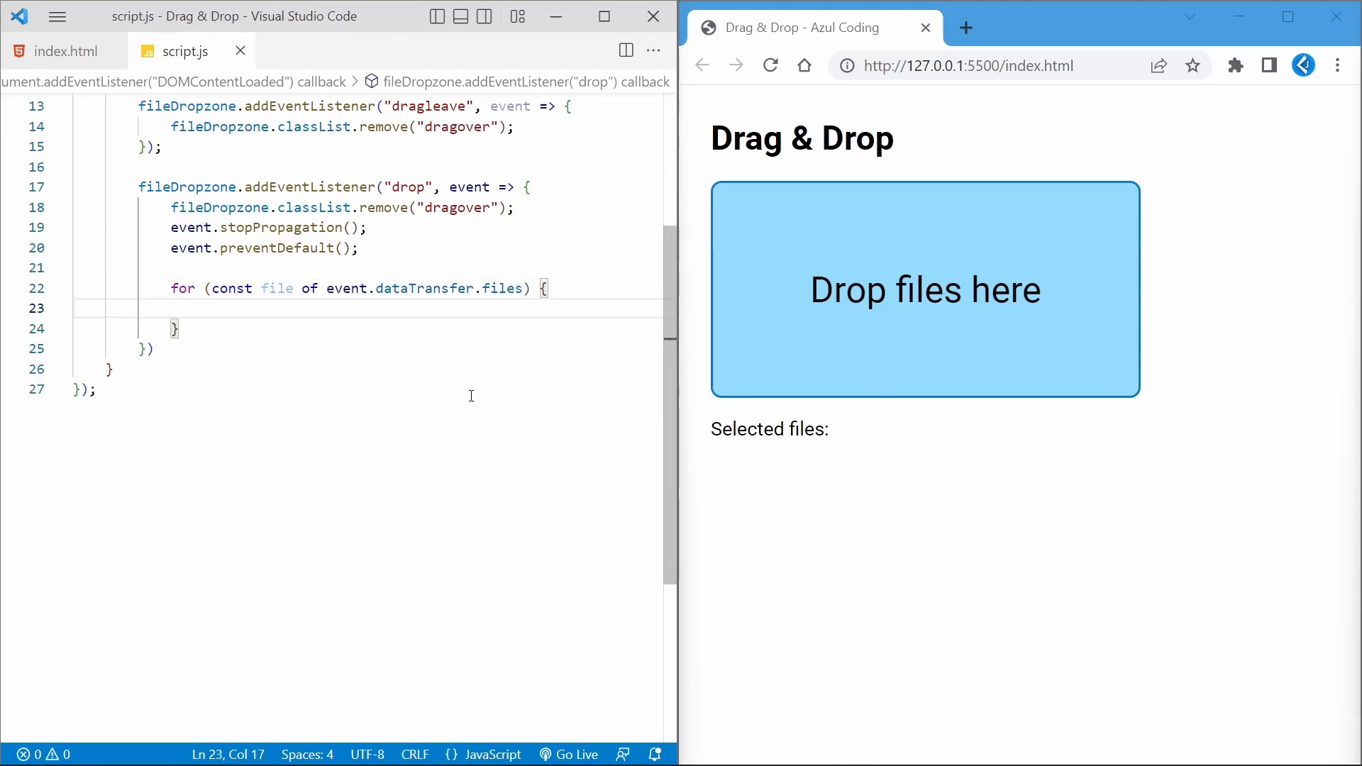
pyautogui.write('const name = file.a')
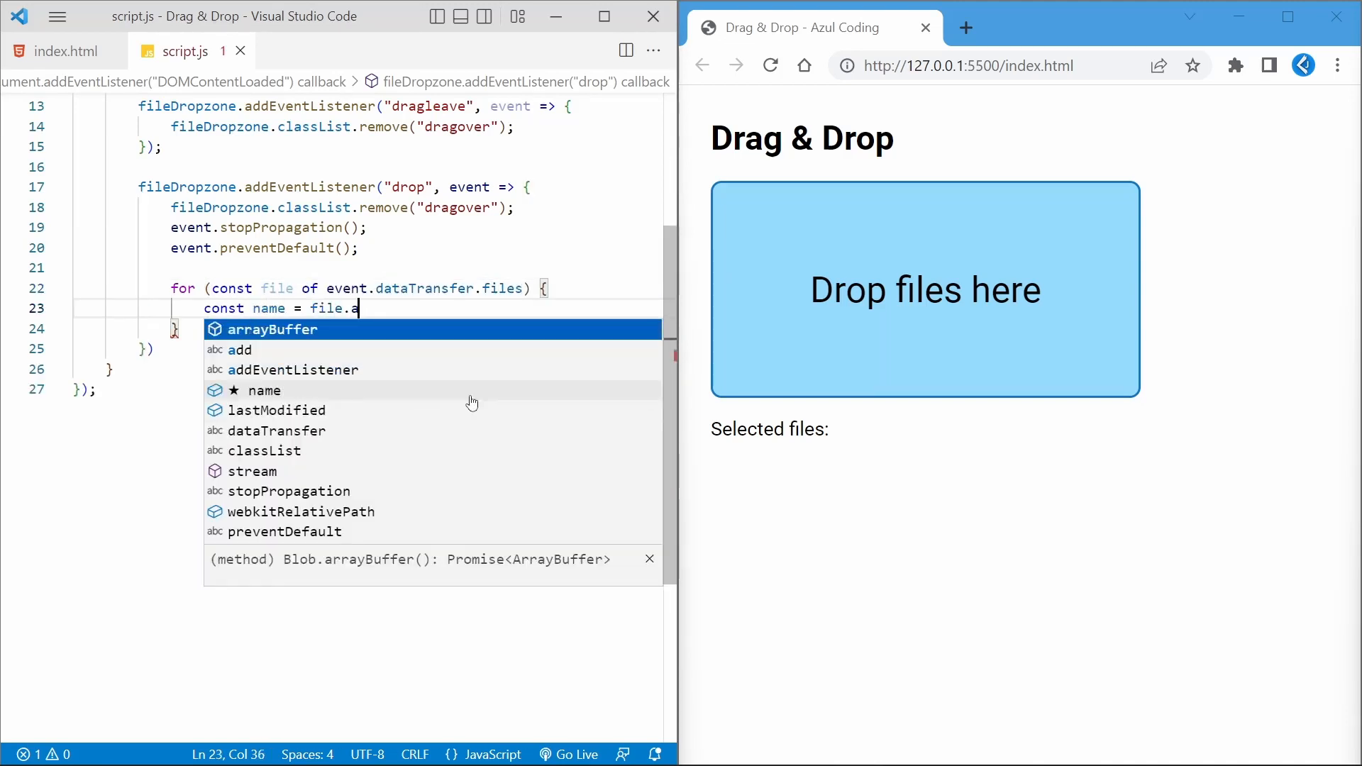
pyautogui.write('name;')
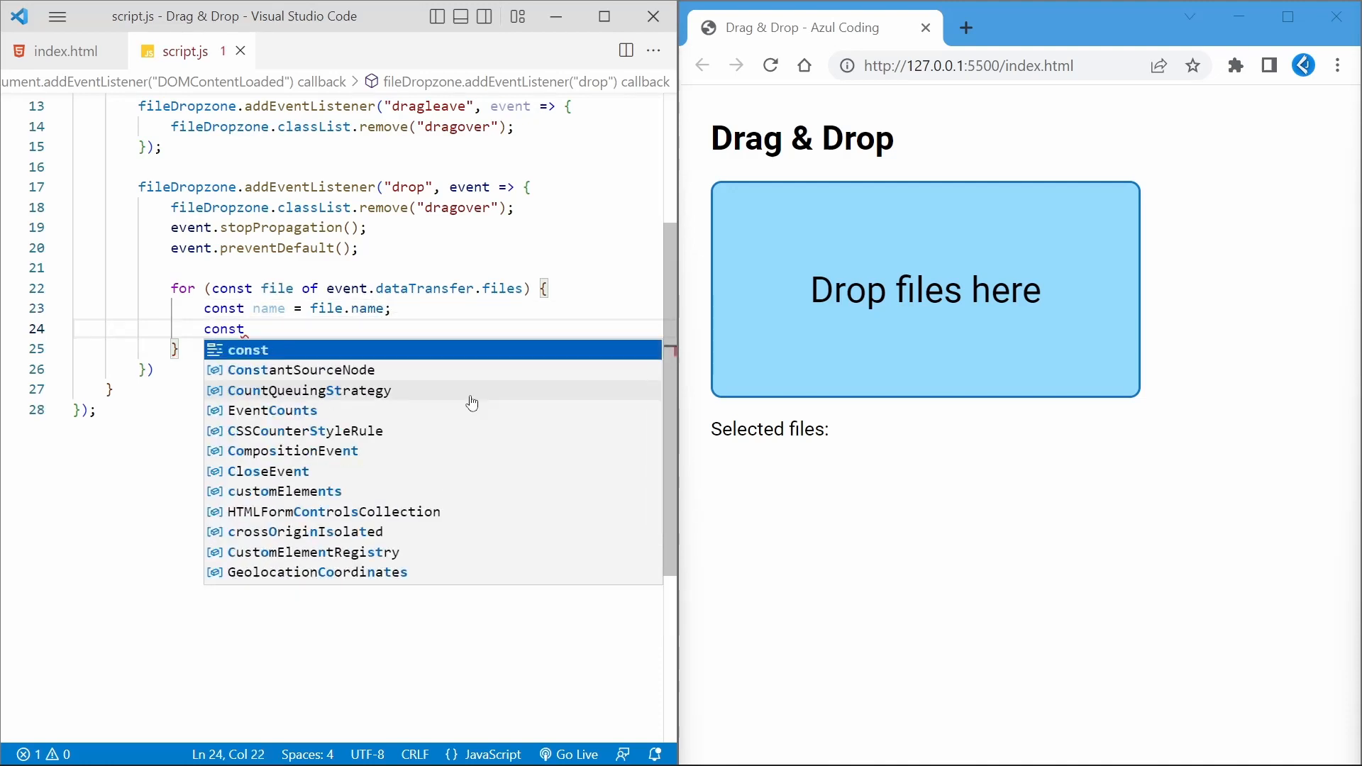
# Compute size as Math.round(file.size / 1000) or 0 when unavailable
pyautogui.write('size = file.size')
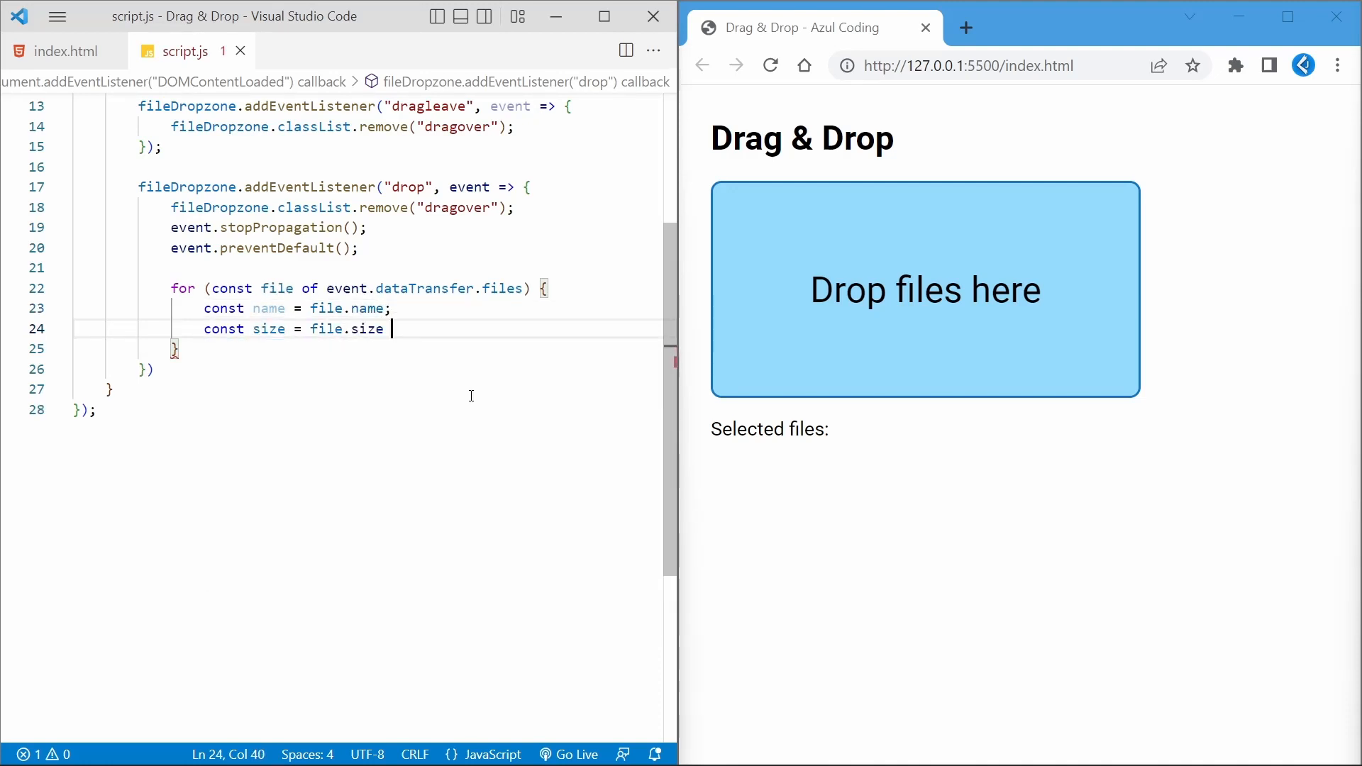
pyautogui.write('? Math.round(')
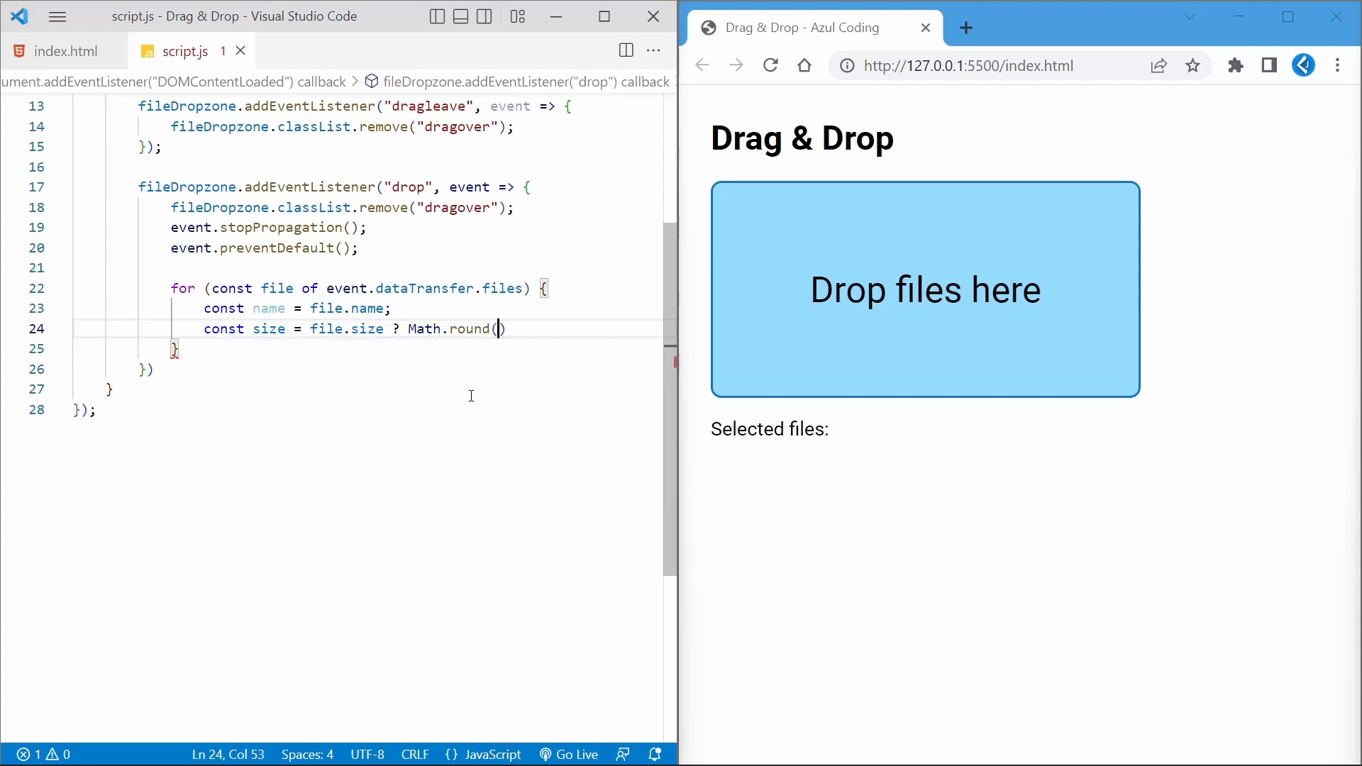
pyautogui.write('file.size / 1000')
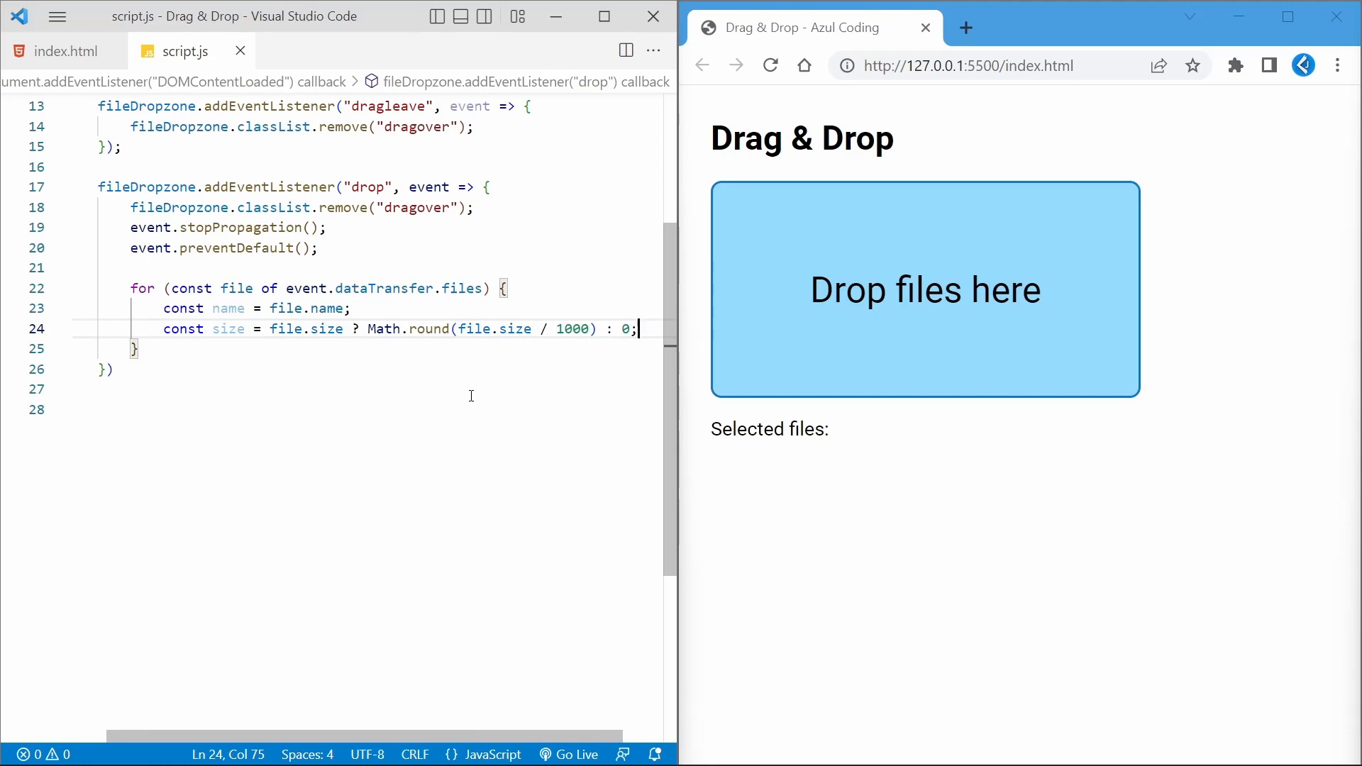
pyautogui.press('Enter')
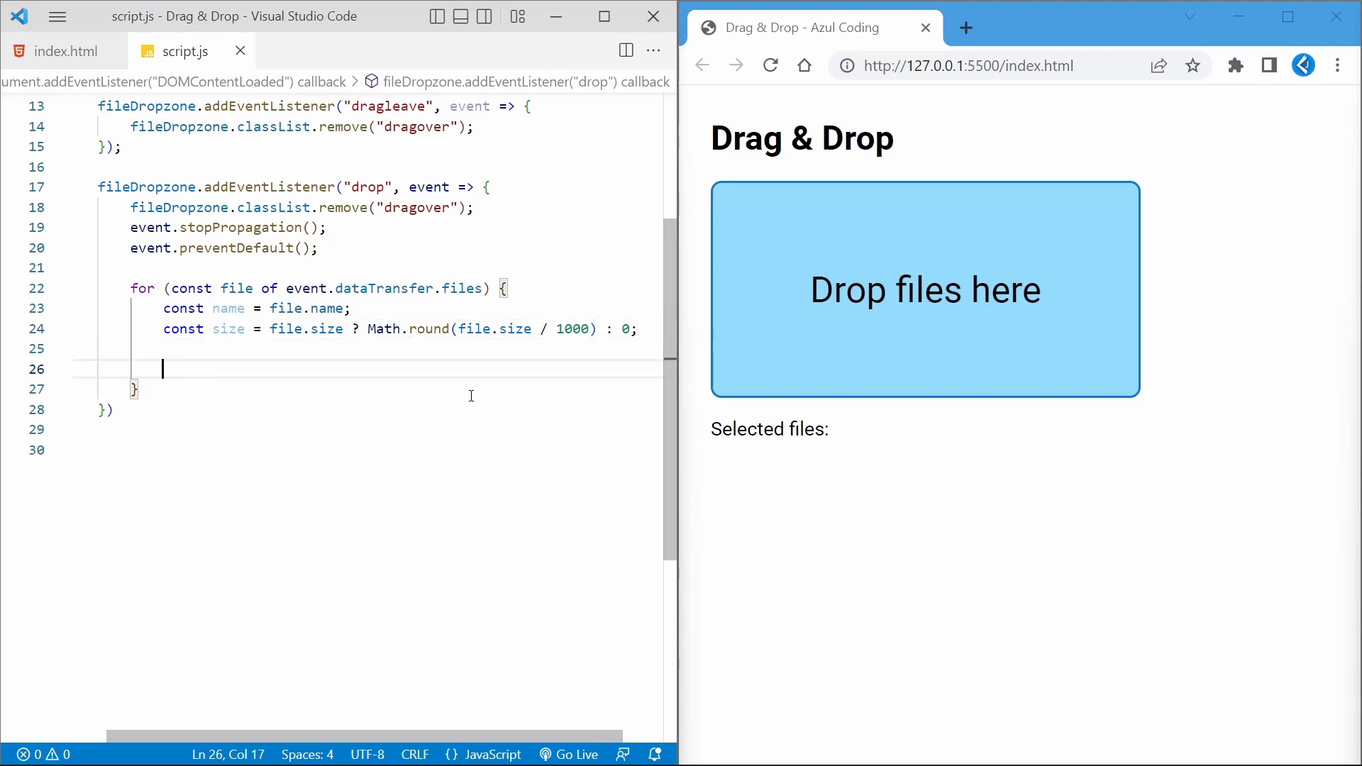
# For image/ files, create an li showing name and size in KB and append it to output
pyautogui.write('if (file.type && file.type.startsWith("')
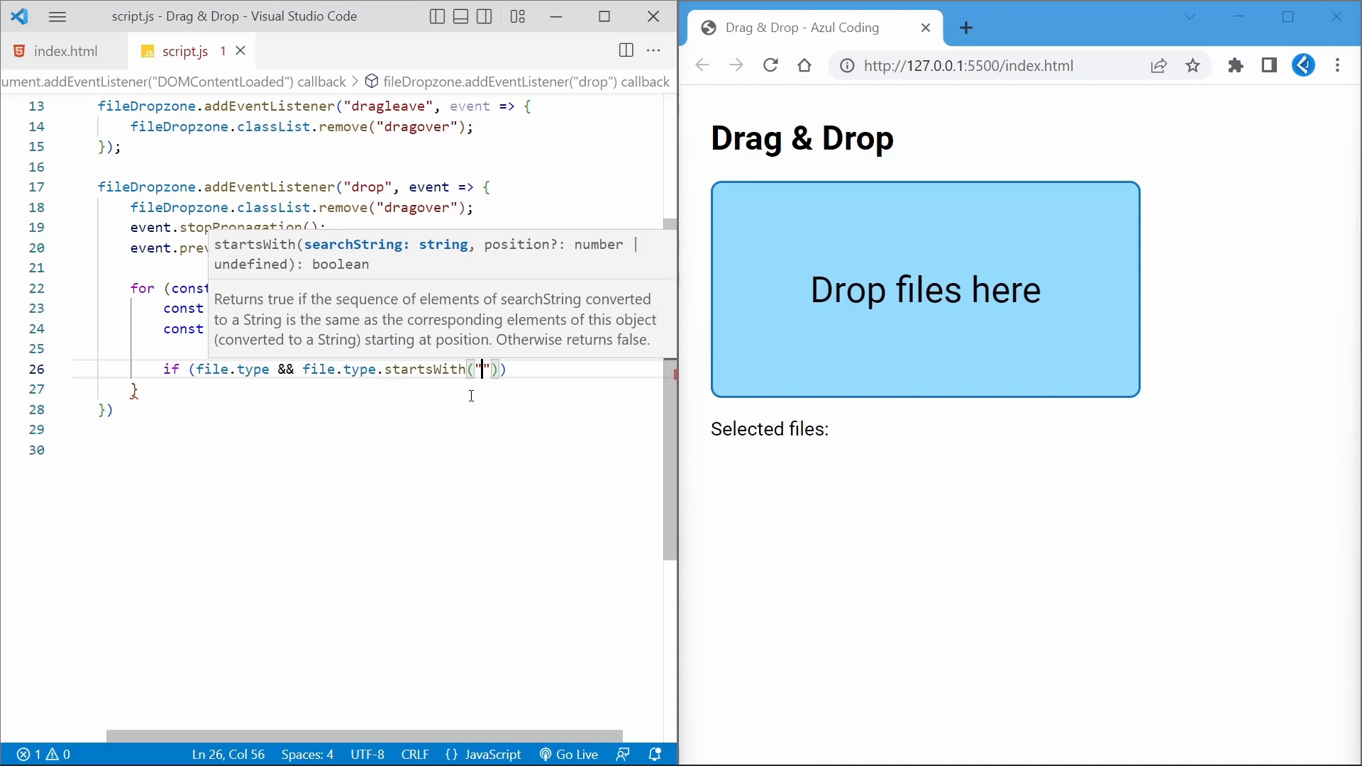
pyautogui.write('image/')
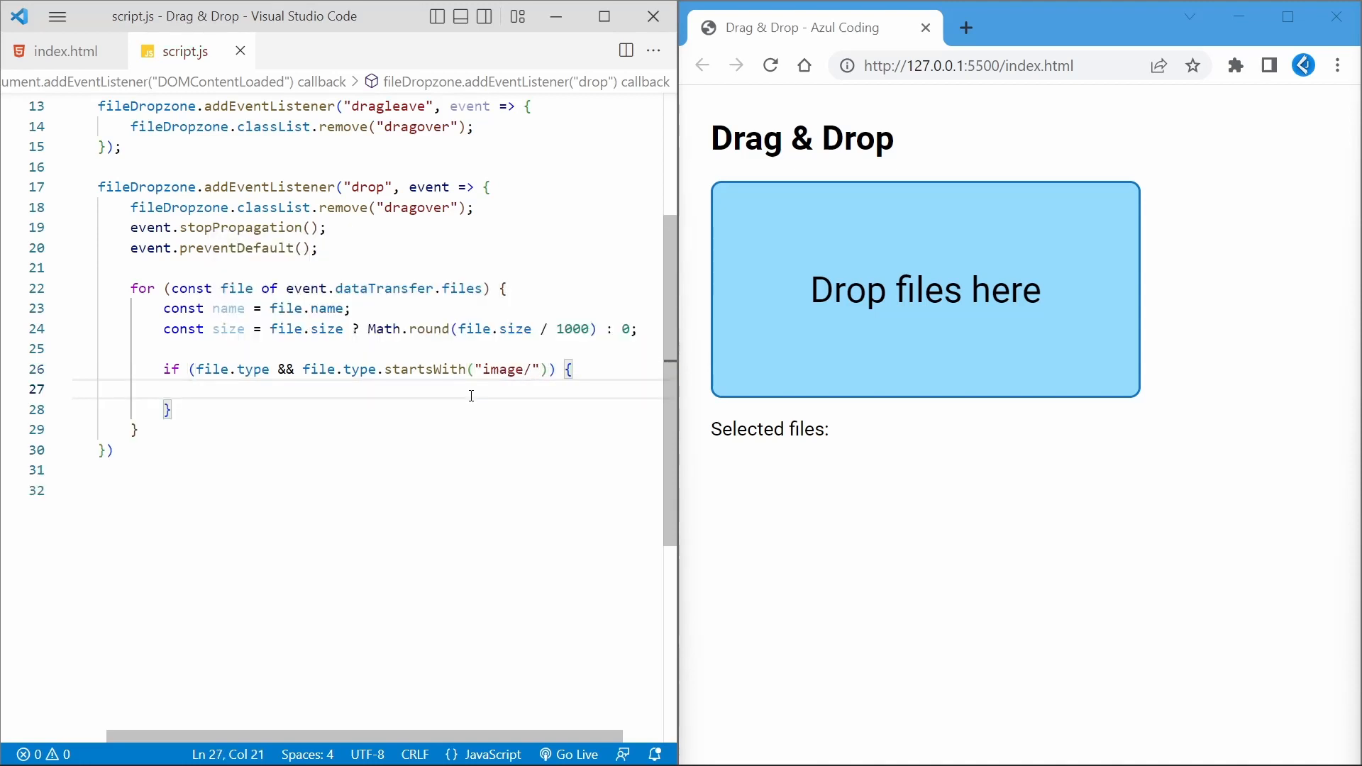
pyautogui.write('const li')
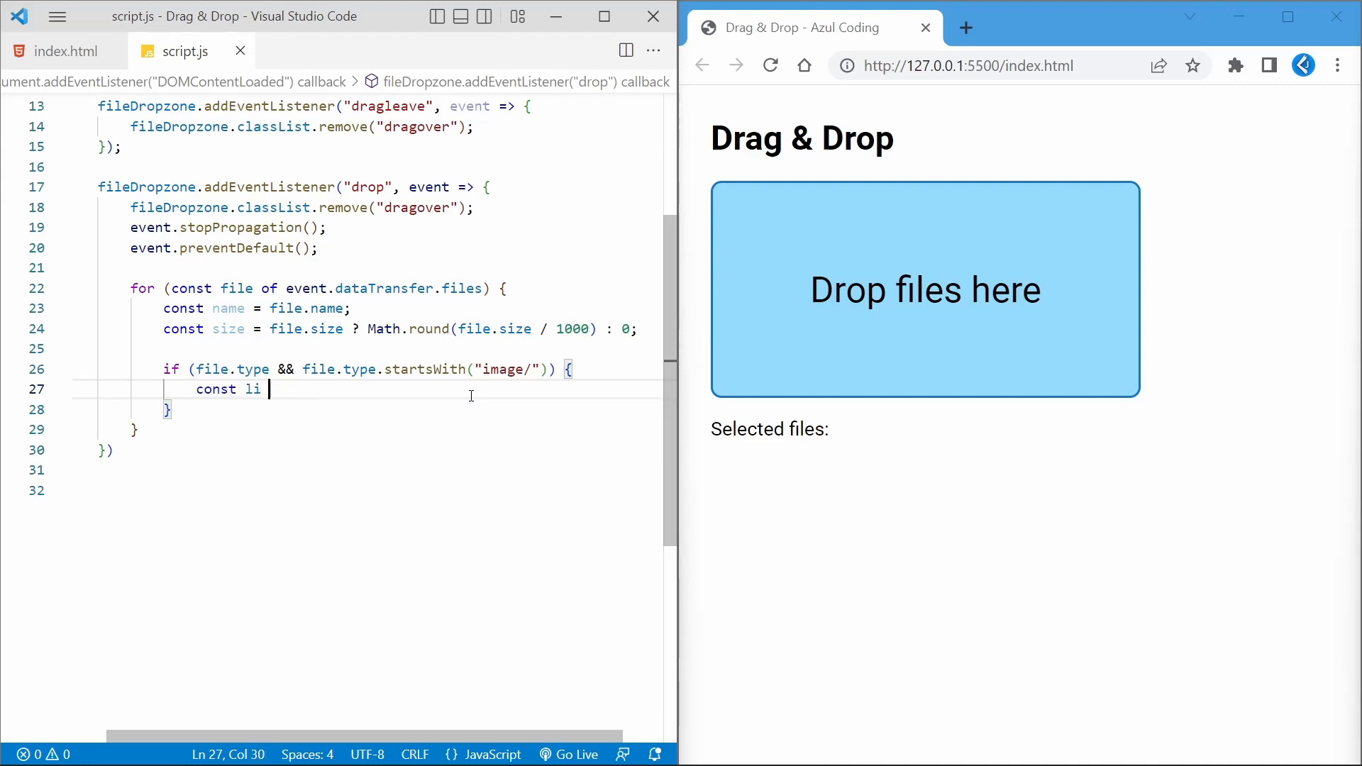
pyautogui.write('= document.createElement("li");')
pyautogui.write('li.textContent')
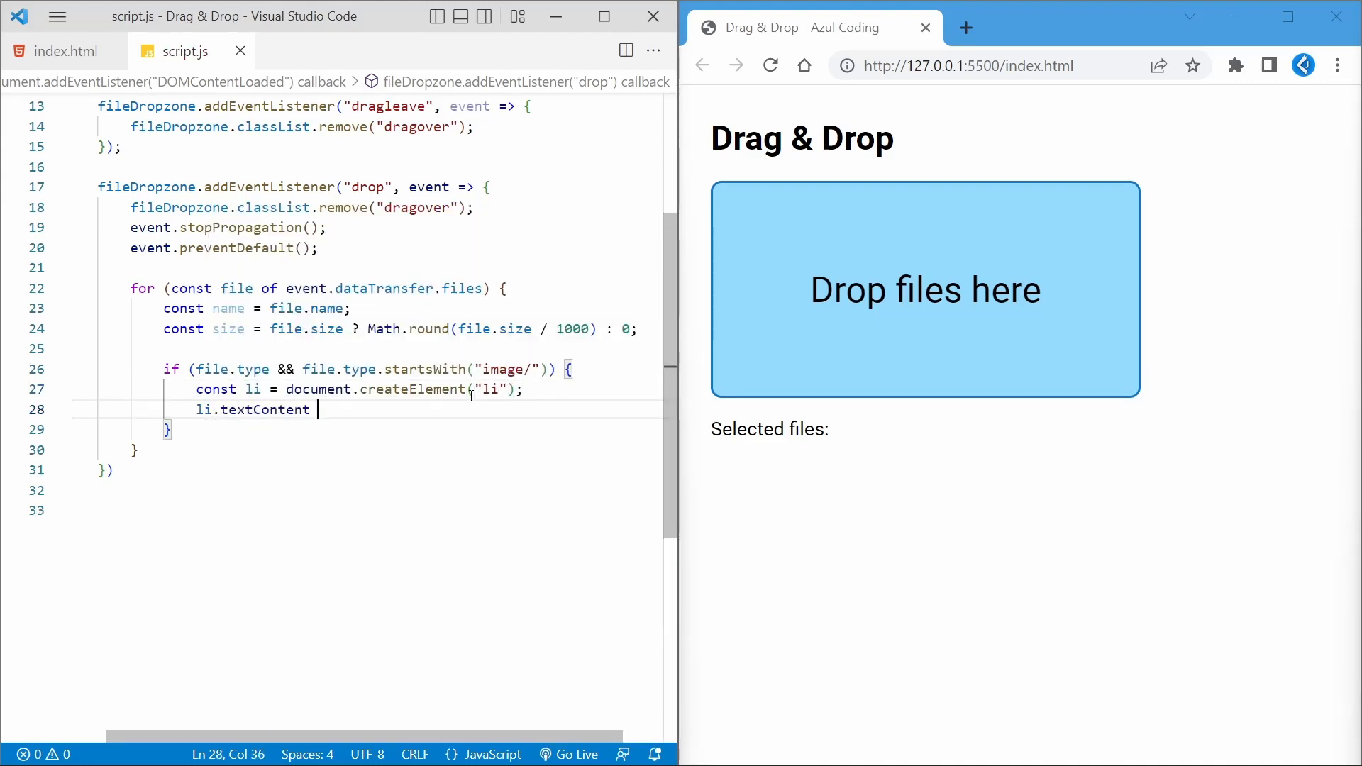
pyautogui.write('= name + " ("')
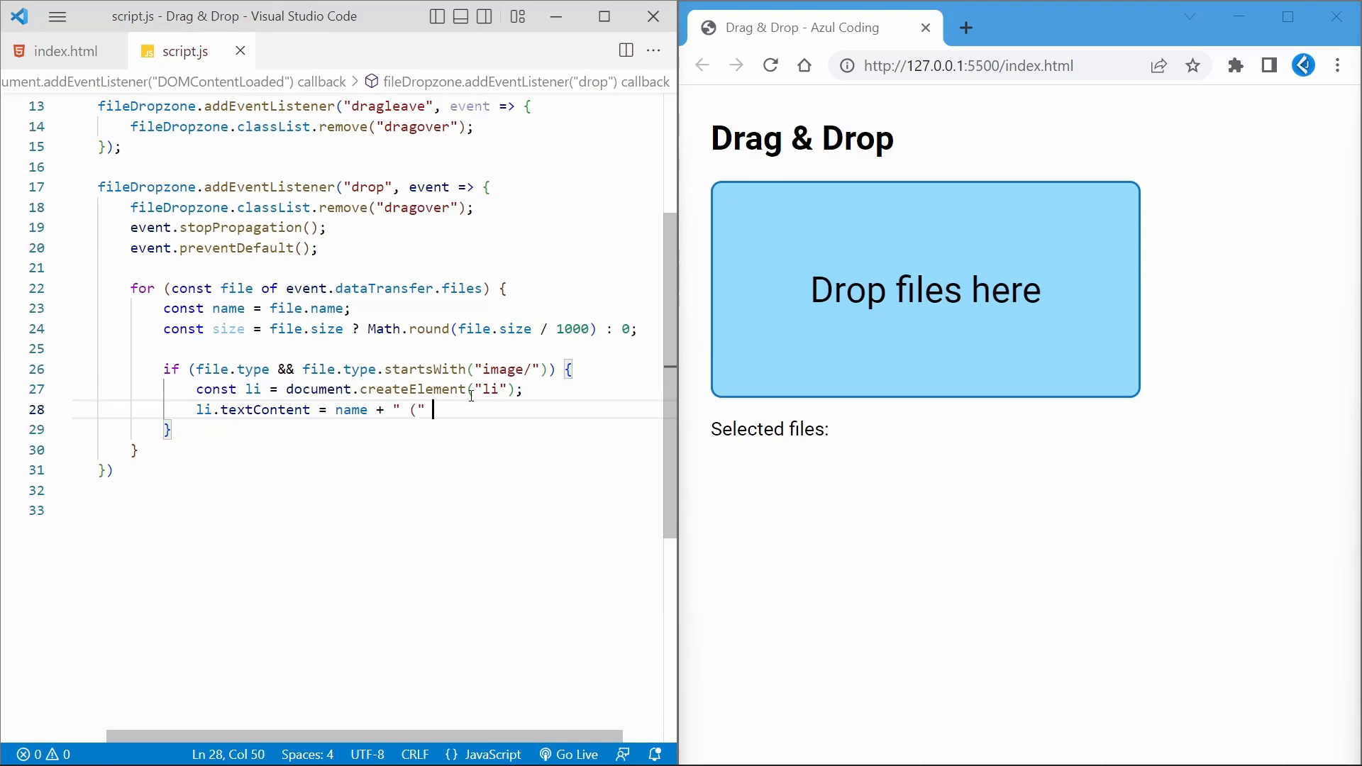
pyautogui.write('+ size + " KB')
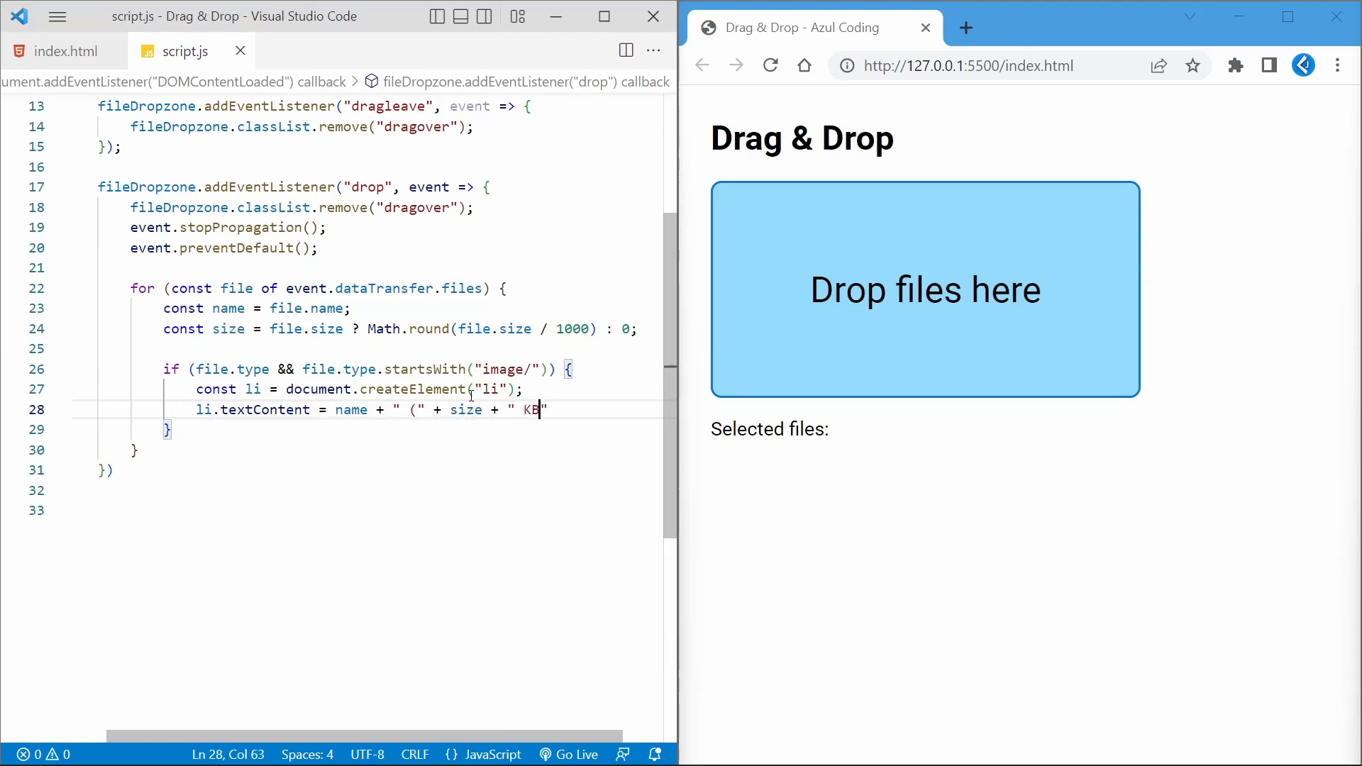
pyautogui.write('output.a')
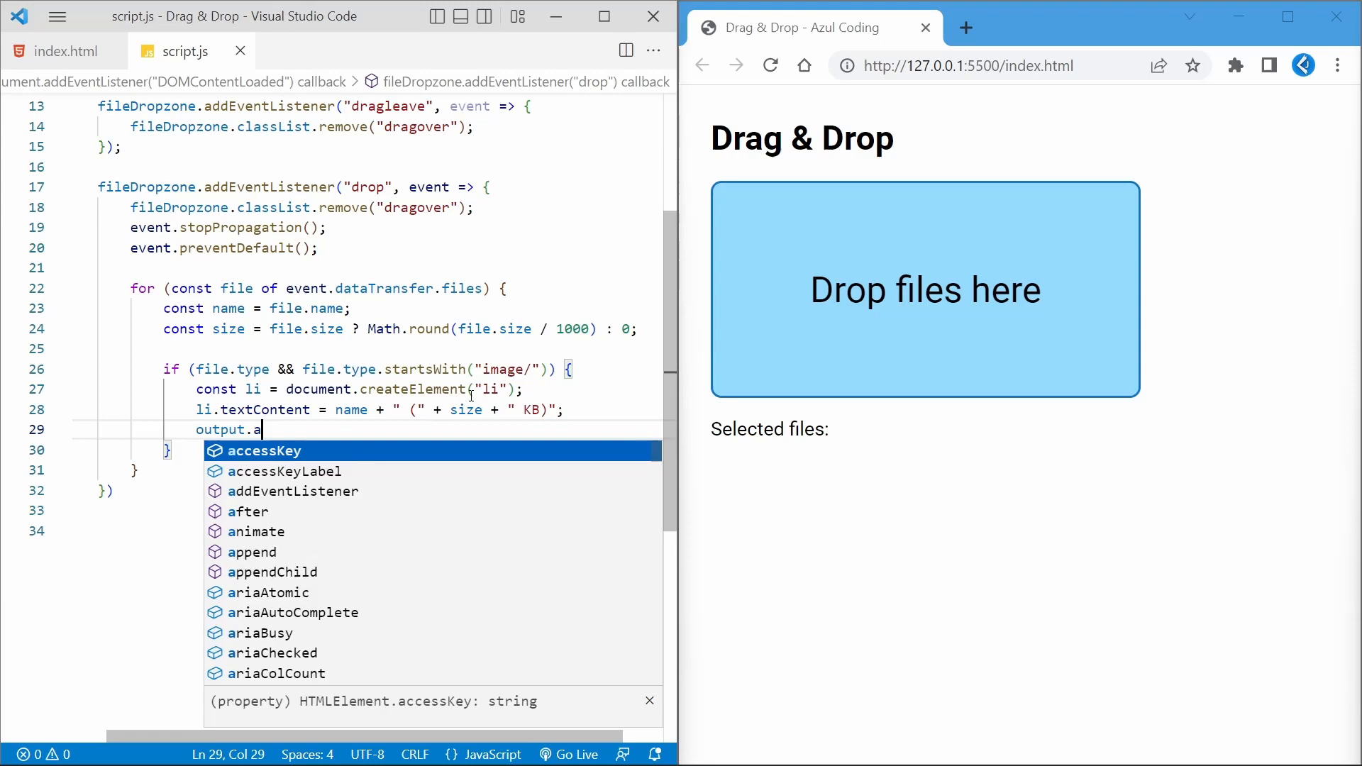
pyautogui.write('ppendChild(li);')
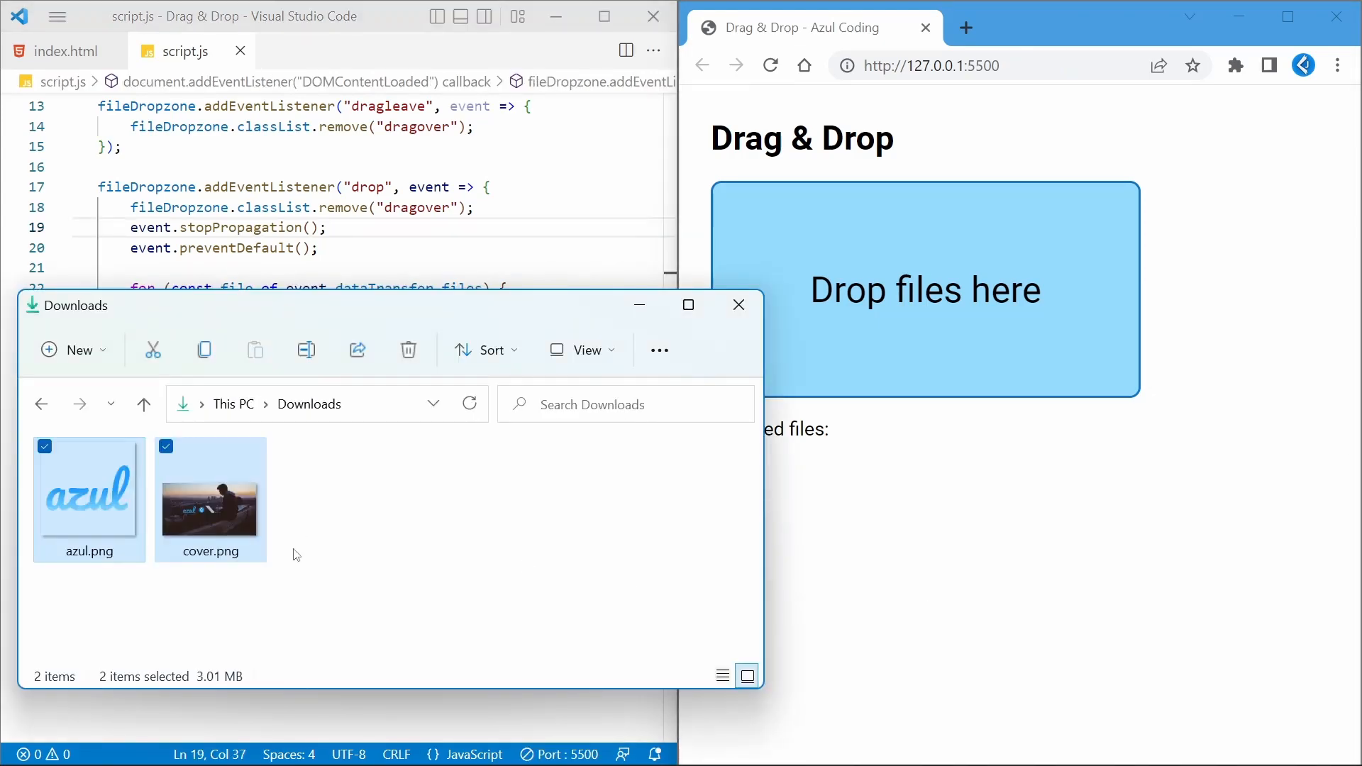
# Drag azul.png and cover.png from Downloads onto the browser page to test the drop
pyautogui.moveTo(210, 487); pyautogui.dragTo(990, 303)
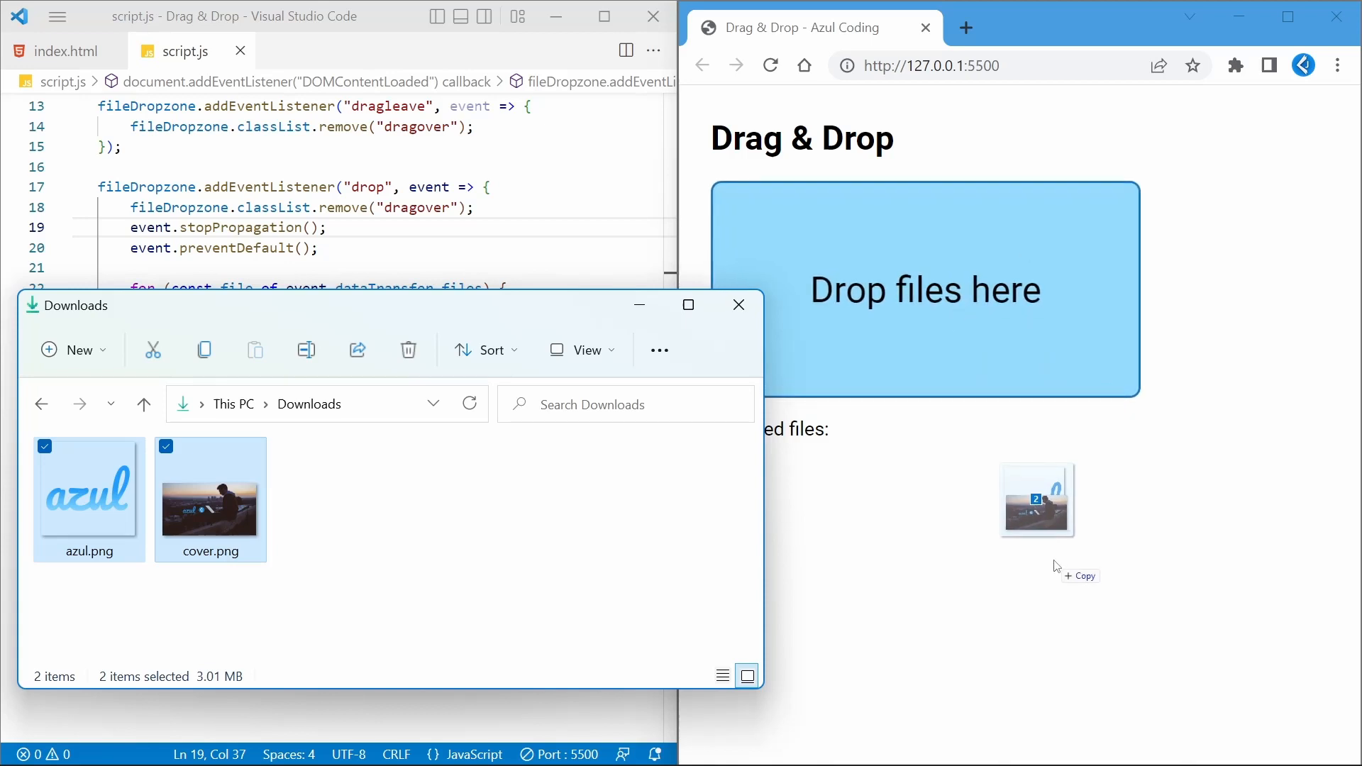
pyautogui.moveTo(1037, 499); pyautogui.dragTo(925, 289)
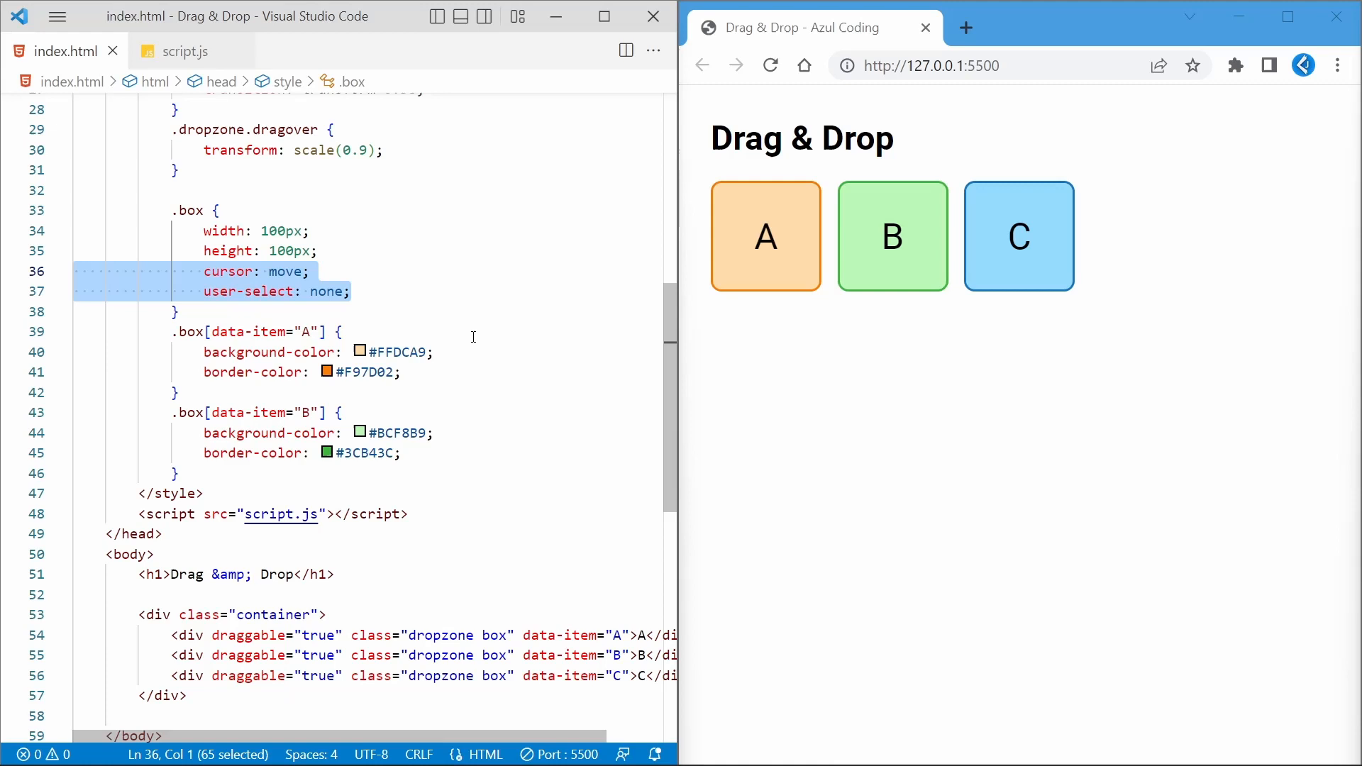
# Switch to the script.js file to write the box drag logic
pyautogui.click(183, 51)
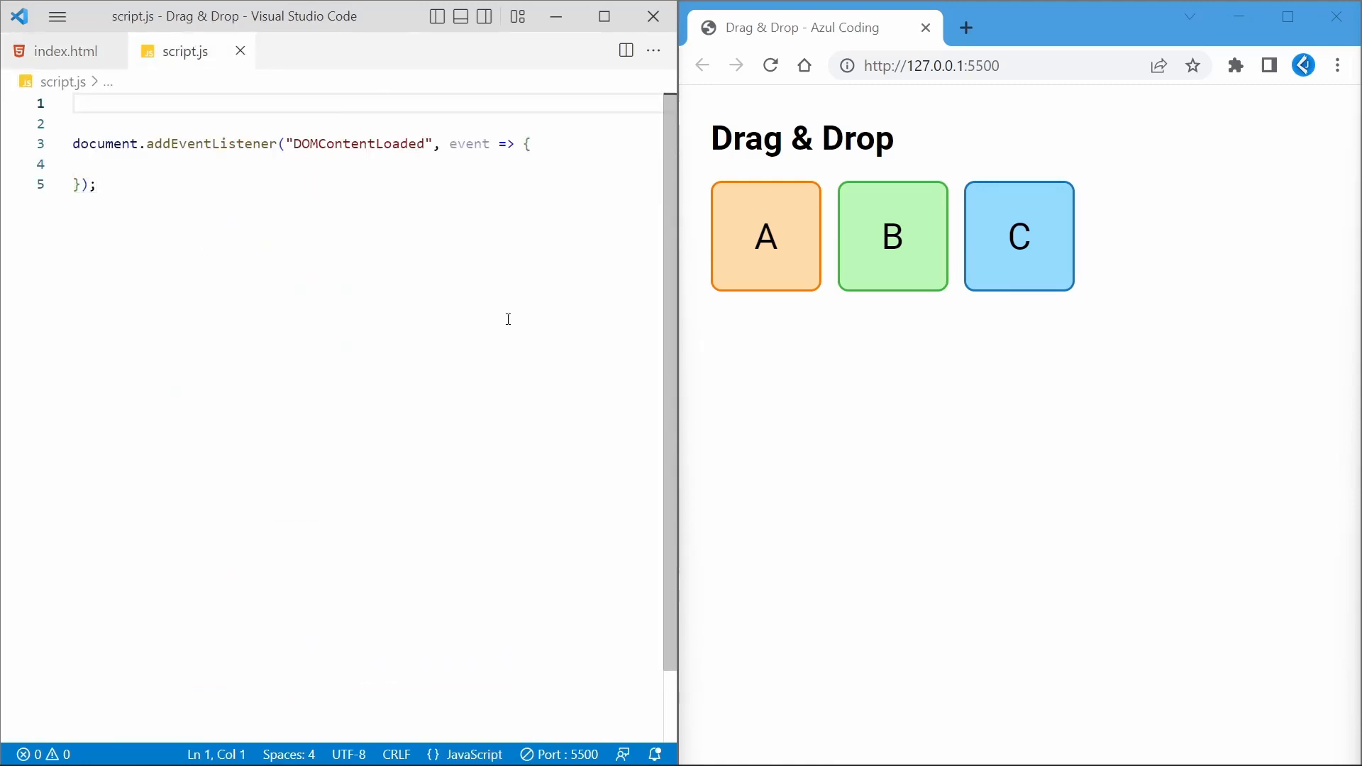
# Declare draggedElement and items collected with querySelectorAll(".container .box")
pyautogui.write('var draggedElement = null;')
pyautogui.click(362, 163)
pyautogui.write('items = document')
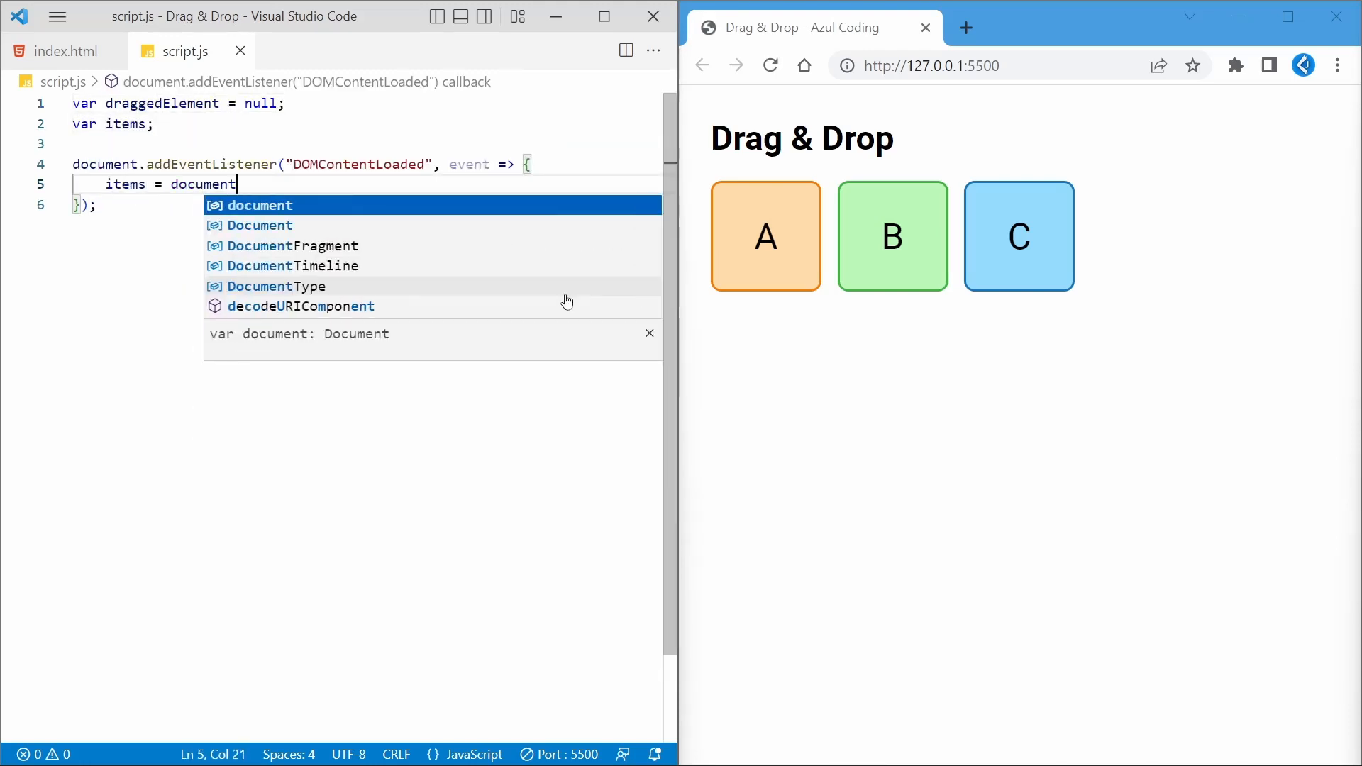
pyautogui.write('.querySelectorAll(".container .box");')
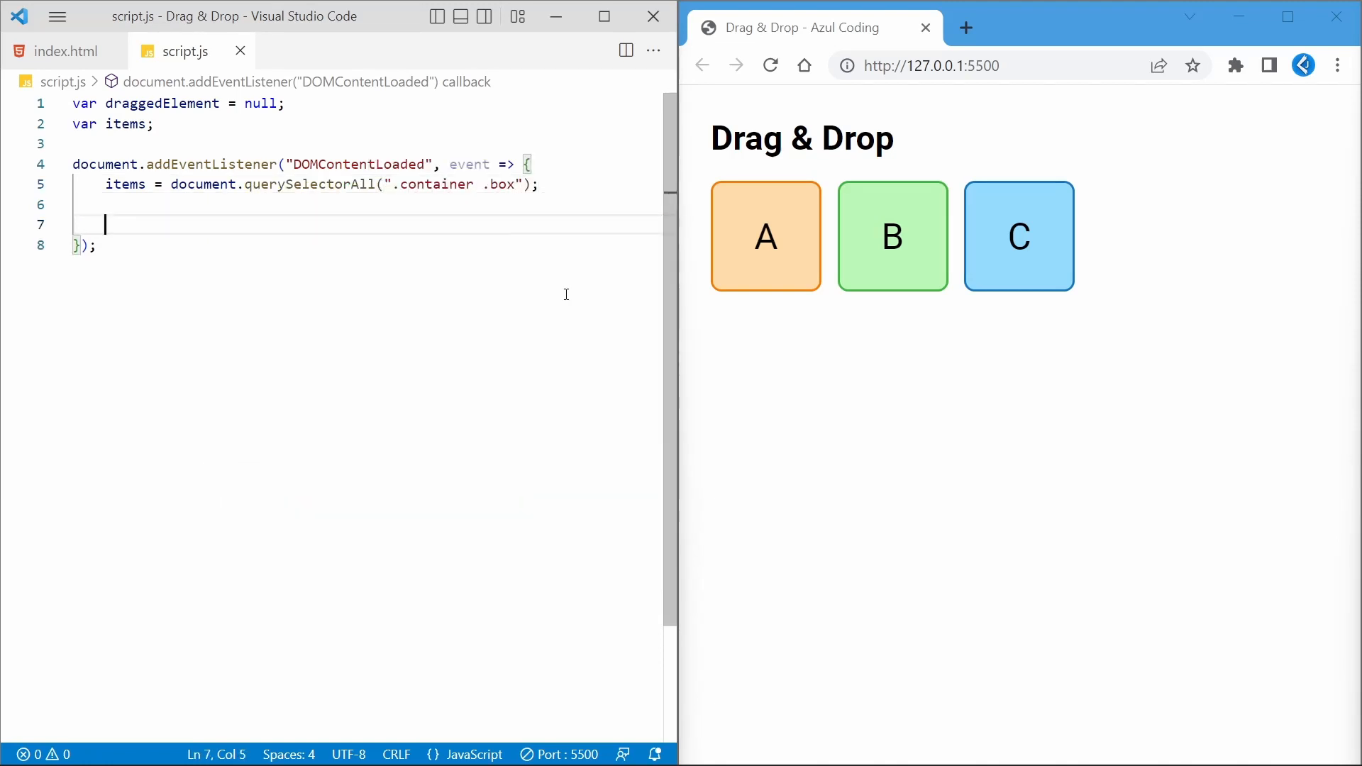
pyautogui.click(152, 124)
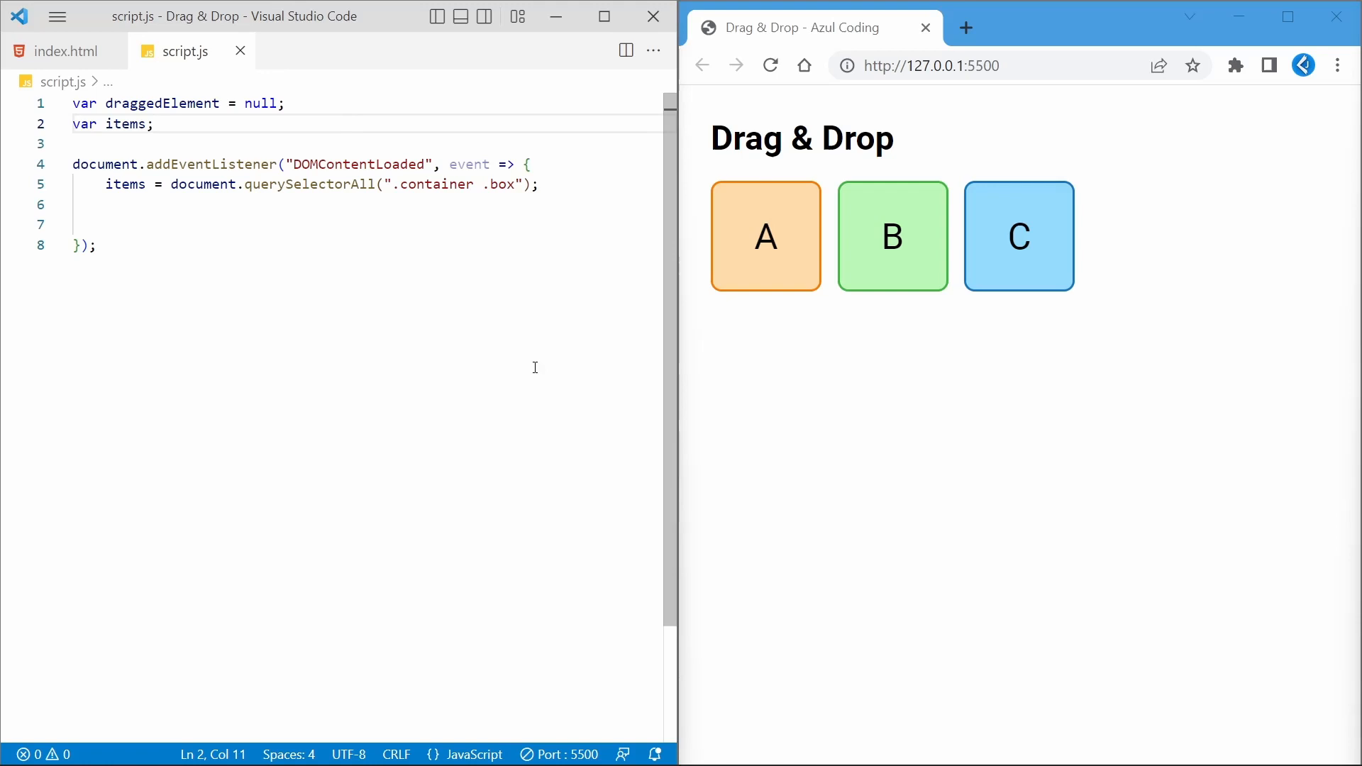
# Write handleDragStart storing this, setting effectAllowed "move" and setData("item", innerHTML)
pyautogui.write('f')
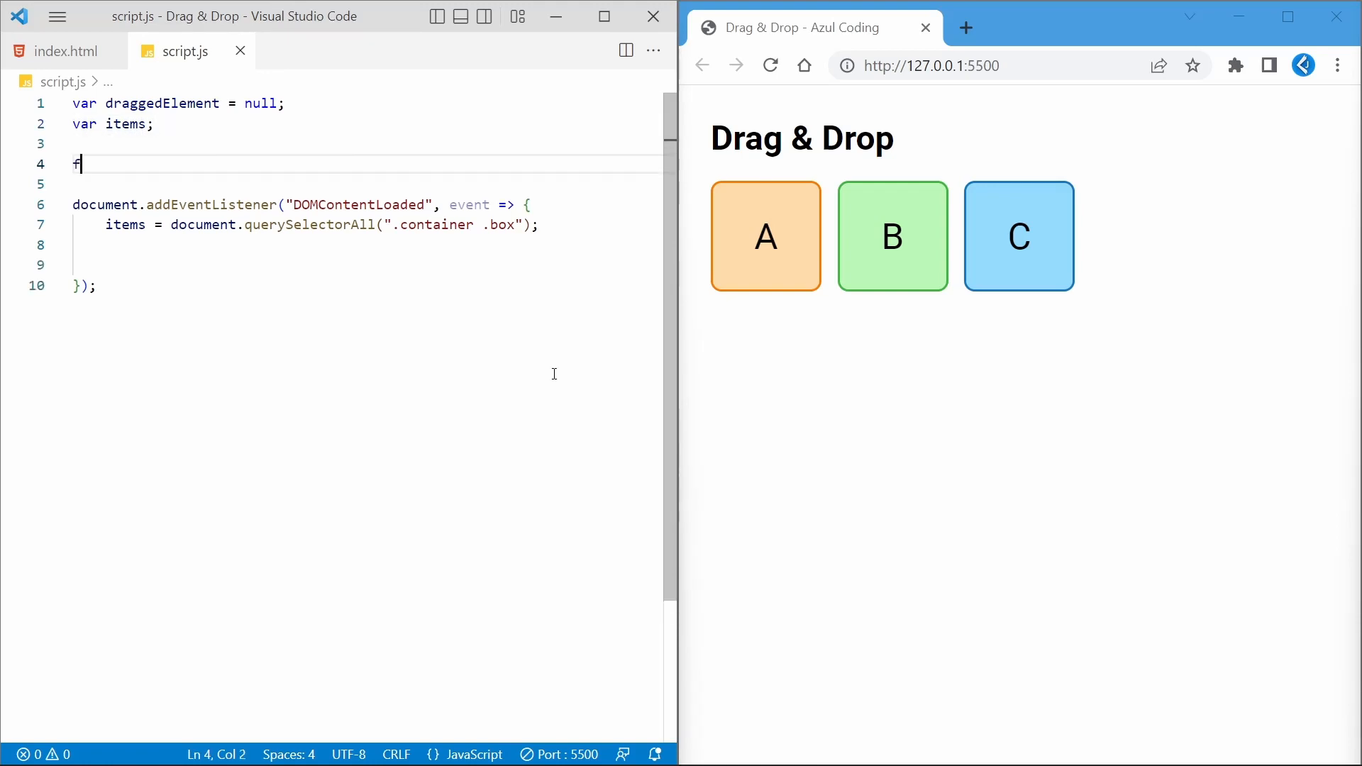
pyautogui.write('unction han')
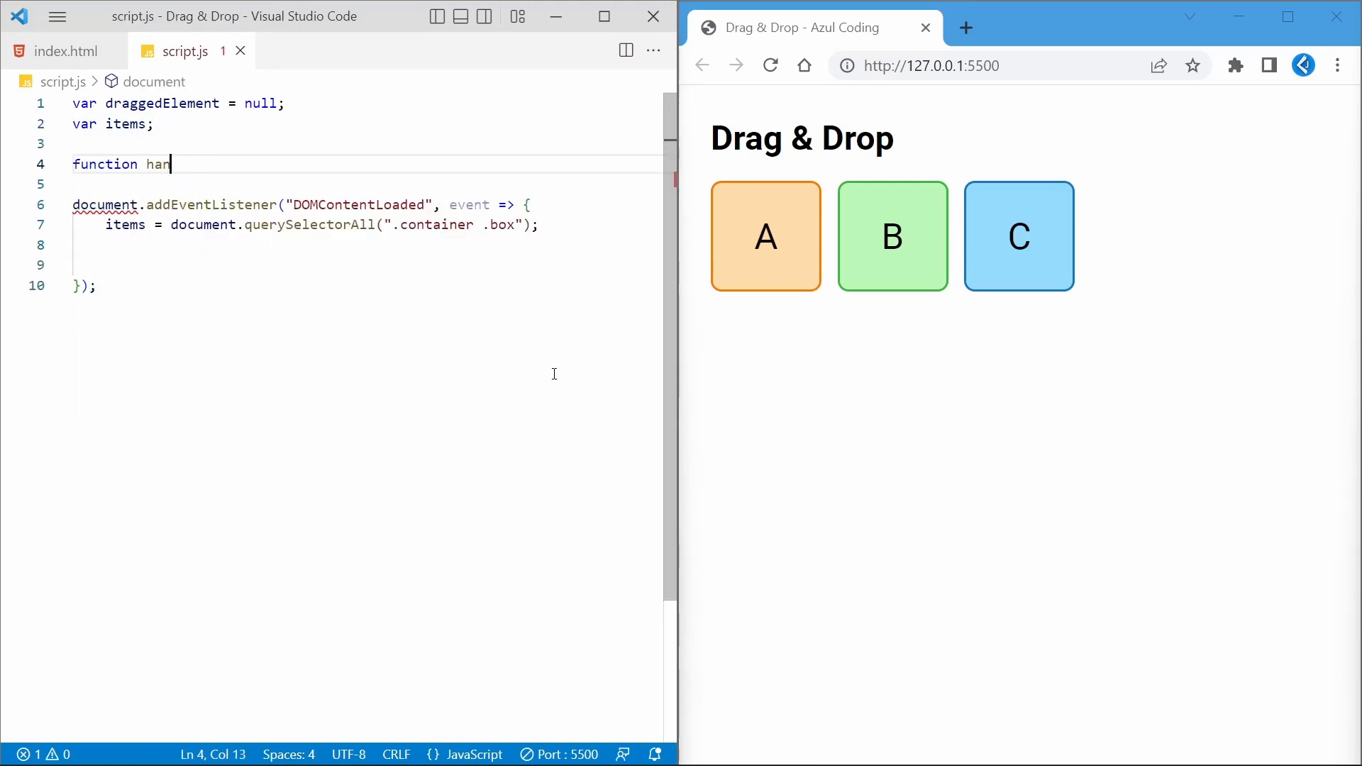
pyautogui.write('dleDragStart(e) {')
pyautogui.write('draggedElement')
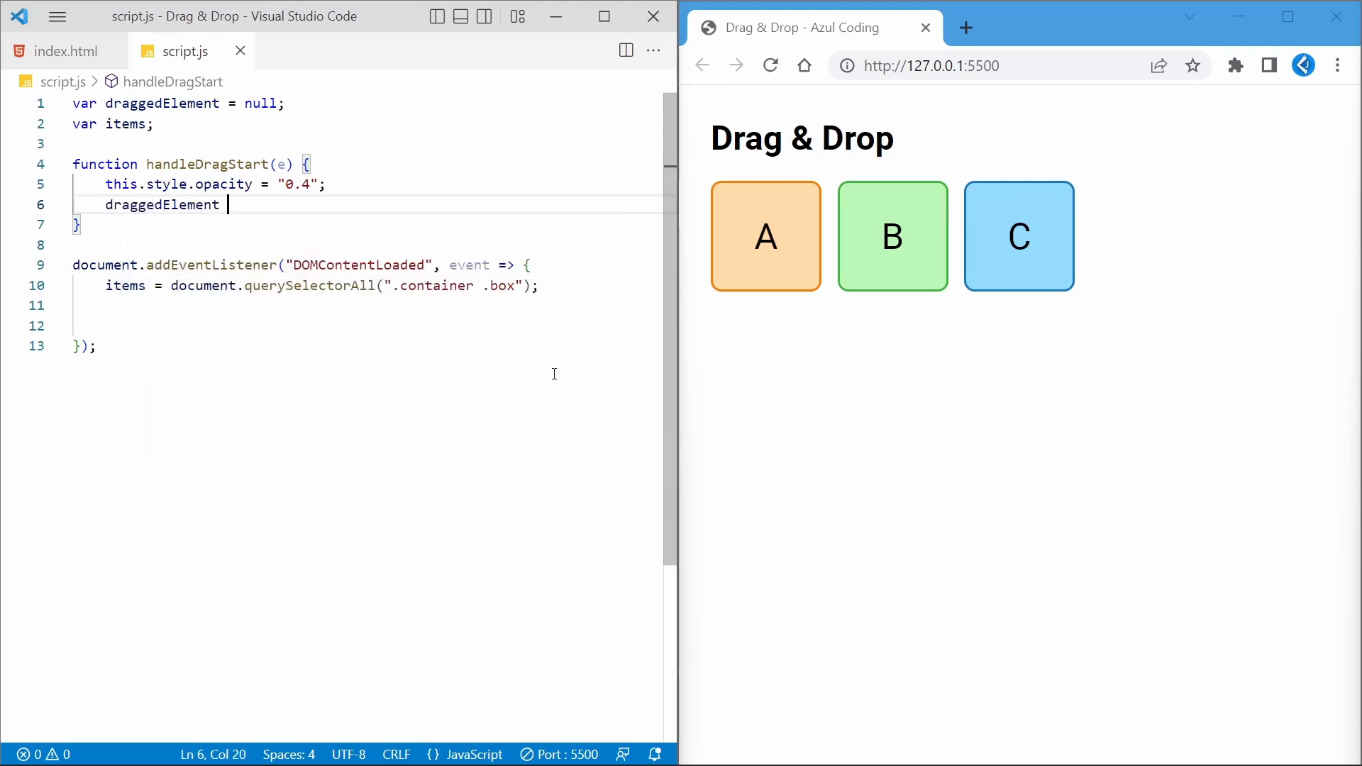
pyautogui.write('= this;')
pyautogui.write('e.dataTransfer.effectAllowed')
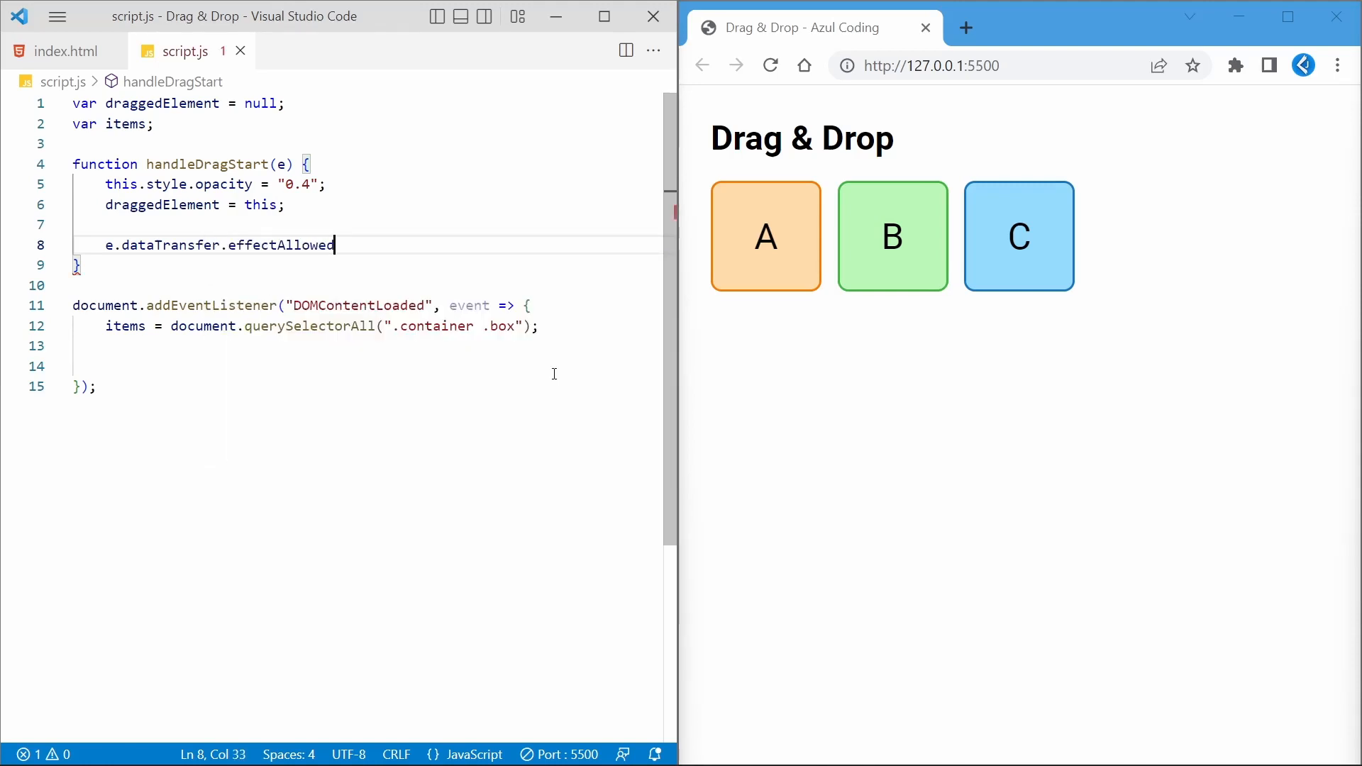
pyautogui.write('= "move";')
pyautogui.write('e.dataTransfer.setData')
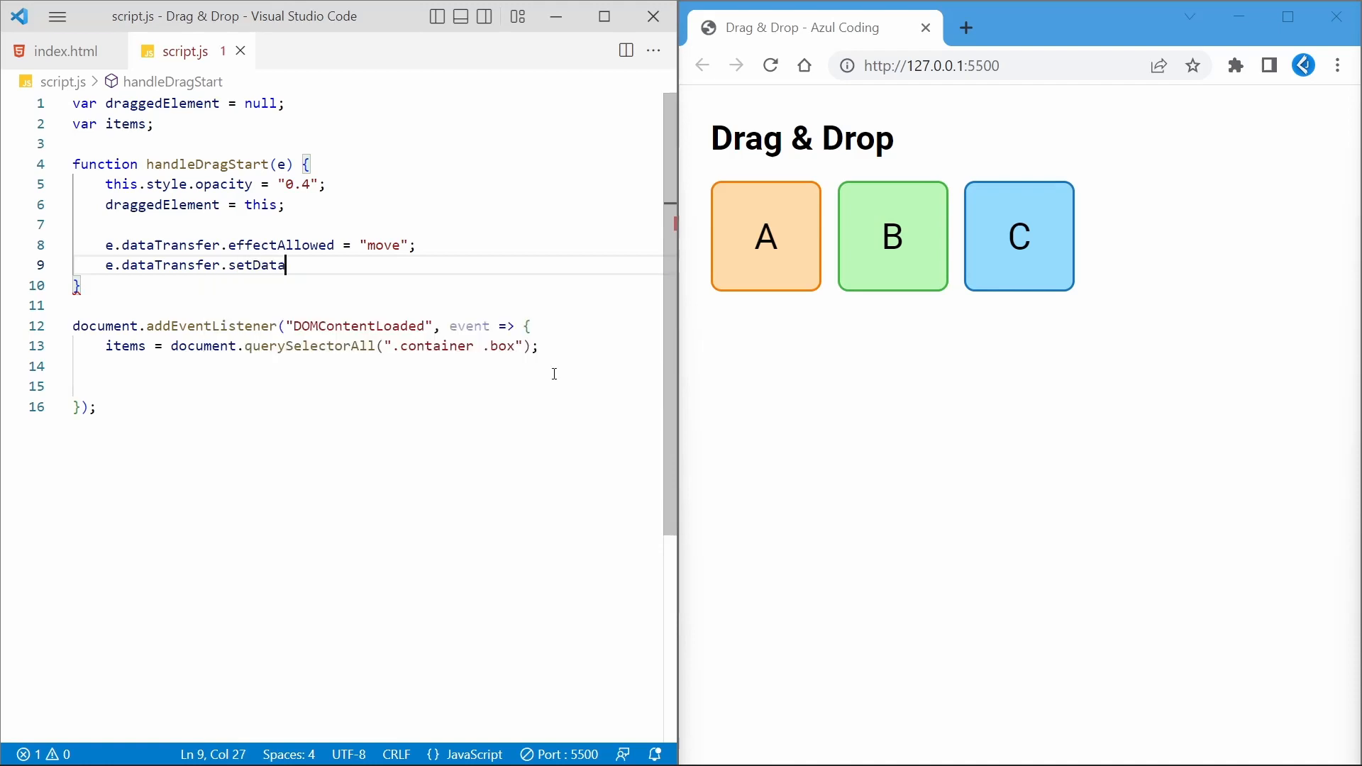
pyautogui.write('("item", this.innerHTML);')
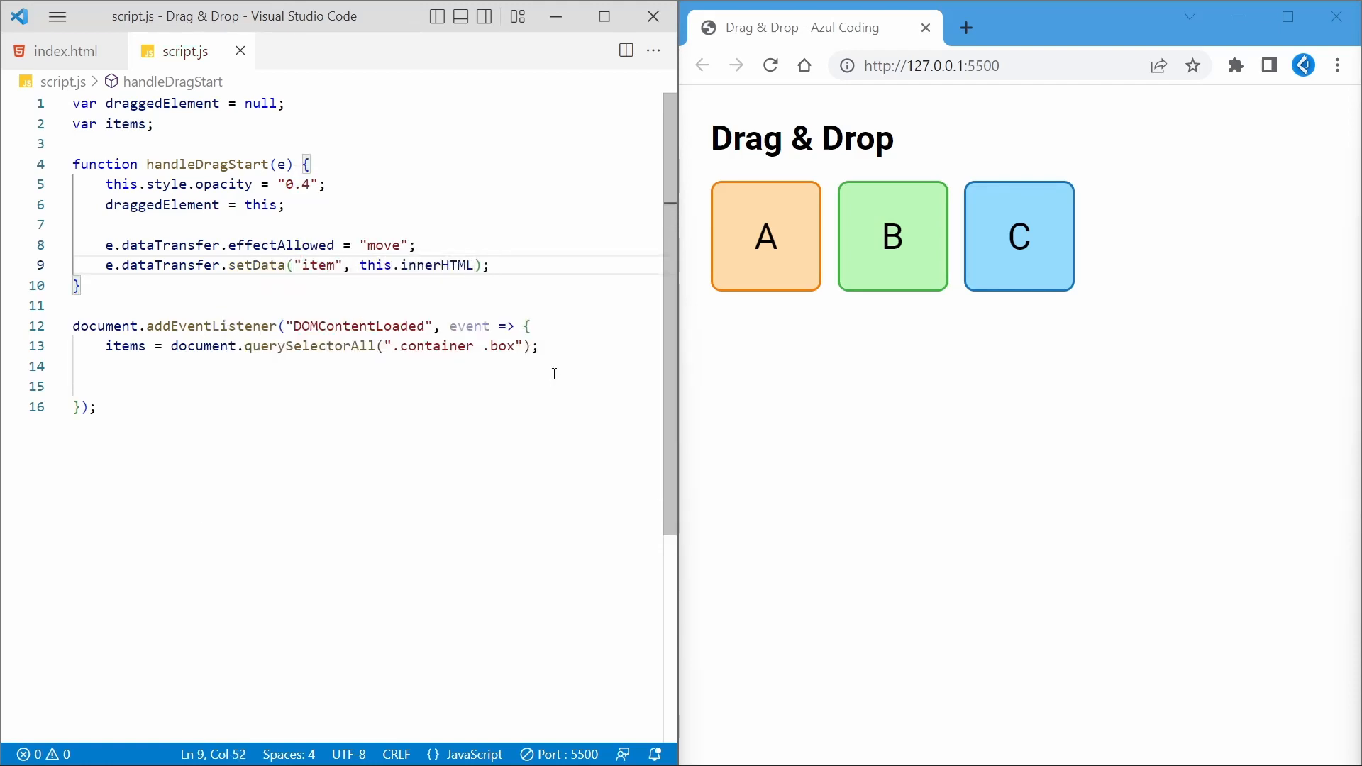
pyautogui.write('function handleDragOver(e) {')
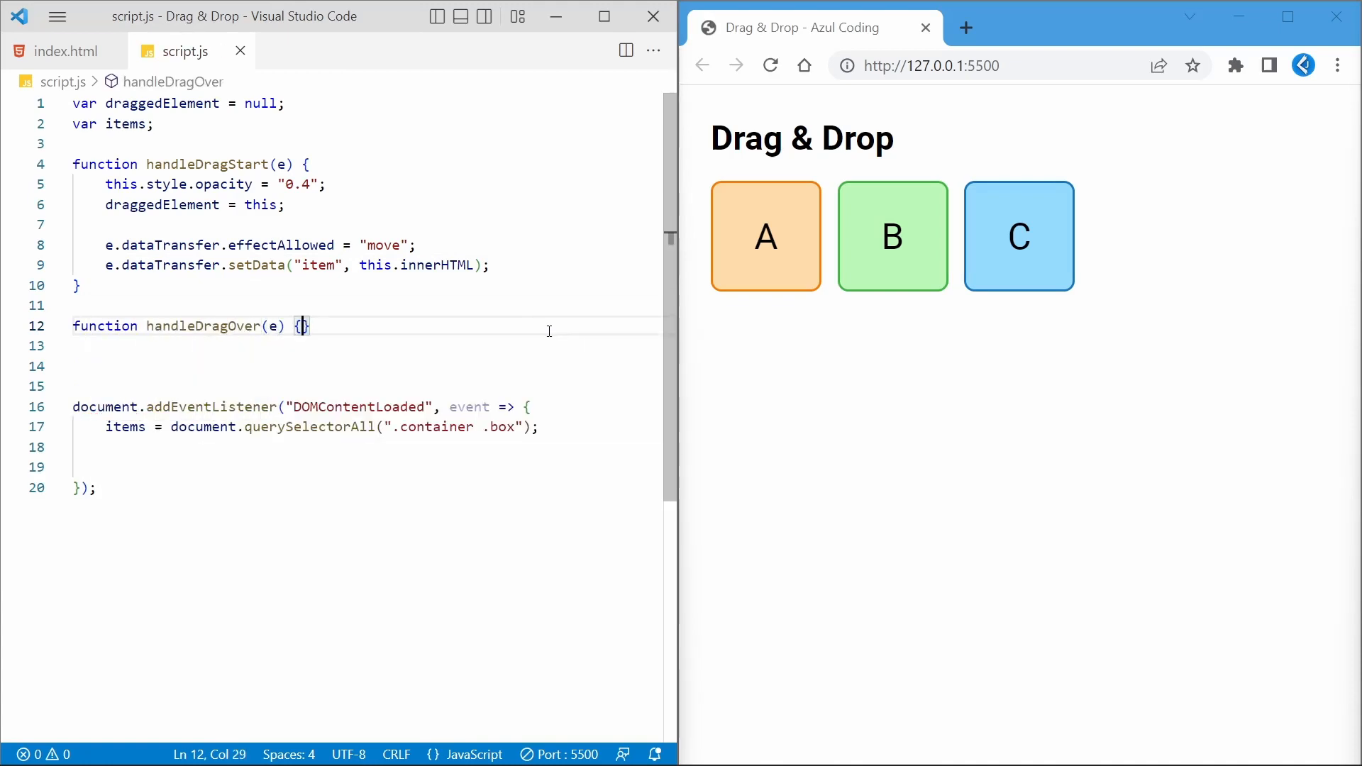
# Write handleDragOver preventing default, setting dropEffect "move" and returning false
pyautogui.write('if (e.pre')
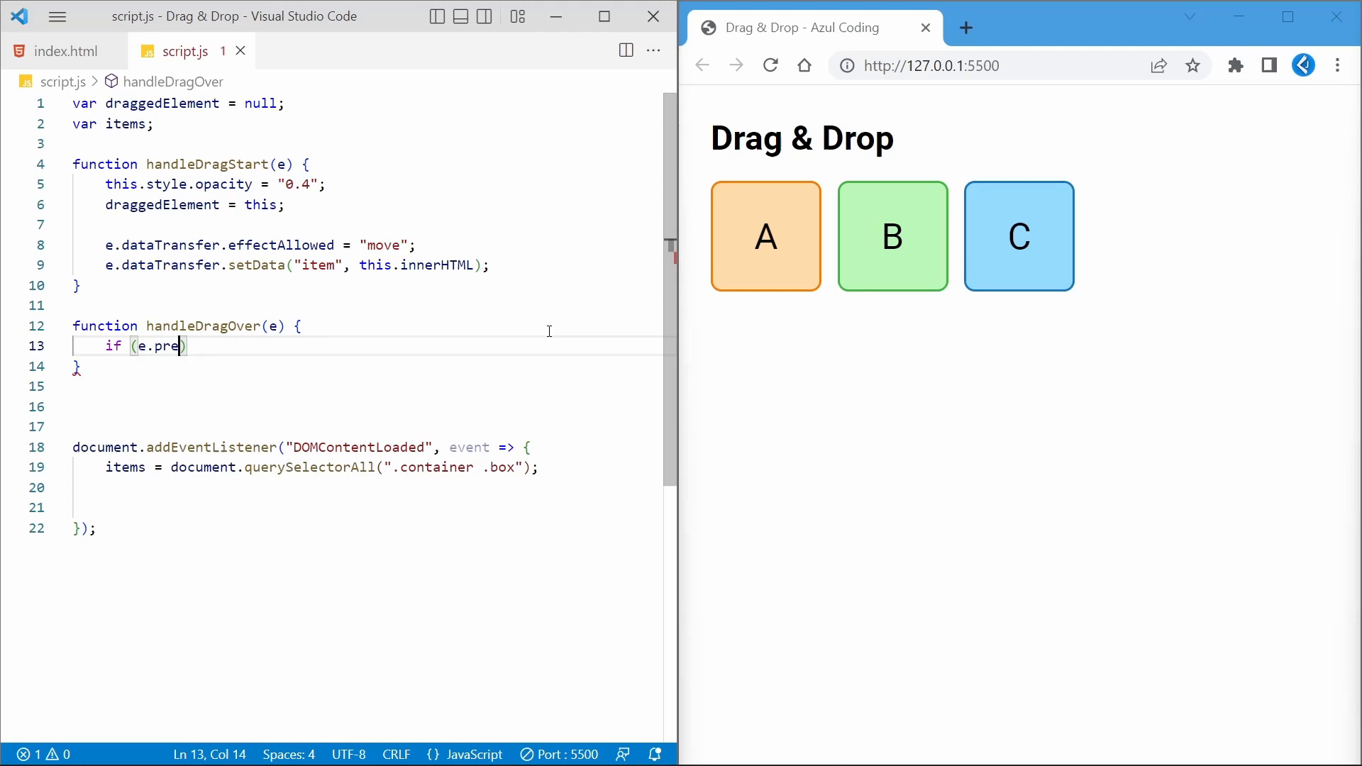
pyautogui.write('ventDefault)')
pyautogui.write('e.dataTransfer')
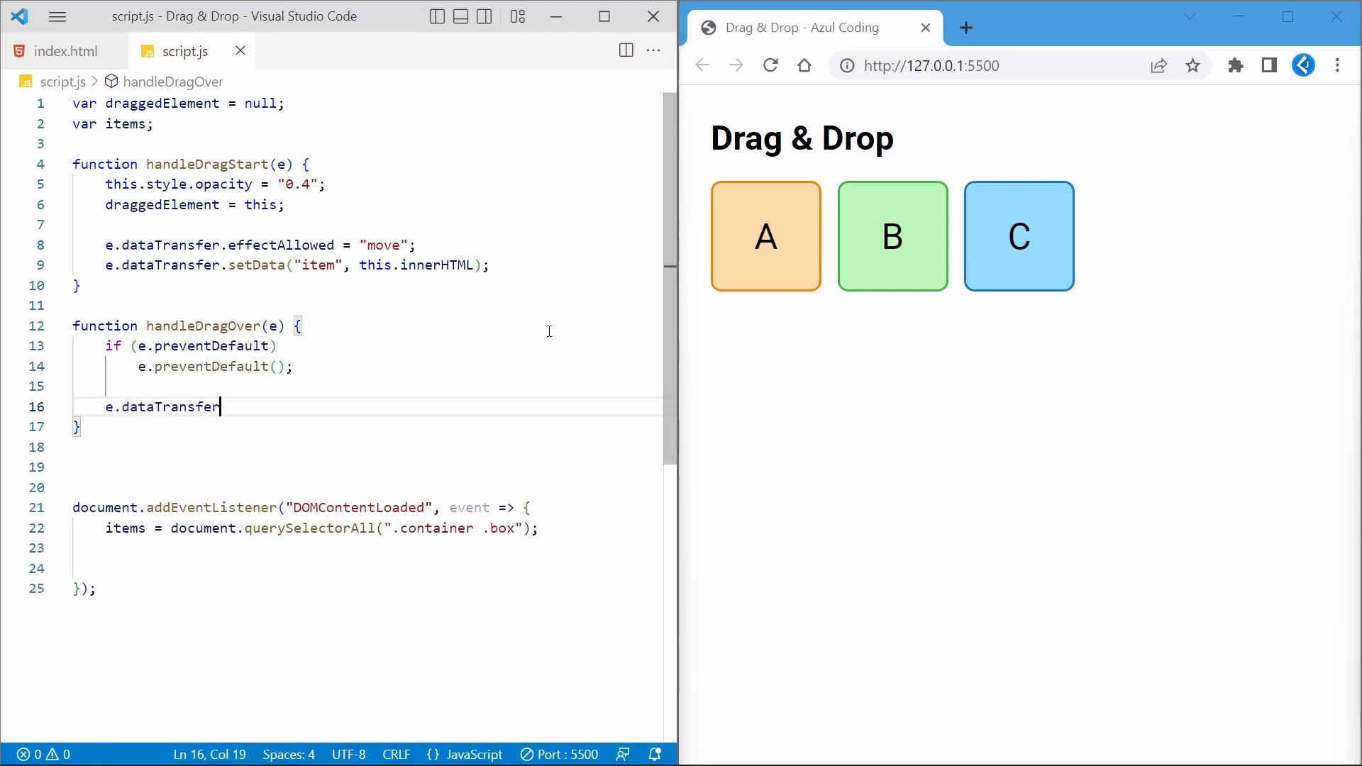
pyautogui.write('.dropEffect = "move"')
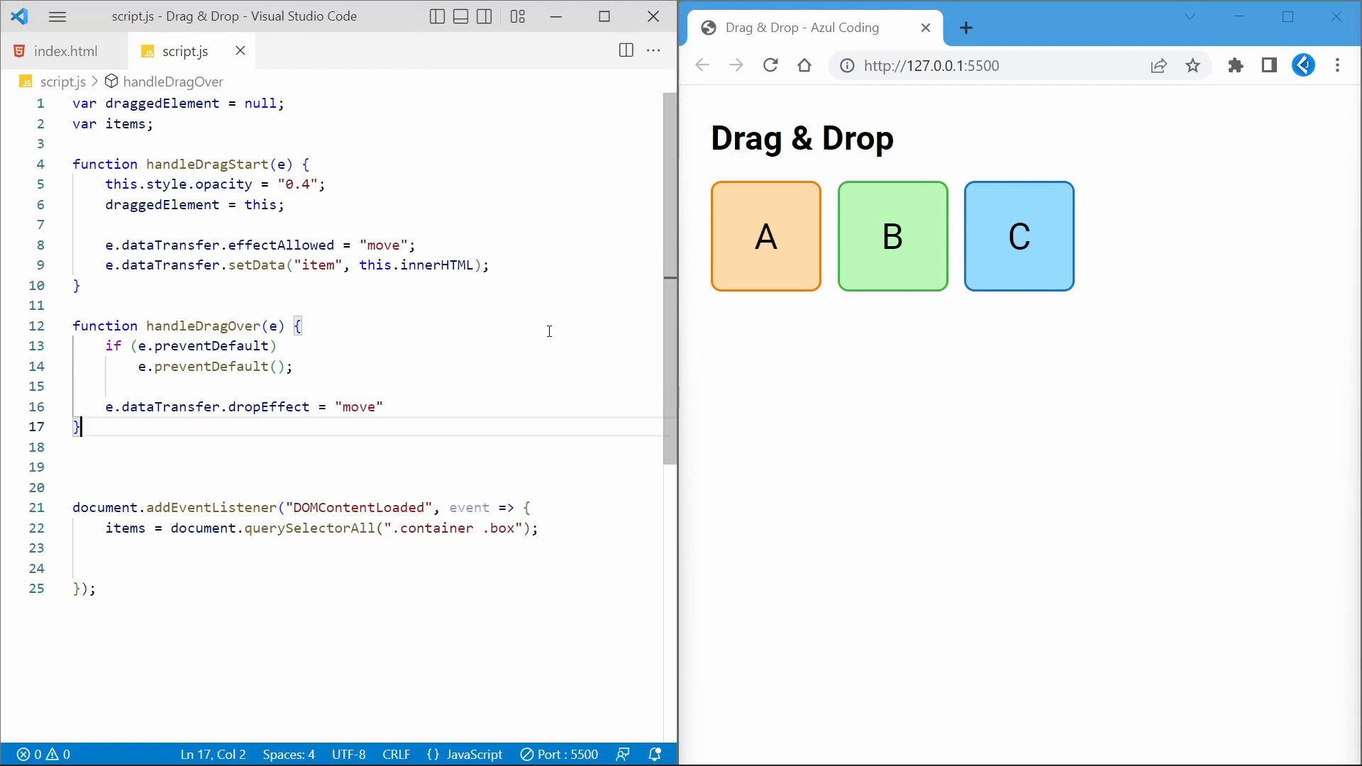
pyautogui.write('return false;')
pyautogui.click(371, 487)
pyautogui.write('function')
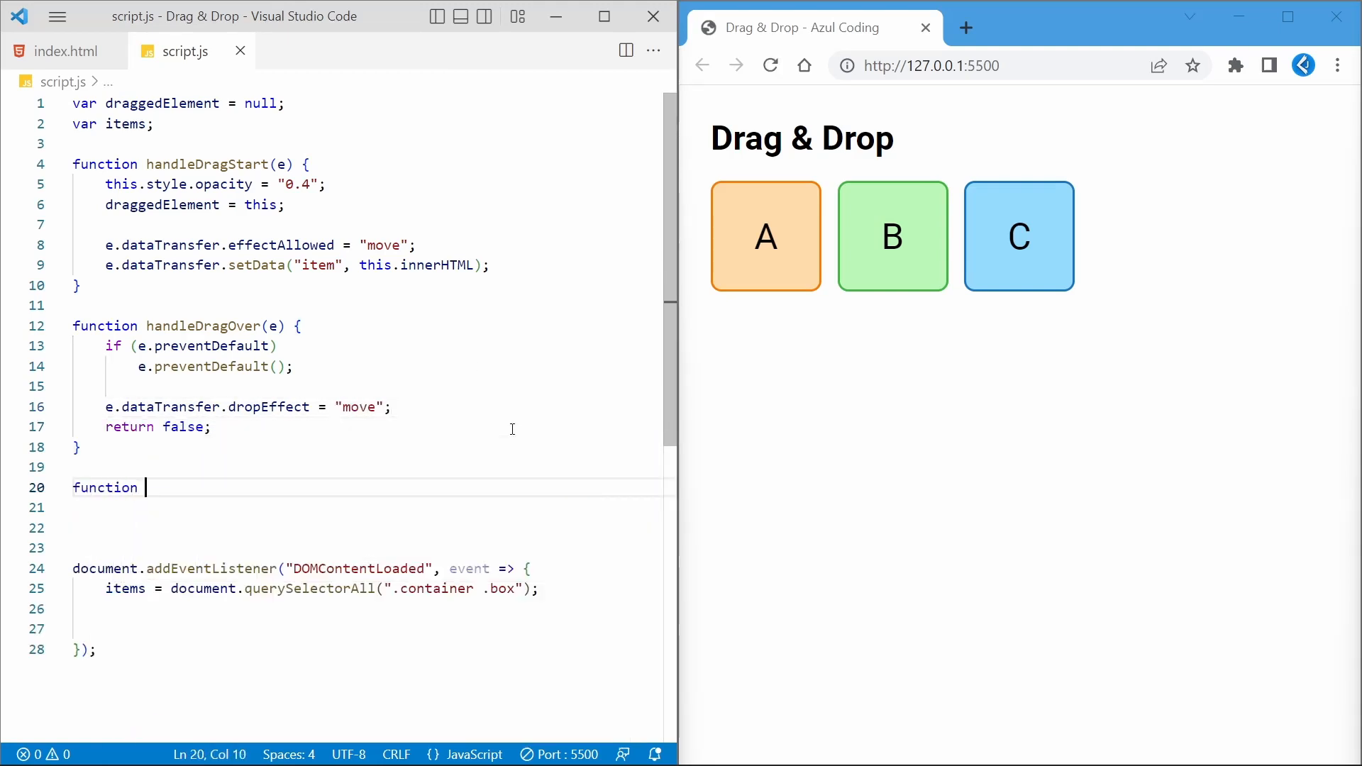
# Write handleDragEnter and handleDragLeave adding and removing the dragover class
pyautogui.write('handleDragEnter(e) {')
pyautogui.click(370, 507)
pyautogui.write('this.classList.add("dragover");')
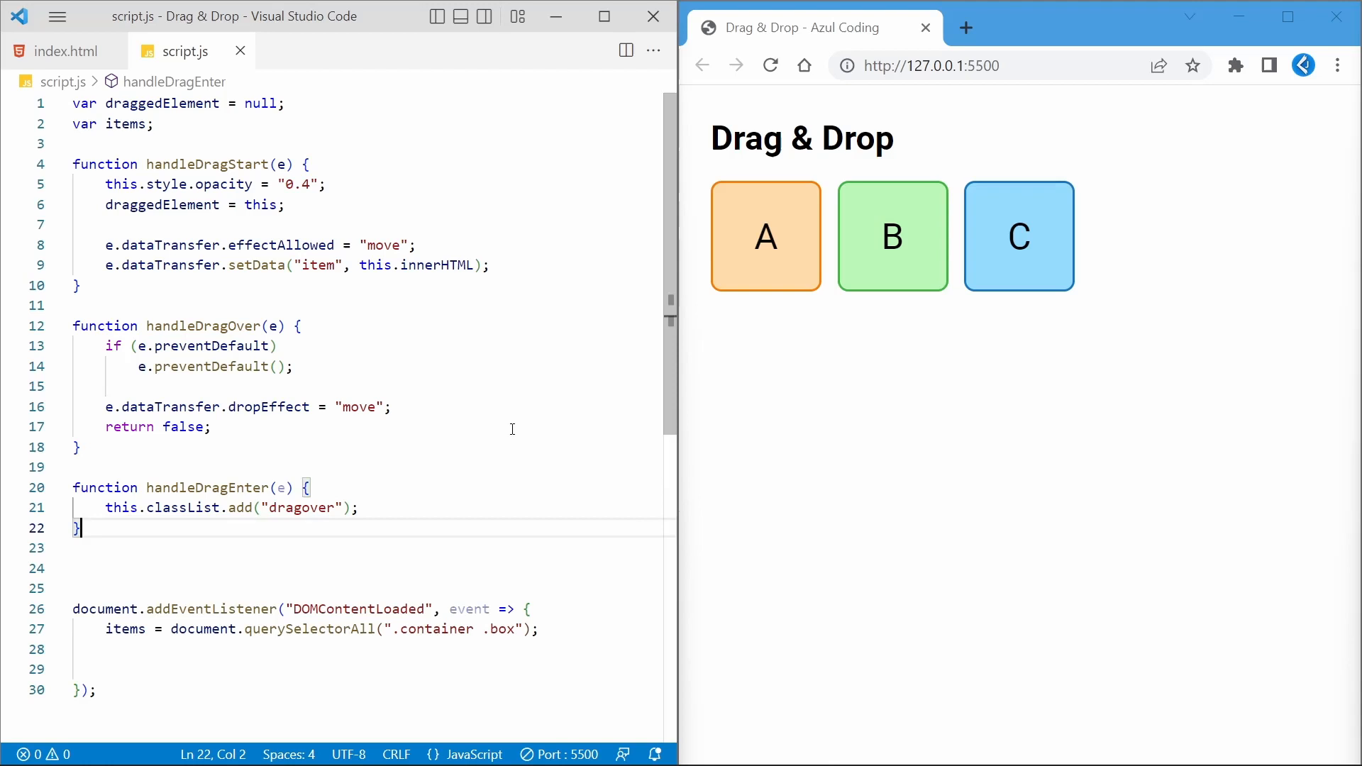
pyautogui.write('function handleDragLeave(e) {')
pyautogui.write('this.classLis')
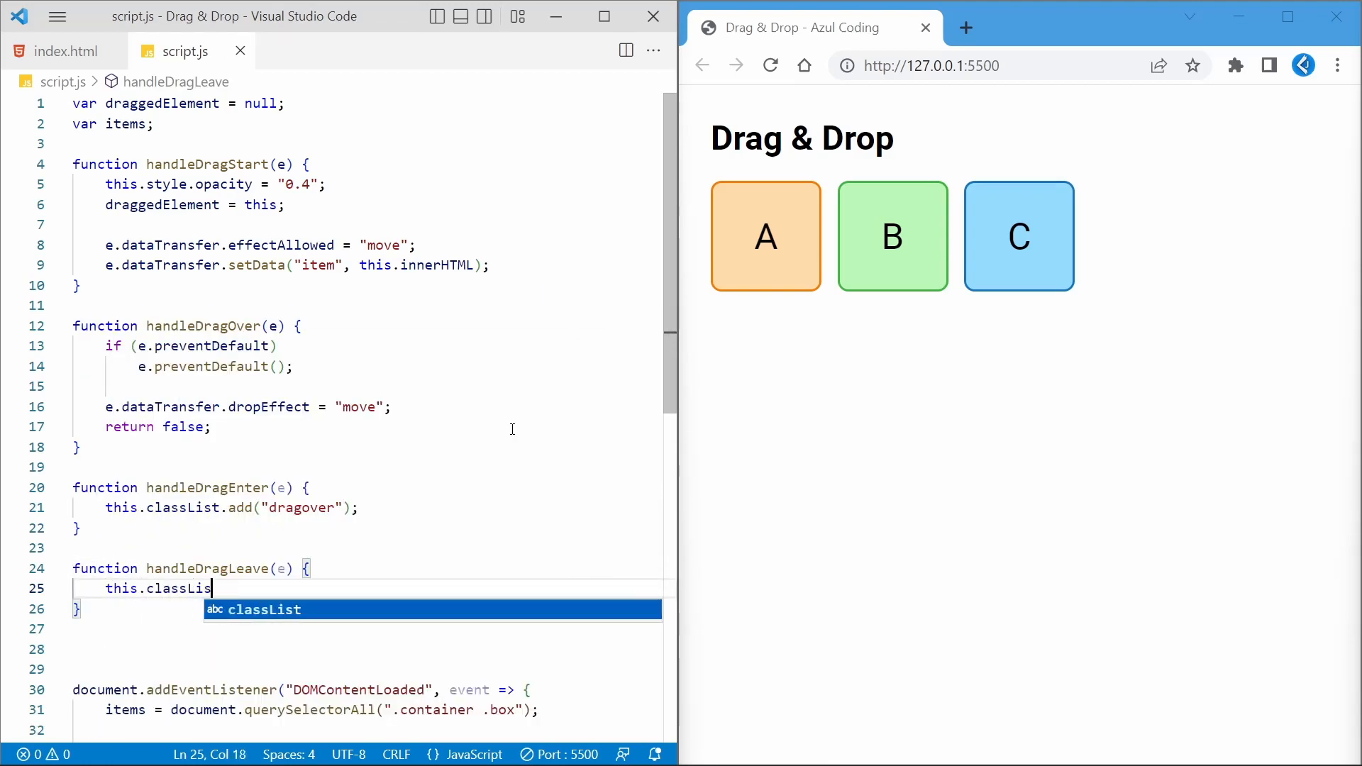
pyautogui.write('.remove("dragover");')
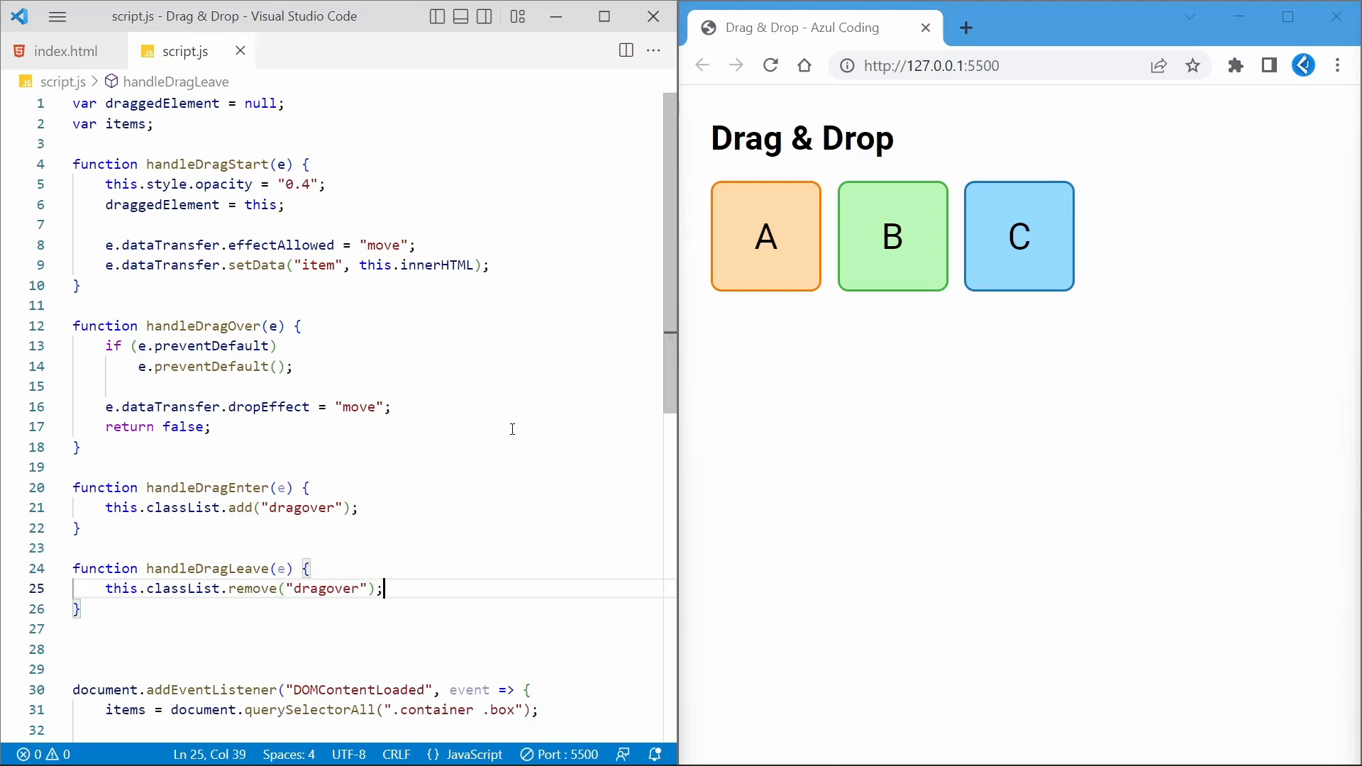
pyautogui.scroll(-3)
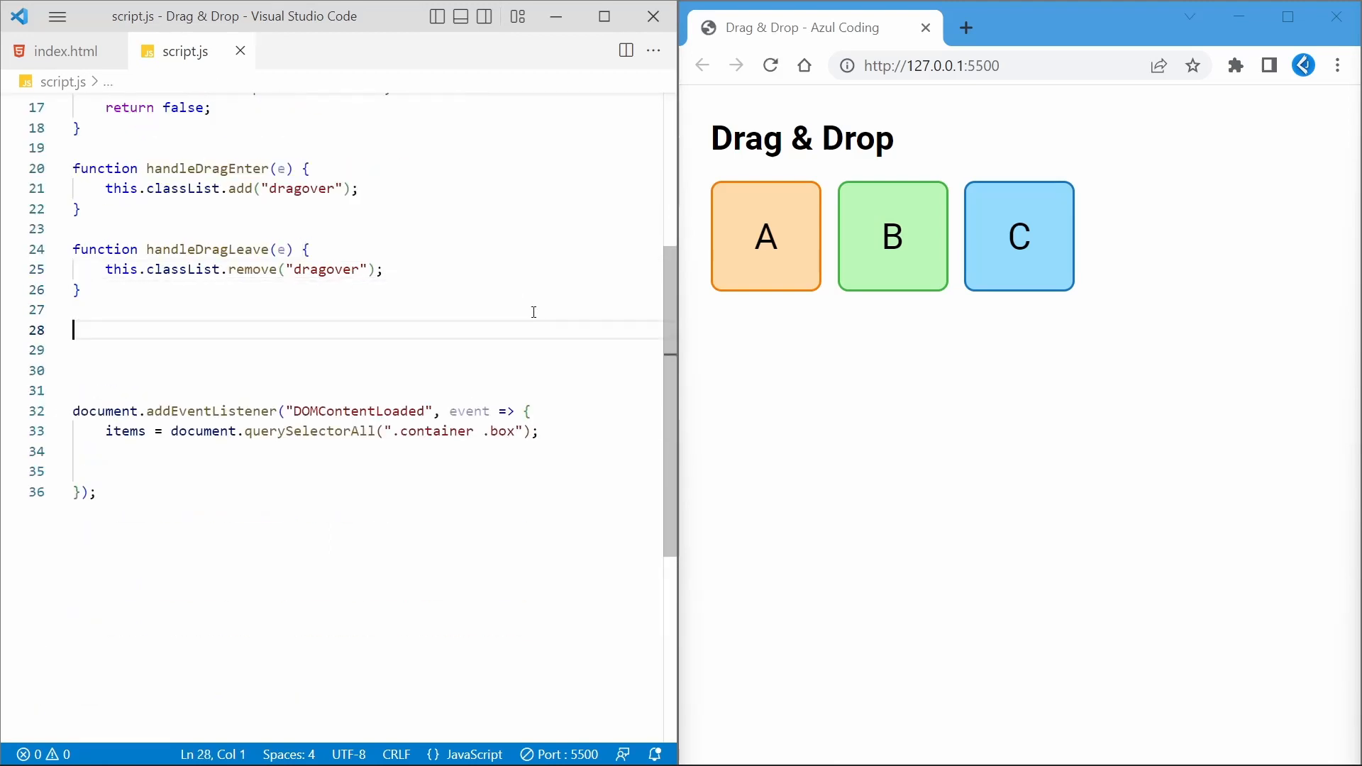
# Define handleDrop(e) calling e.stopPropagation
pyautogui.write('function handleDrop')
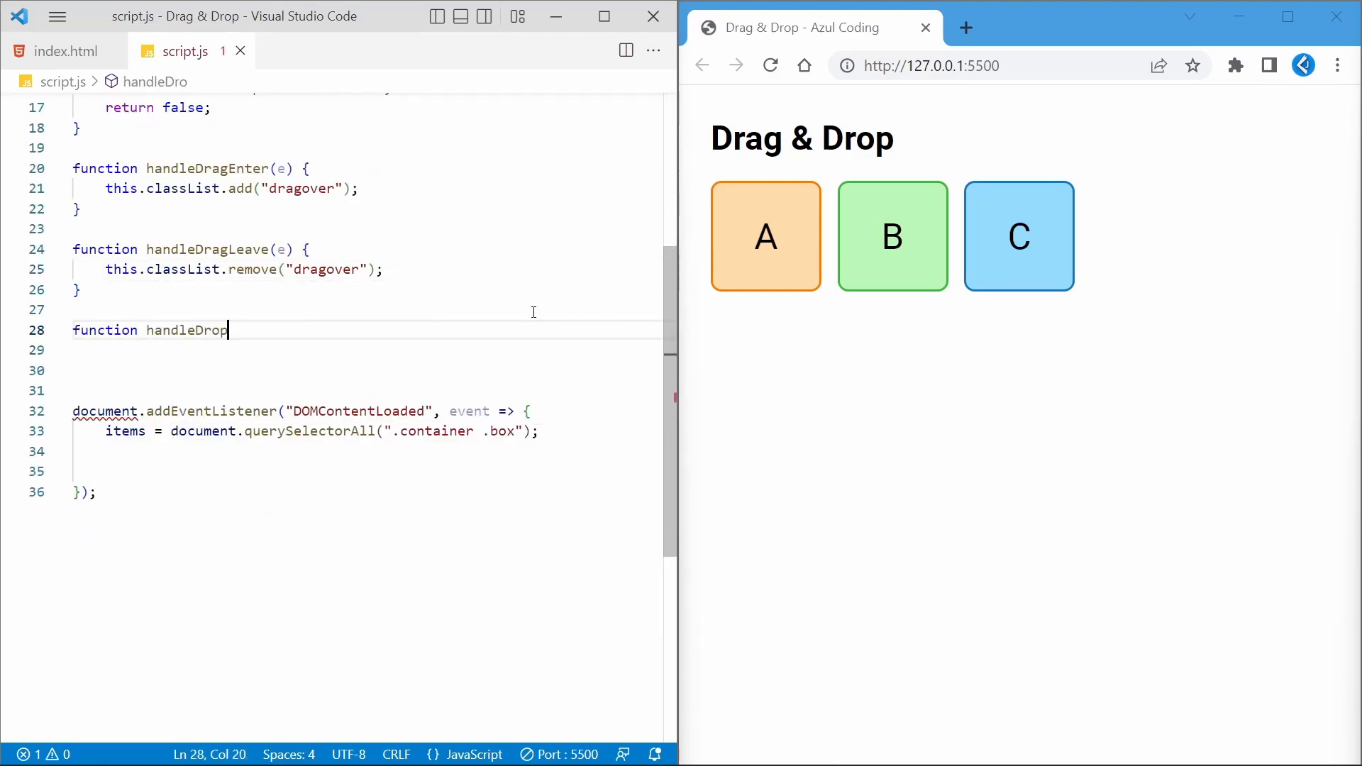
pyautogui.write('(e) {')
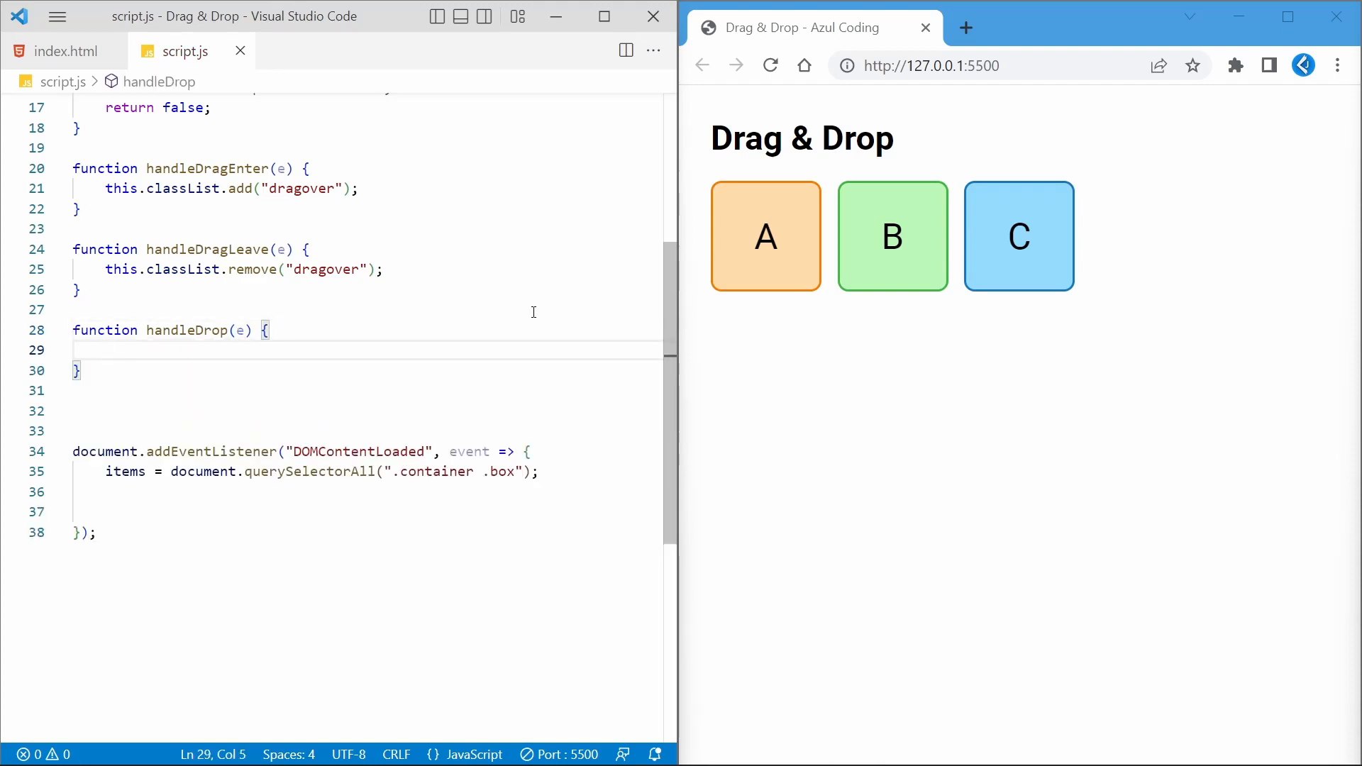
pyautogui.write('if (e.')
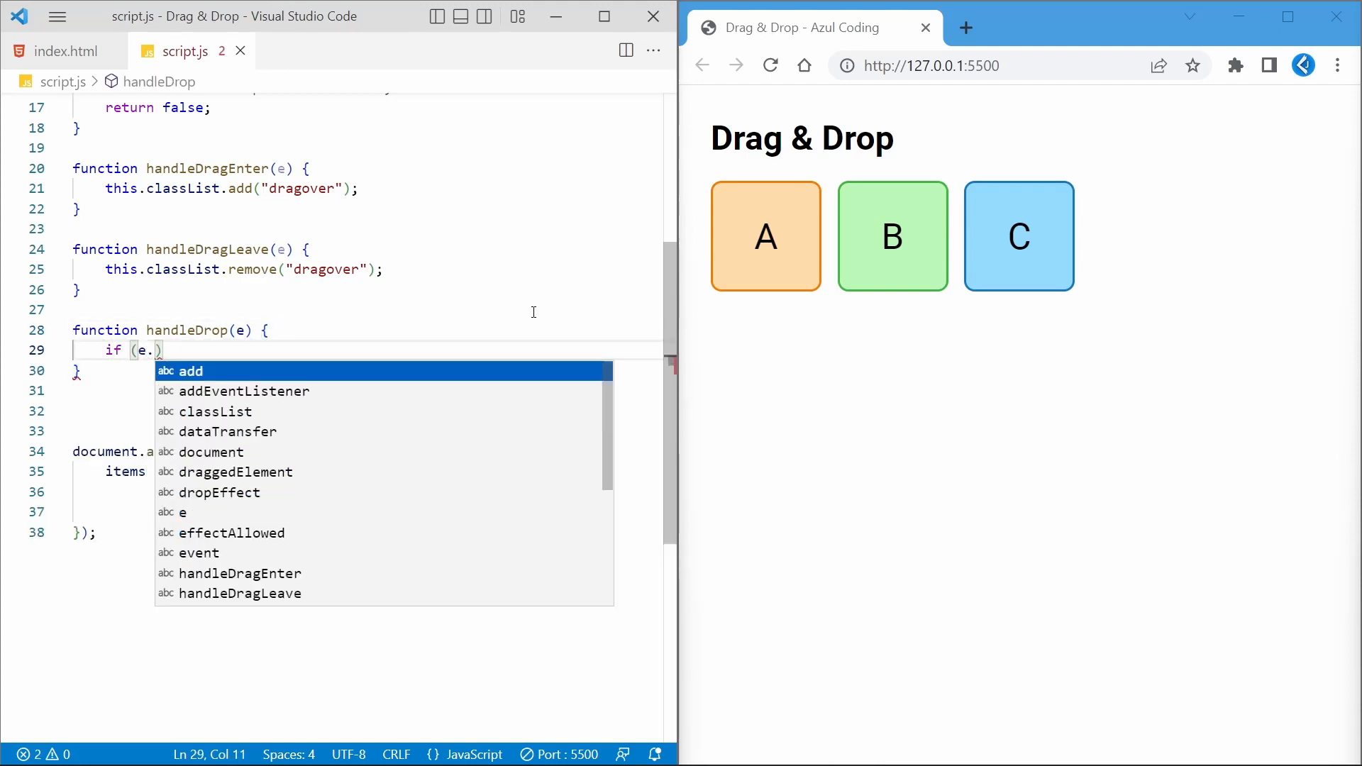
pyautogui.write('stopPropagation')
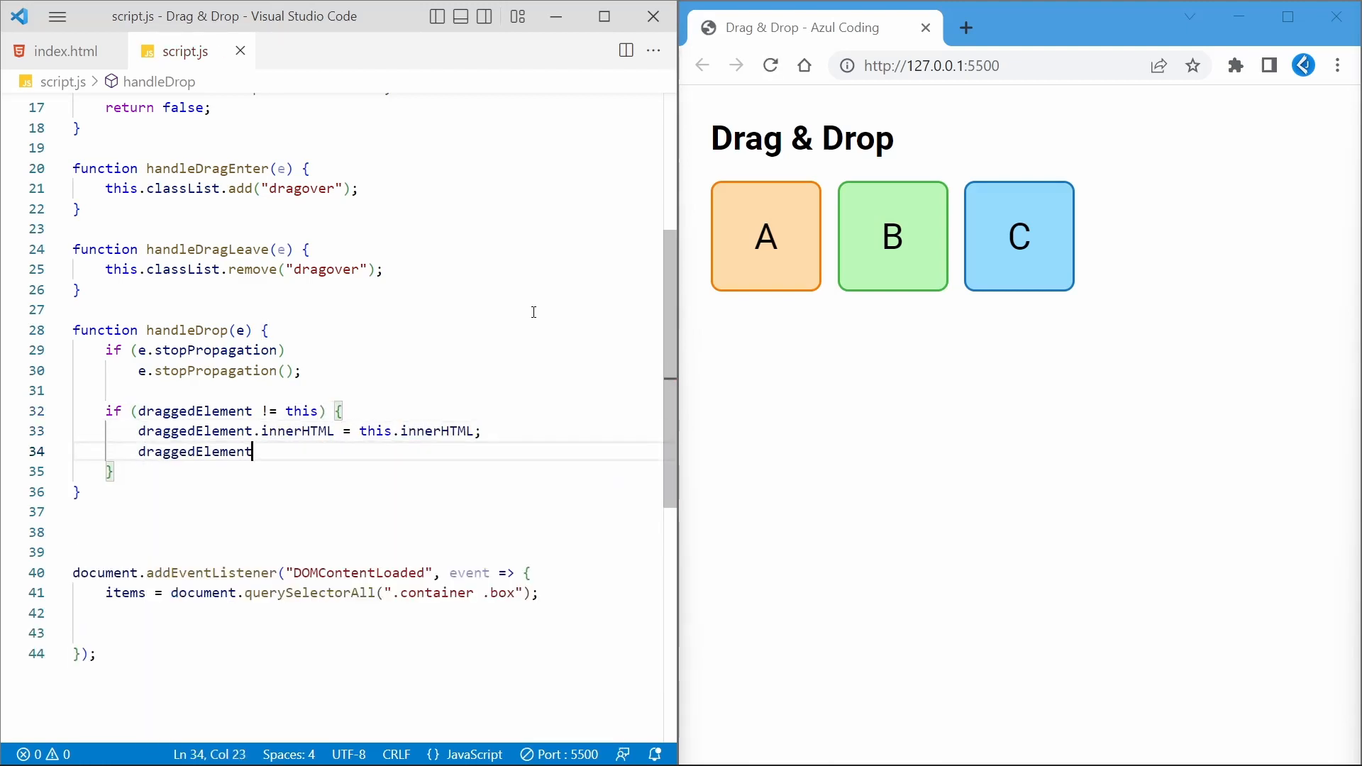
# Swap data-item and innerHTML with the dragged box using e.dataTransfer.getData("item")
pyautogui.write('.setAttribute("d")')
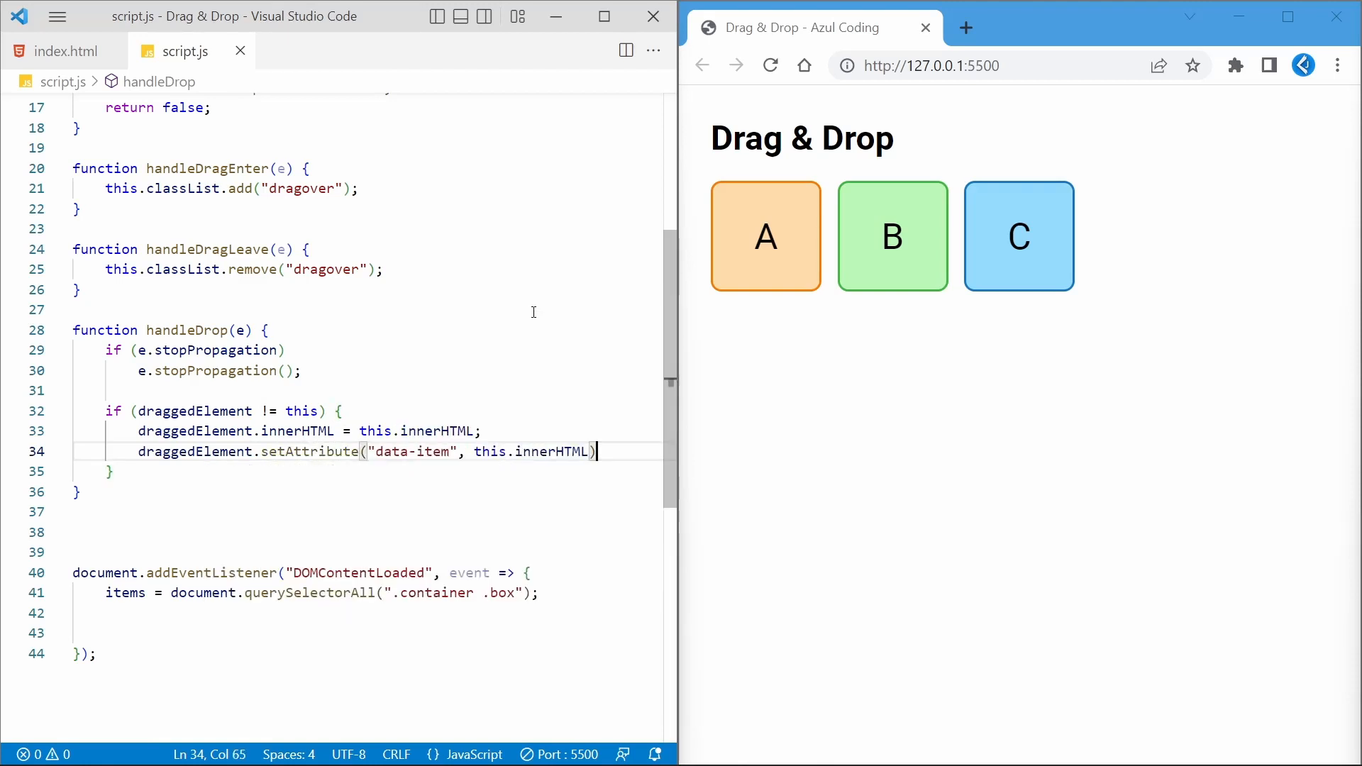
pyautogui.write('let replacedItem = e.dataTransfer')
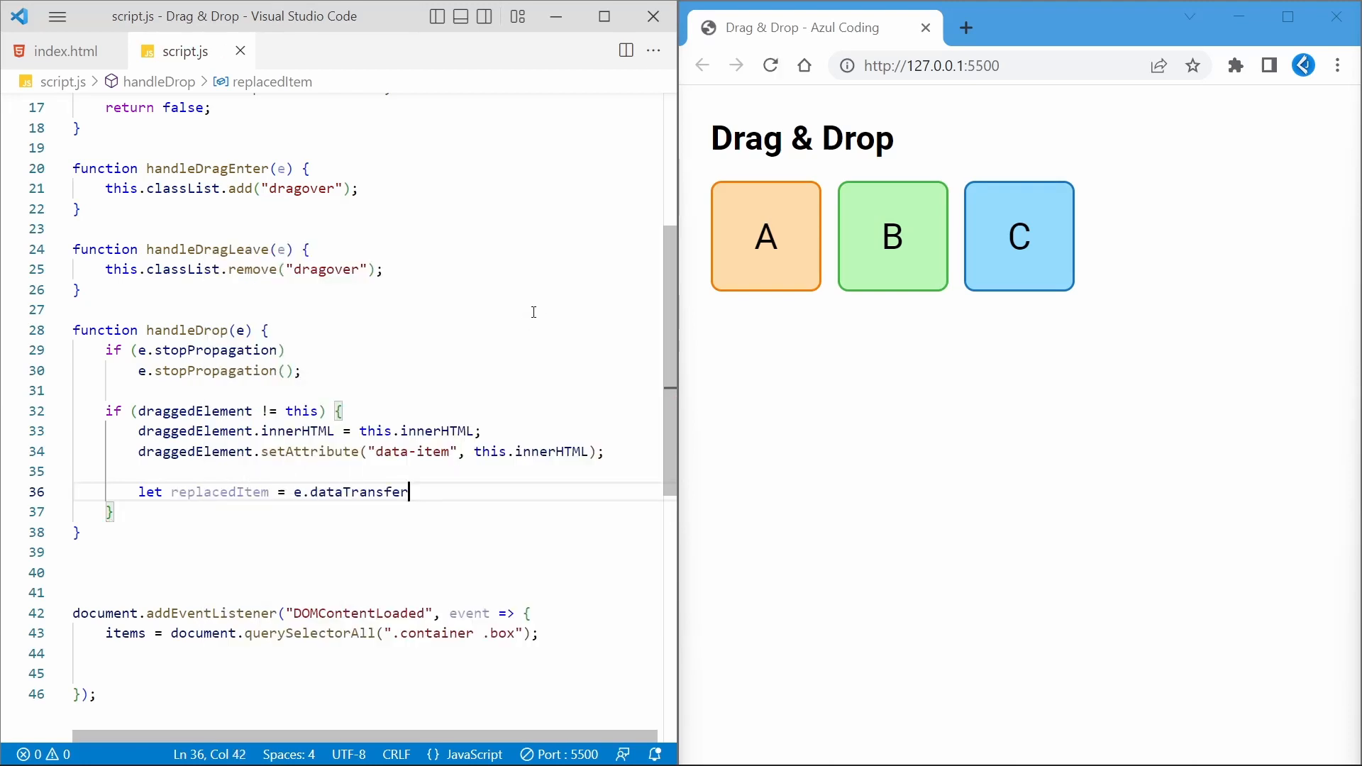
pyautogui.write('.getData("item");')
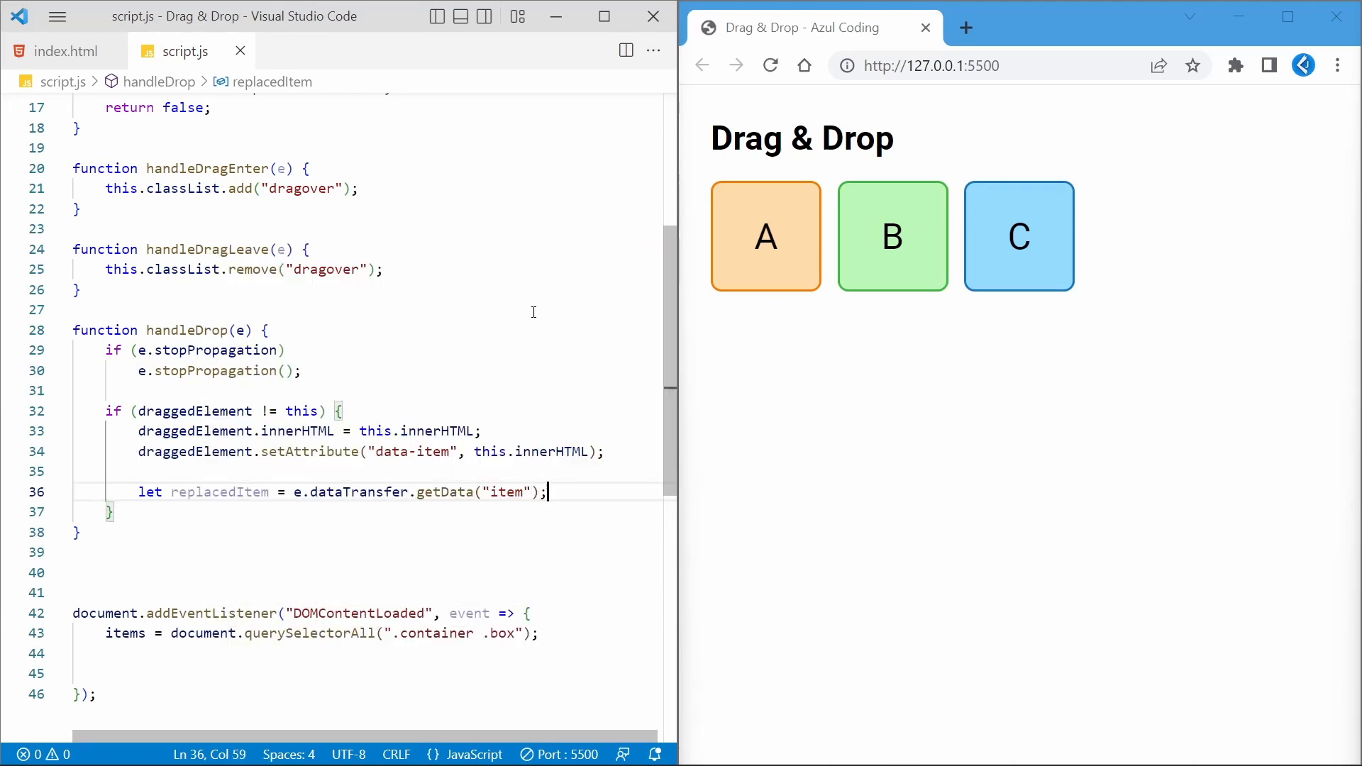
pyautogui.write('this.innerHTML = replacedItem;')
pyautogui.write('this.setAttribute("data-item", replacedItem);')
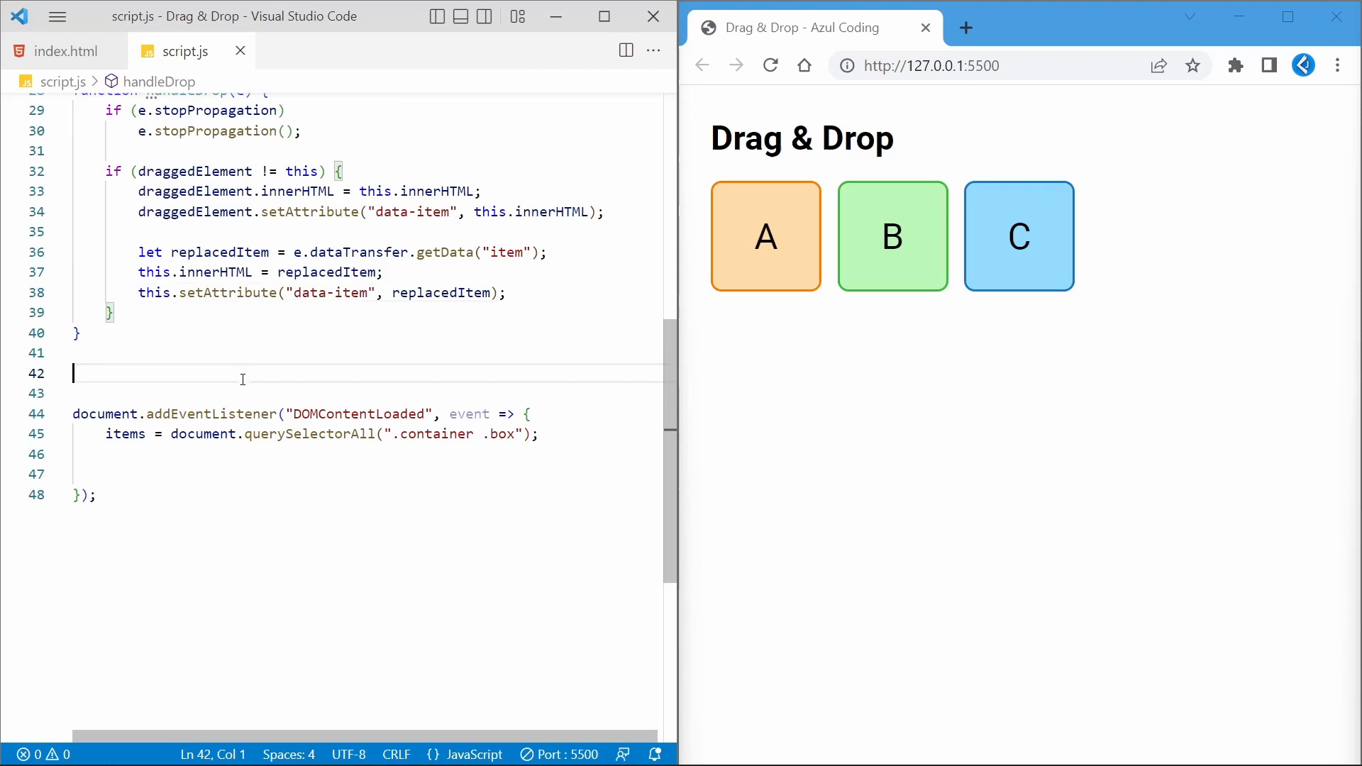
# Write handleDragEnd restoring opacity 1 and removing the dragover class from every item
pyautogui.write('function handleDragEnd(e) {')
pyautogui.click(366, 393)
pyautogui.write('this.style.opacity = "1')
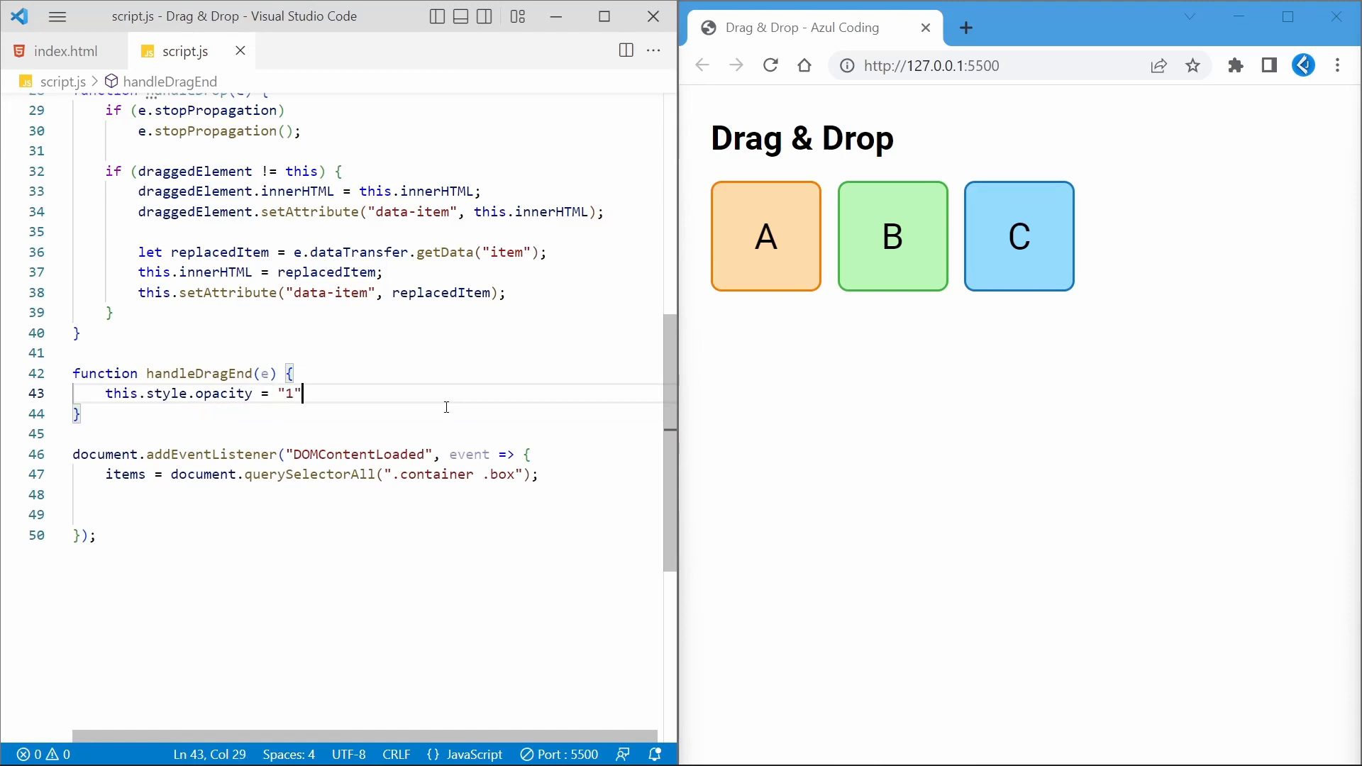
pyautogui.write('items.forEach(f')
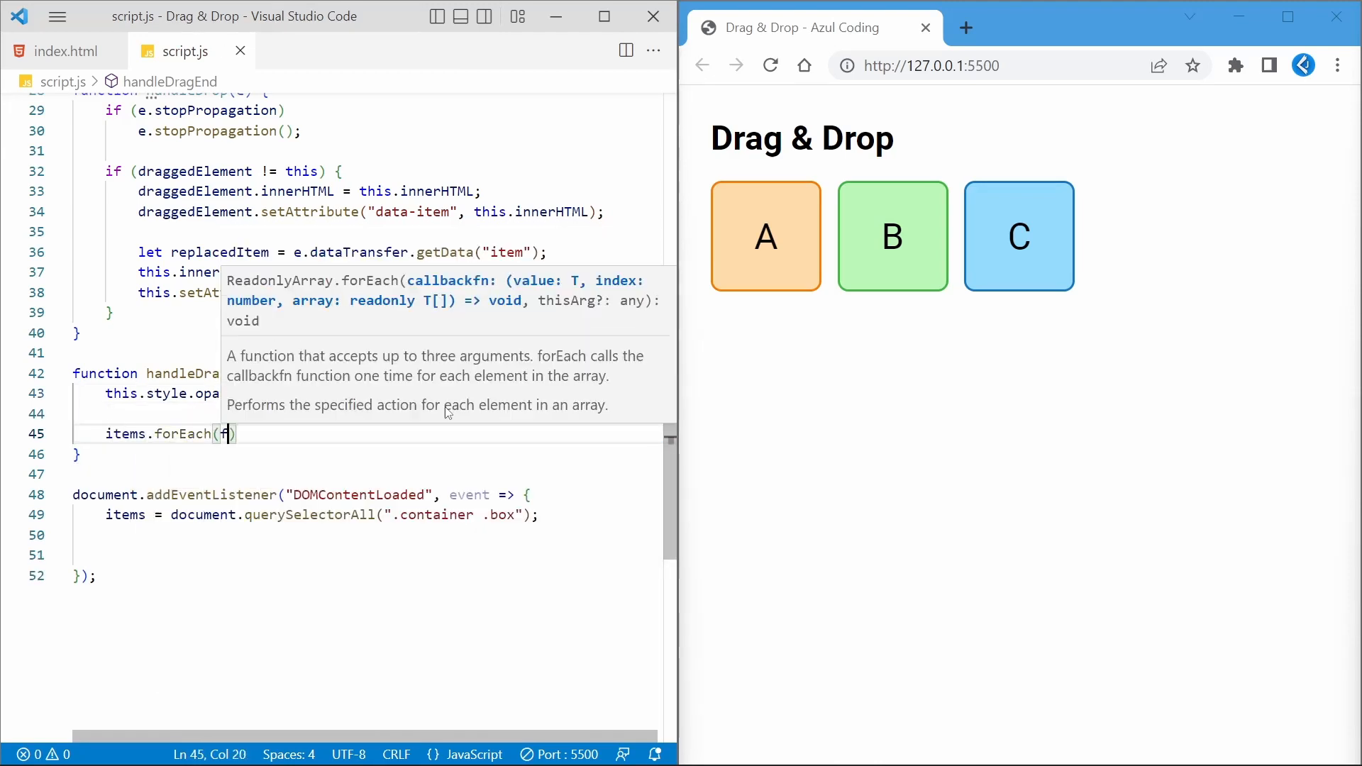
pyautogui.write('function(item) {')
pyautogui.write('item.classList.remove("')
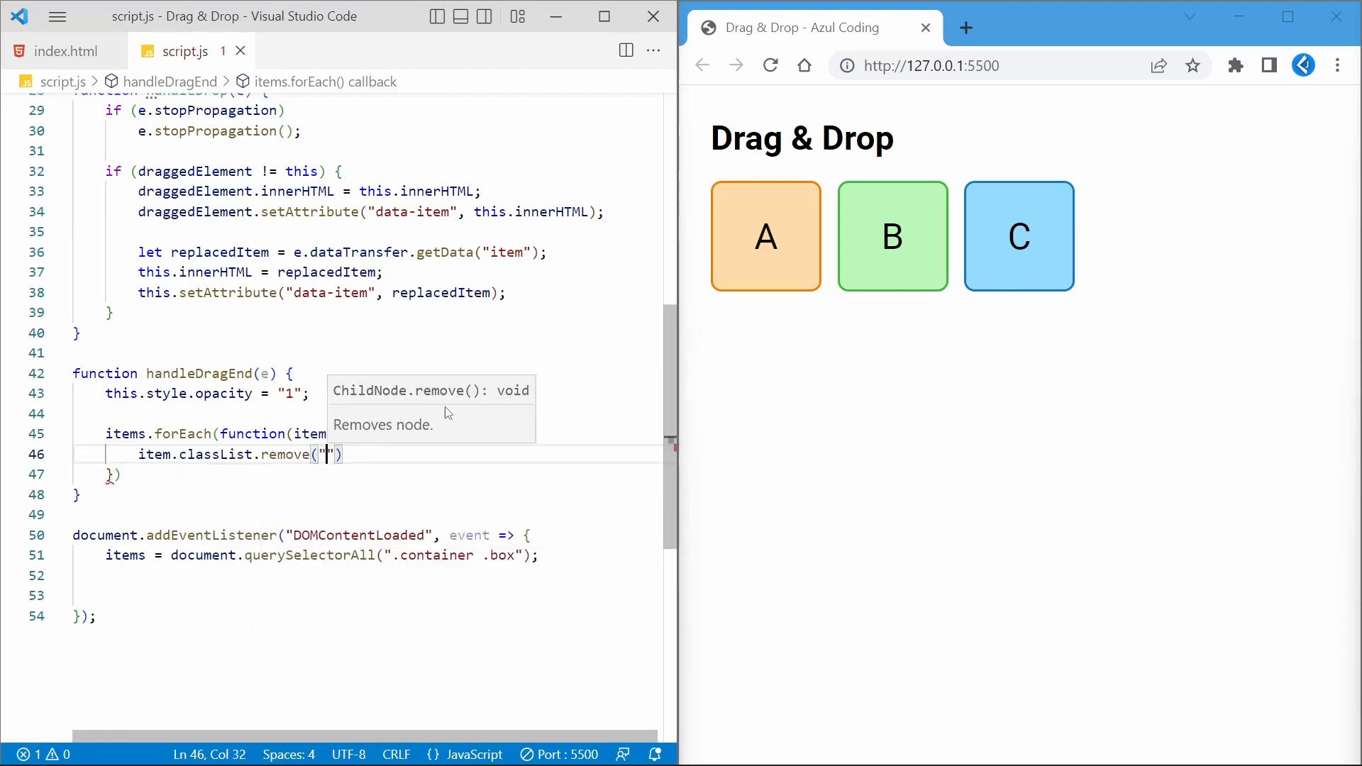
pyautogui.write('dragover')
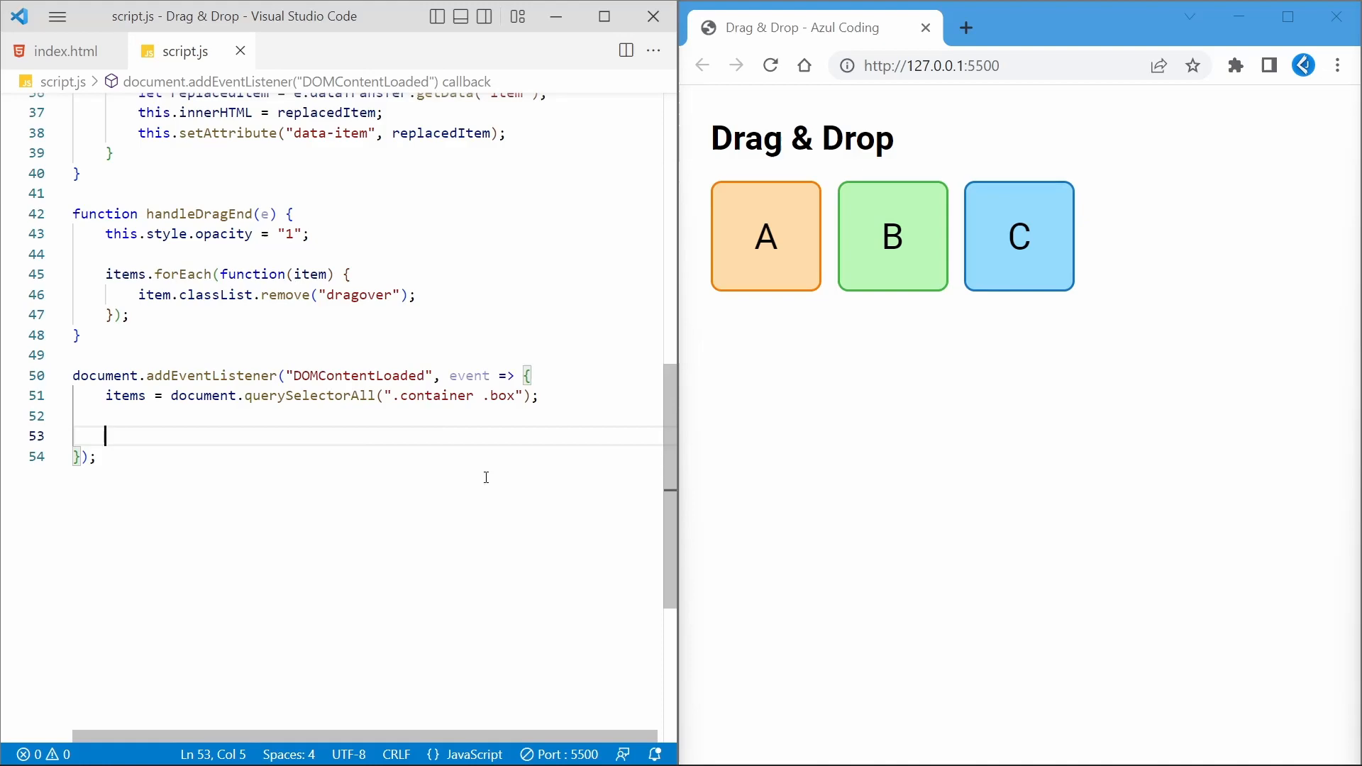
# Attach dragstart, dragenter, dragover, dragleave, drop and dragend listeners to each item, then swap box A with B
pyautogui.write('items.forEach(function(item) {')
pyautogui.write('item.add')
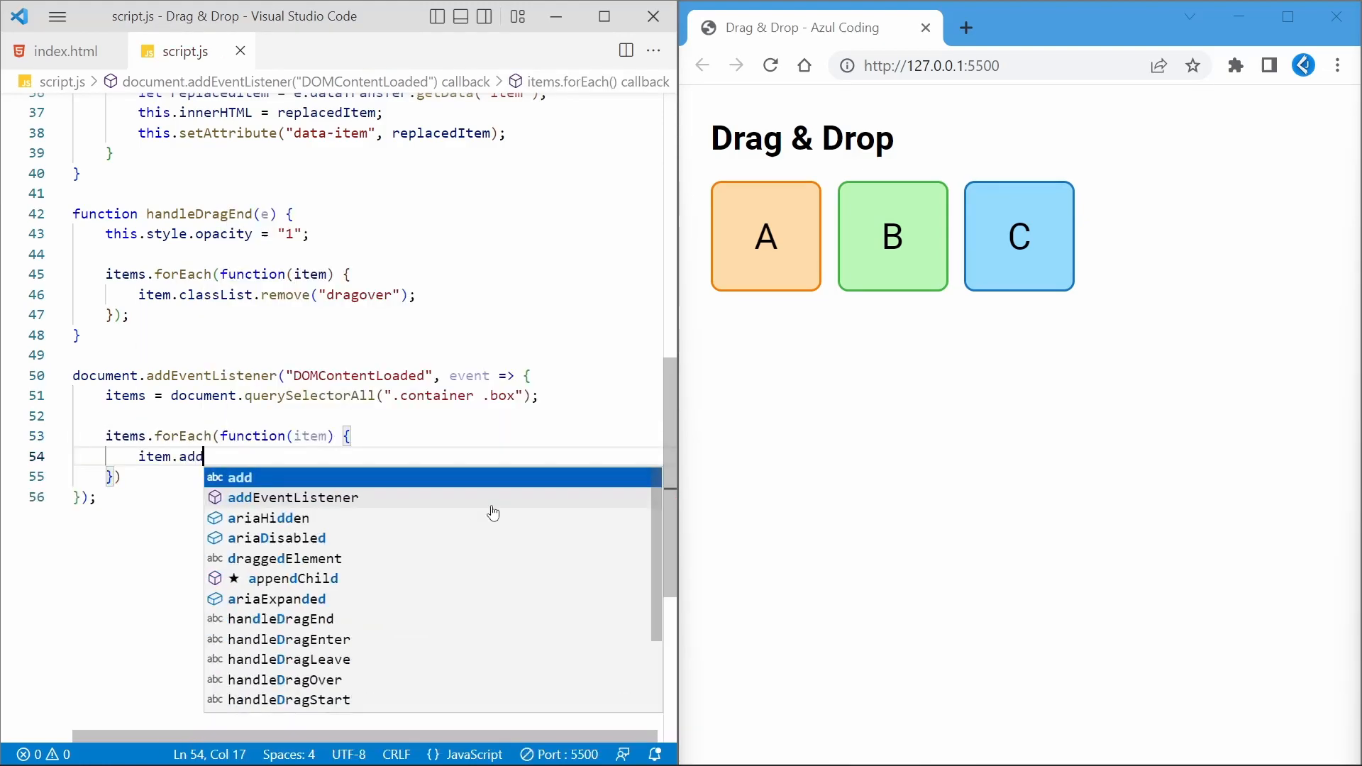
pyautogui.write('EventListener("dragstart", handleDragStart);')
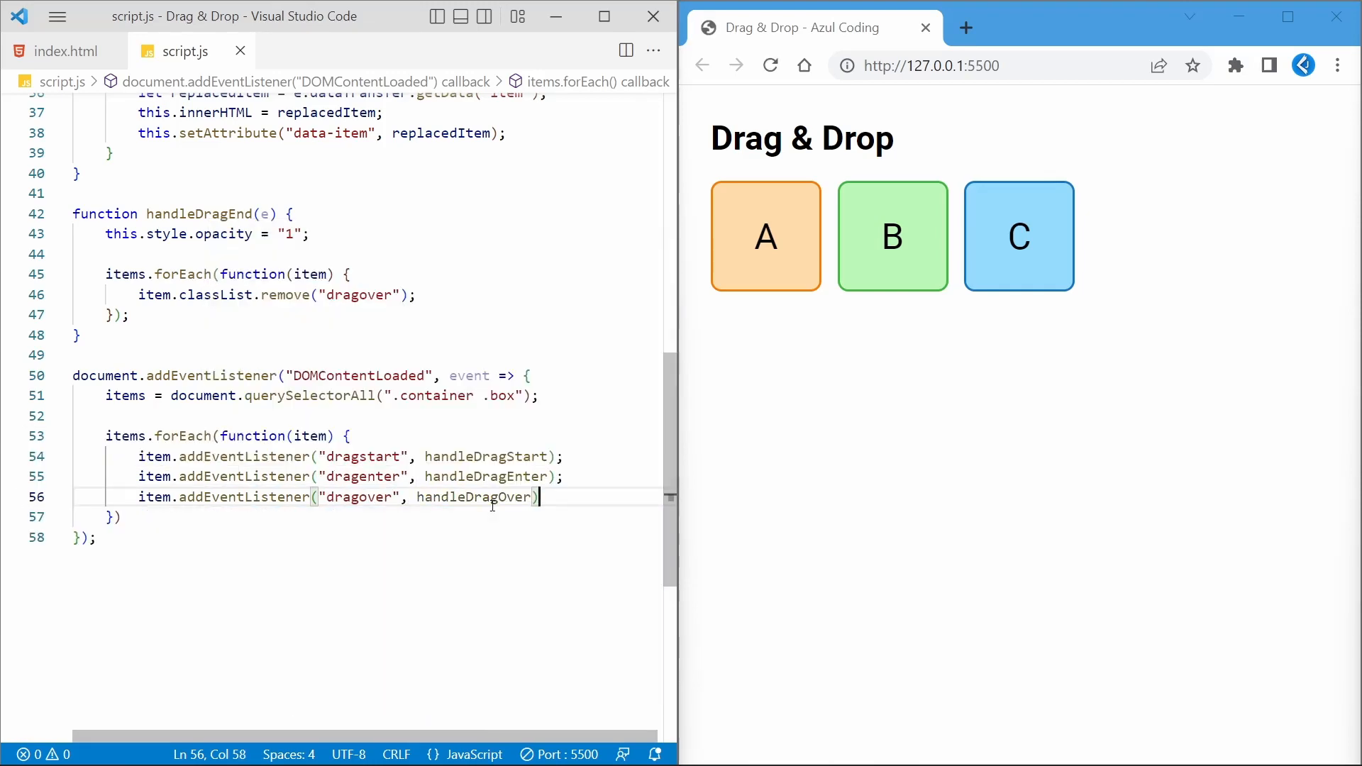
pyautogui.write('item.addEventListener("dragleave"')
pyautogui.write('item.addEventListener("dragend", handl)')
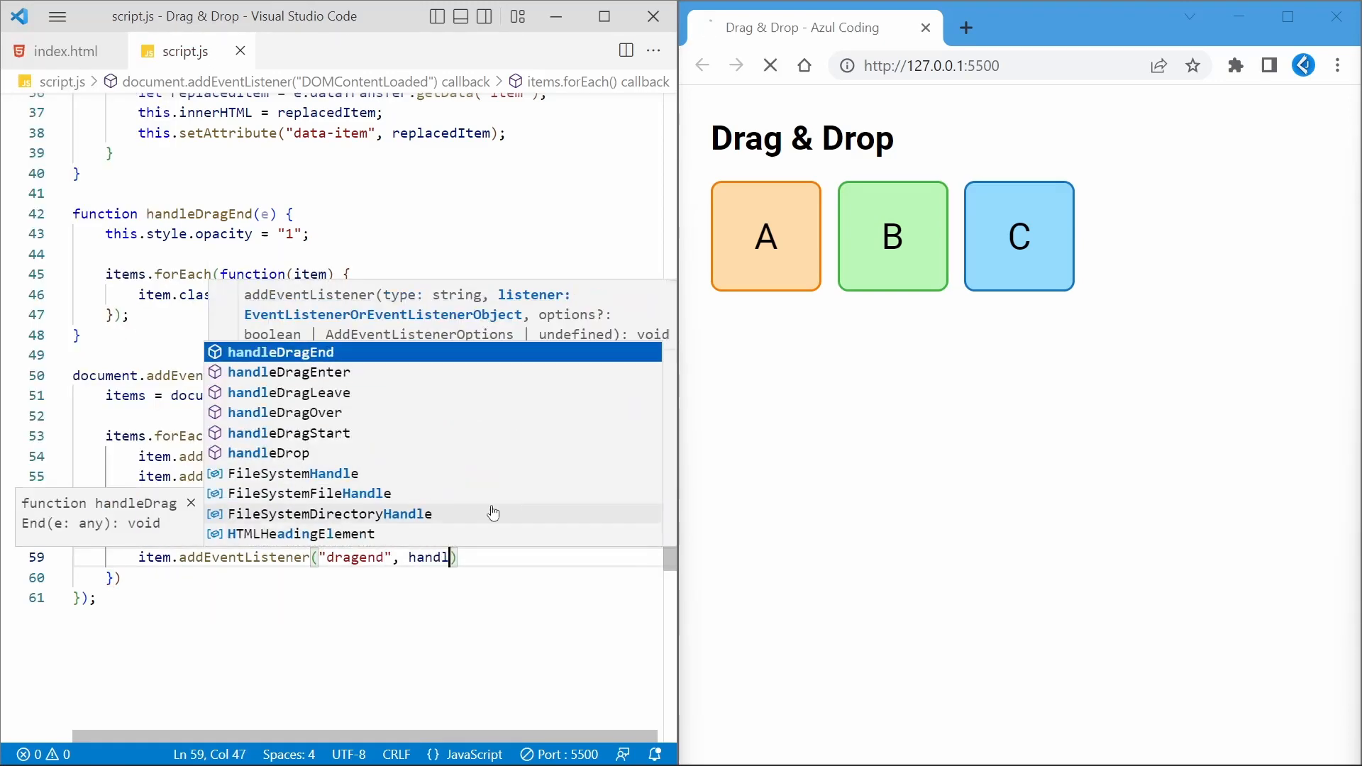
pyautogui.moveTo(764, 235); pyautogui.dragTo(892, 235)
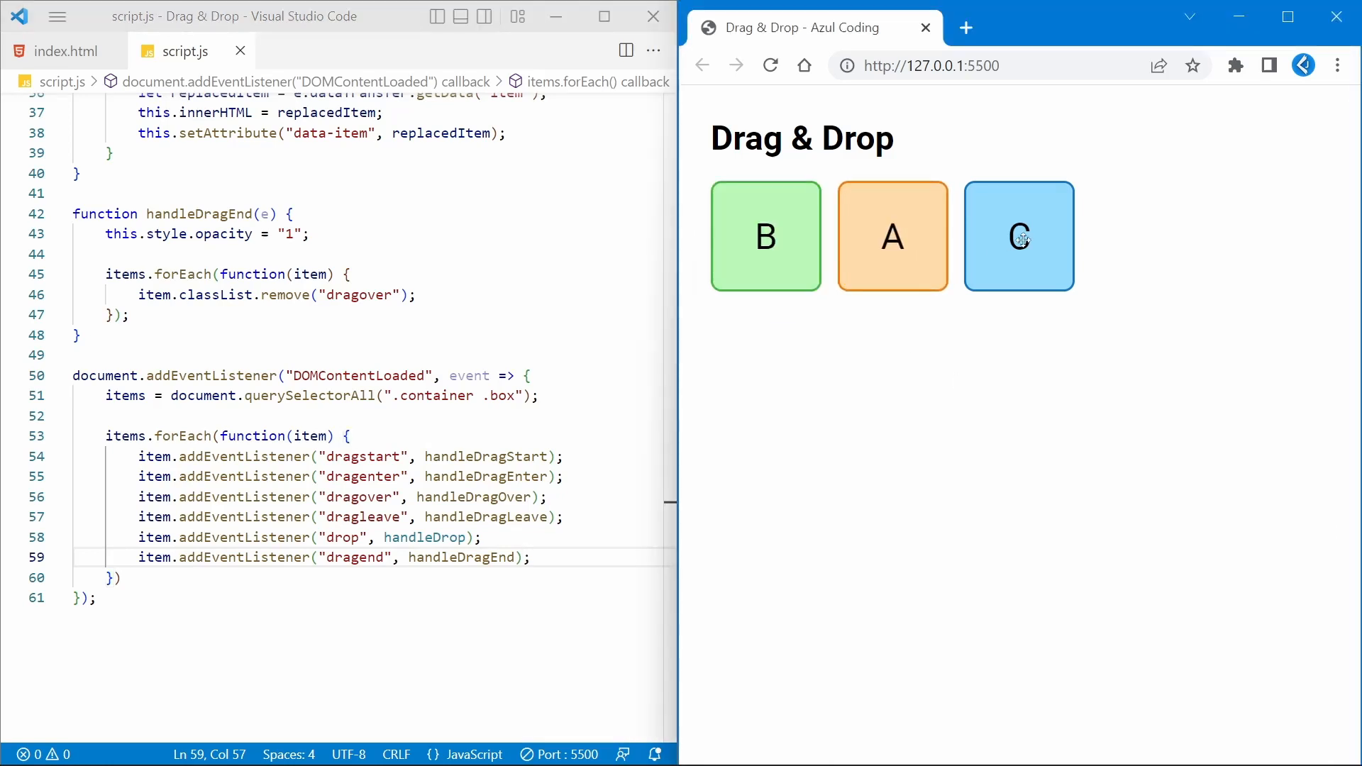
# Swap box C with box B to retest, then reload the dropzone page
pyautogui.moveTo(764, 235); pyautogui.dragTo(987, 286)
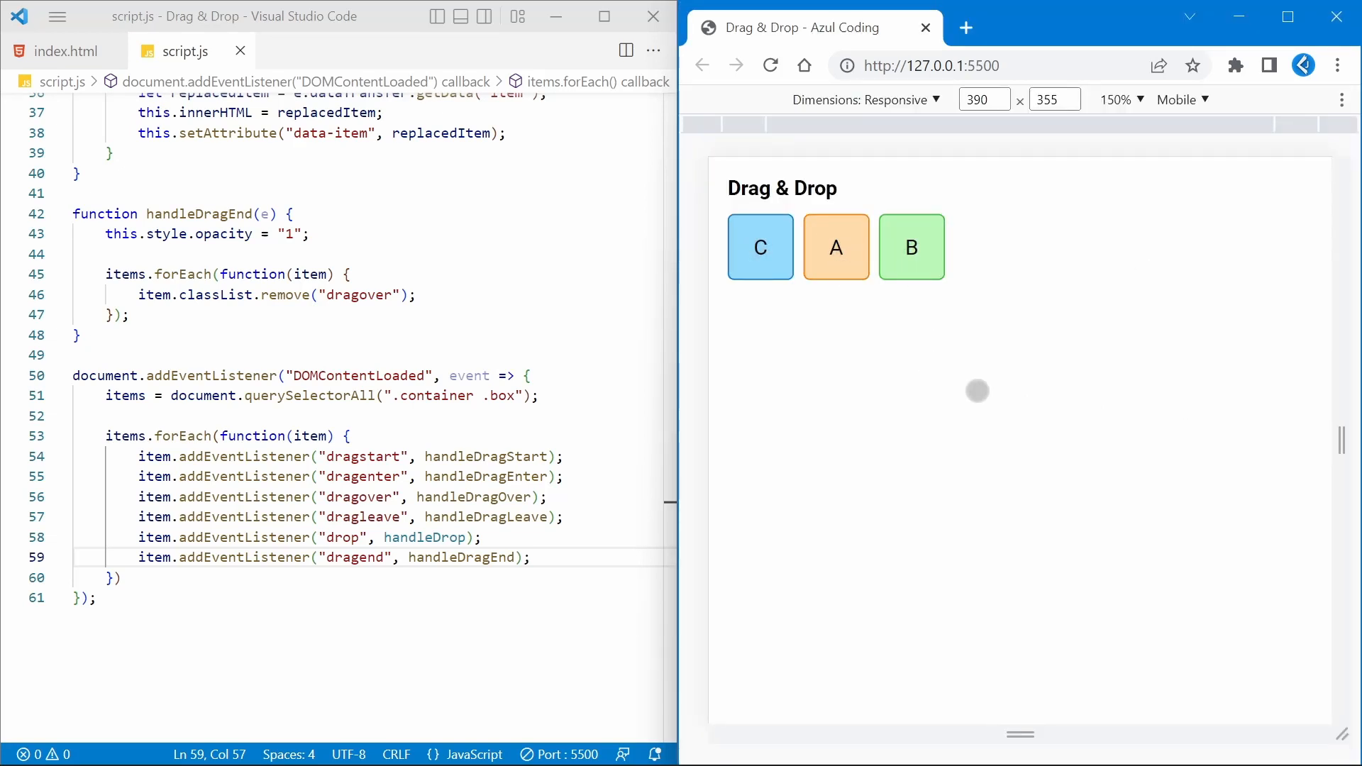
pyautogui.click(64, 52)
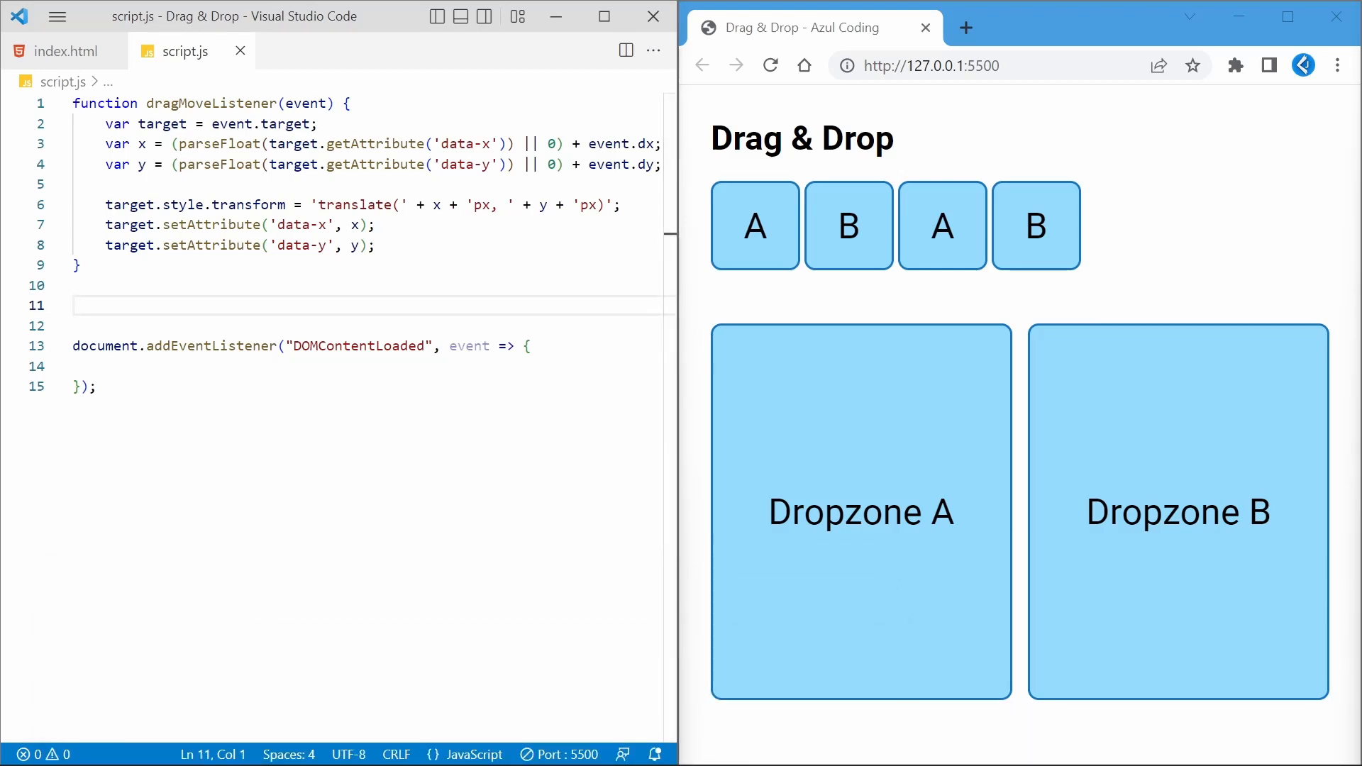
# Expose dragMoveListener on window and begin onDragEnter reading draggableElement from event.relatedTarget
pyautogui.write('window.dragMoveListener')
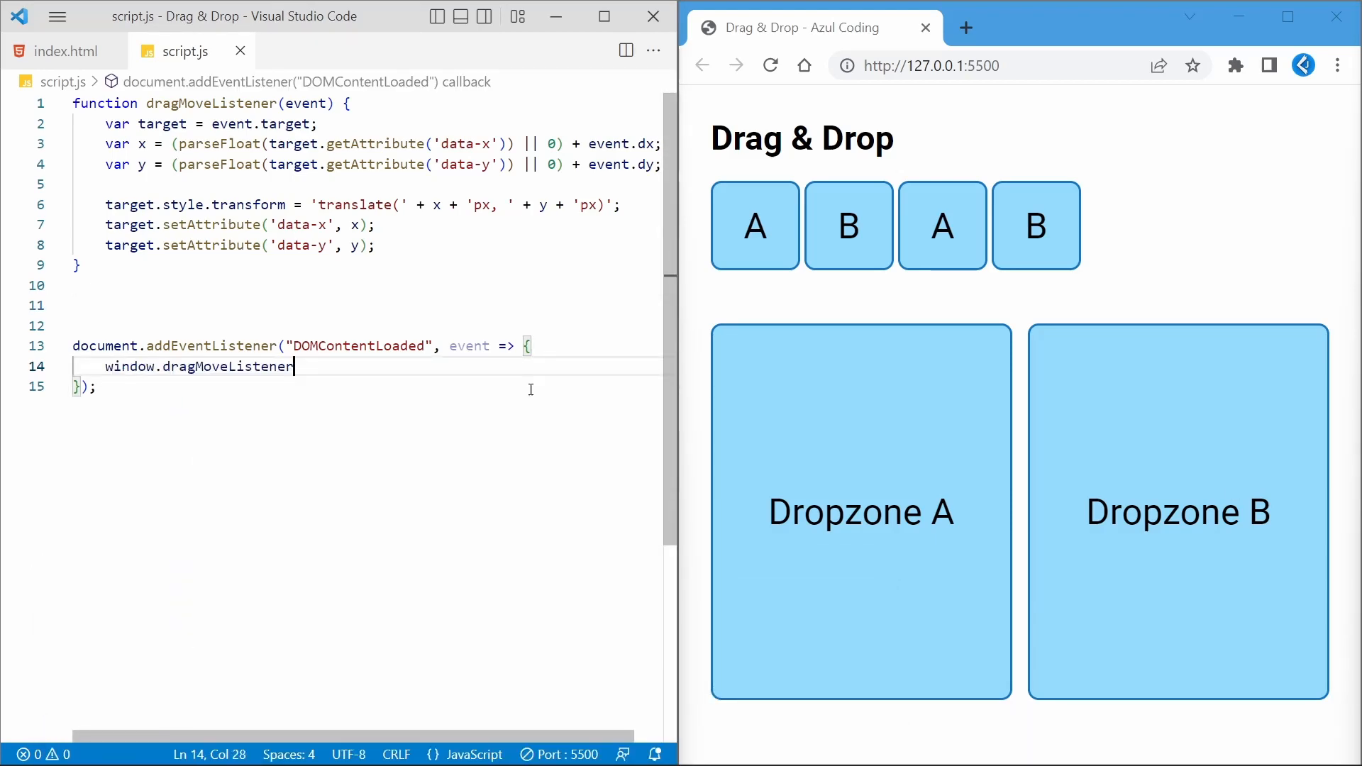
pyautogui.write('= dragMoveListener;')
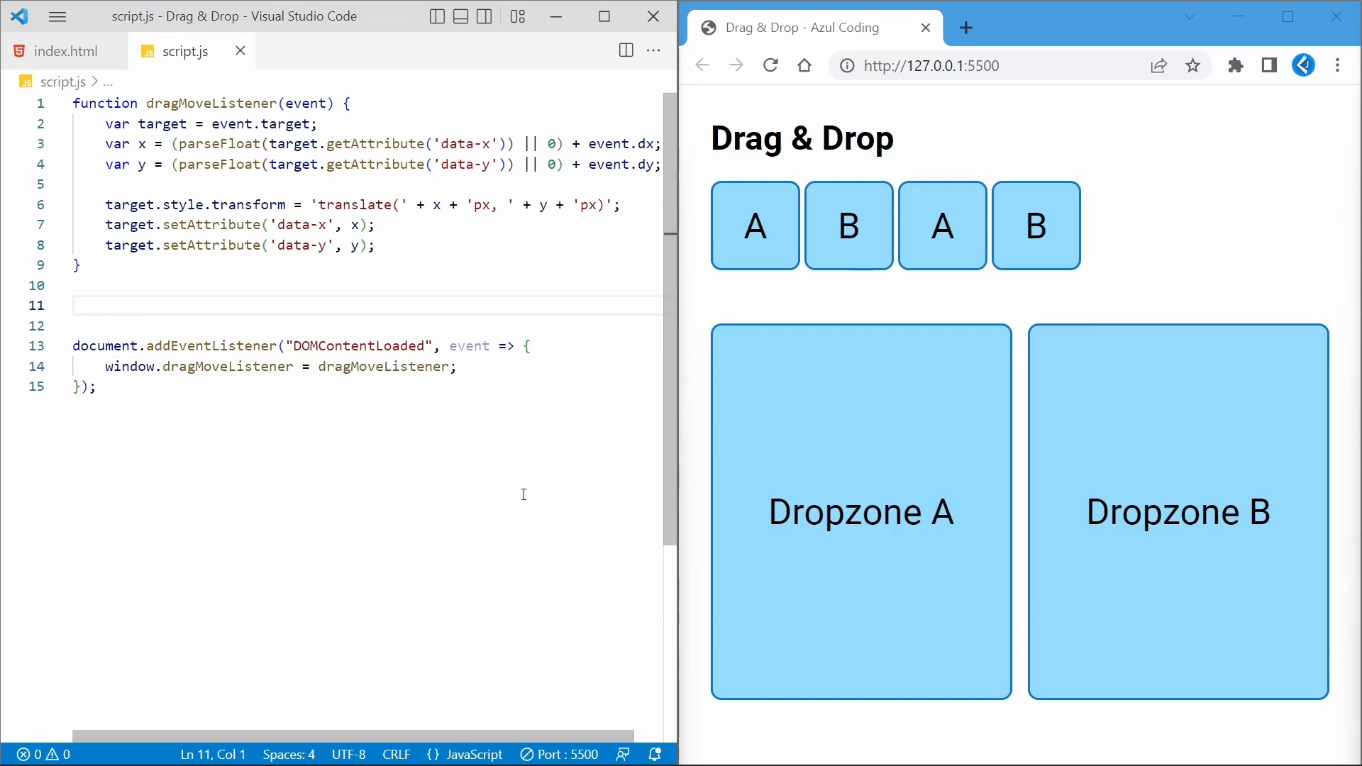
pyautogui.write('function onDragEnter')
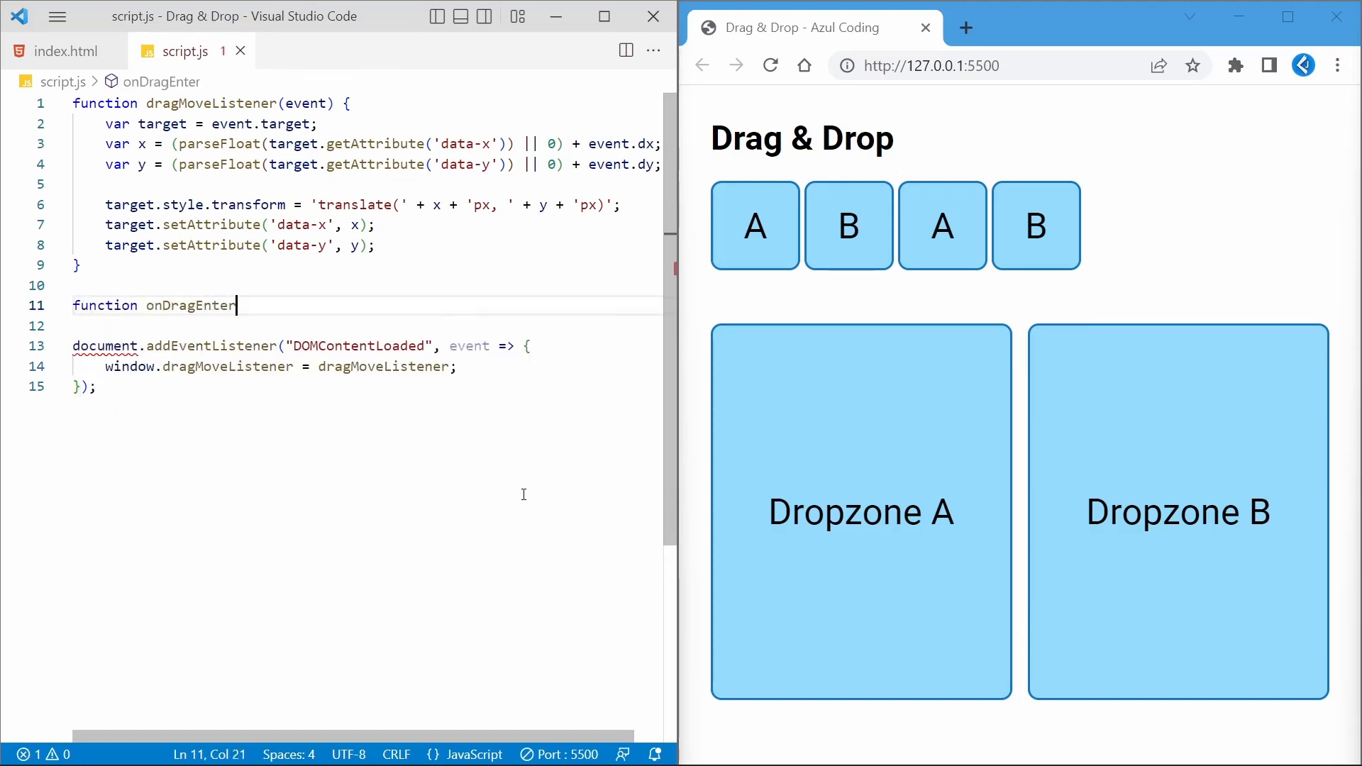
pyautogui.write('(event) {')
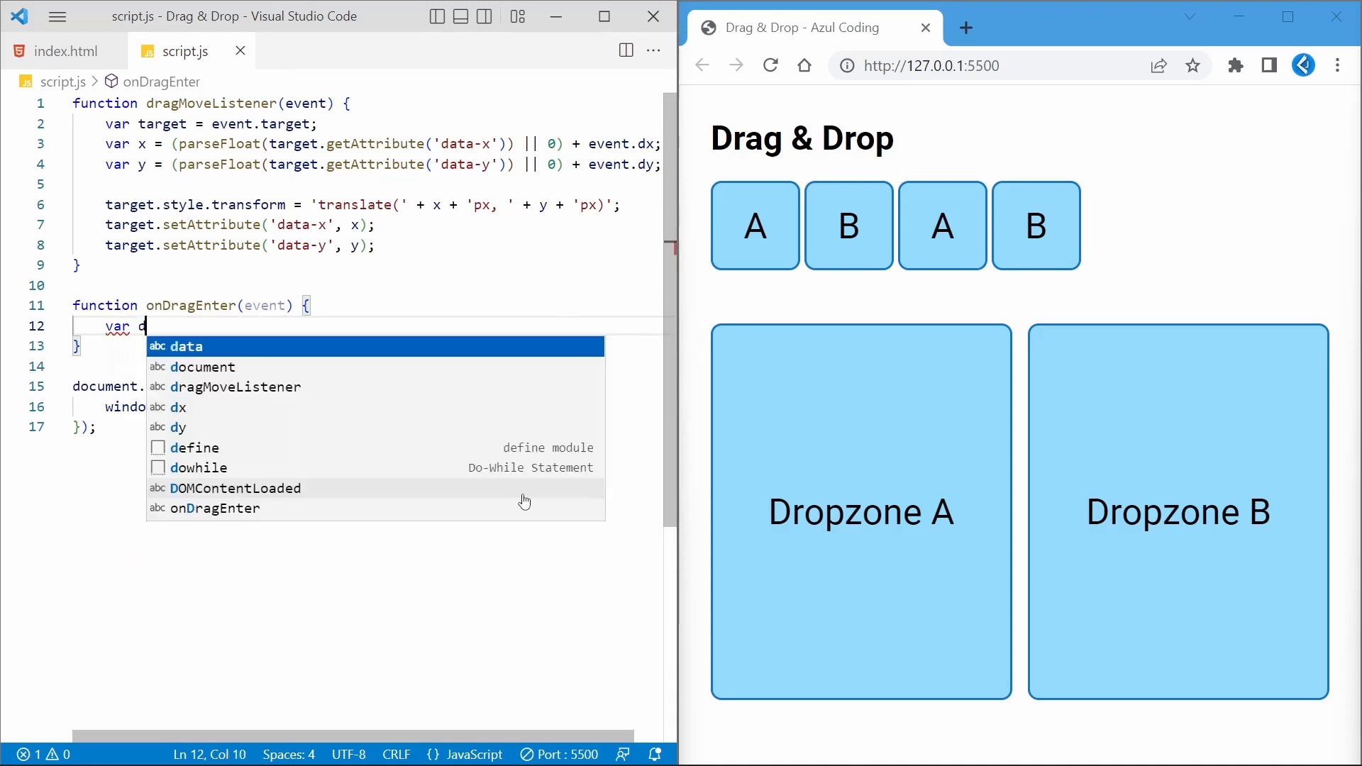
pyautogui.write('raggableElement')
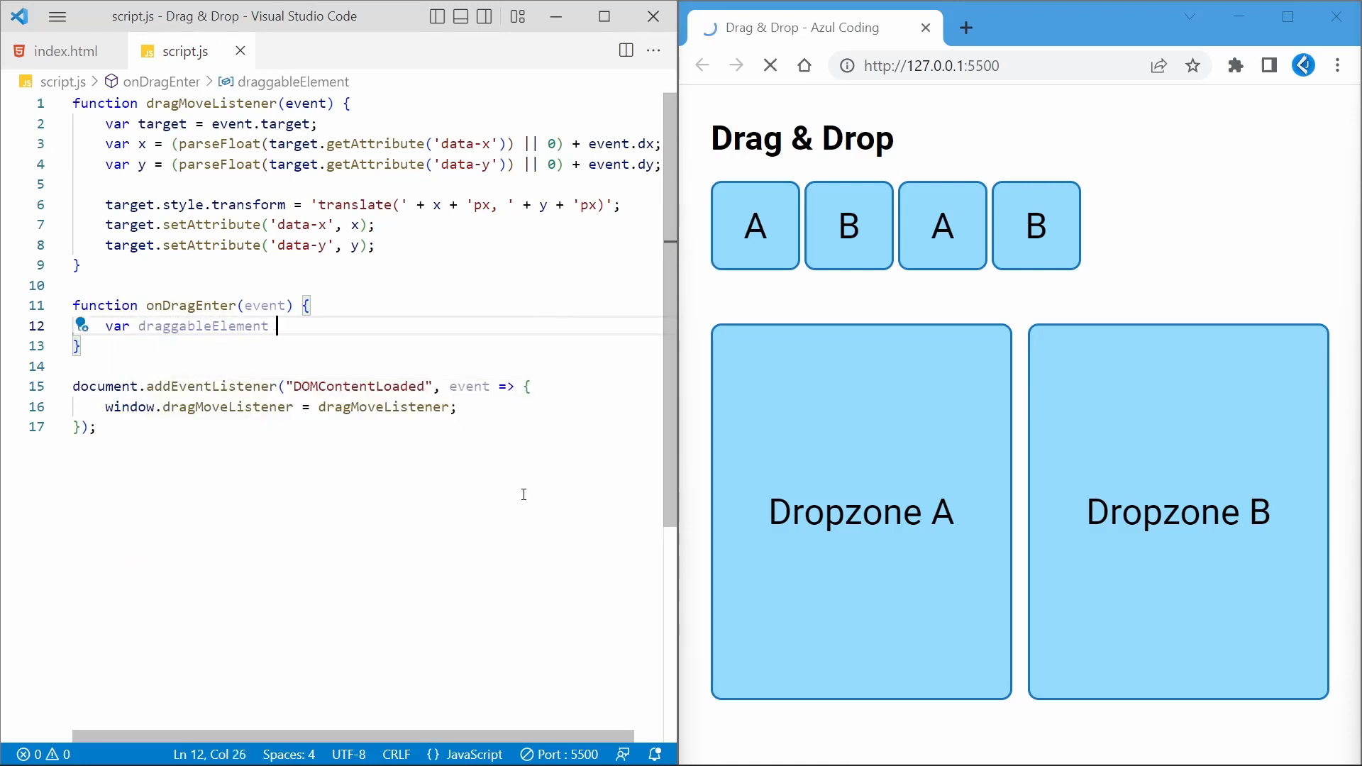
pyautogui.write('= event.relatedTarget;')
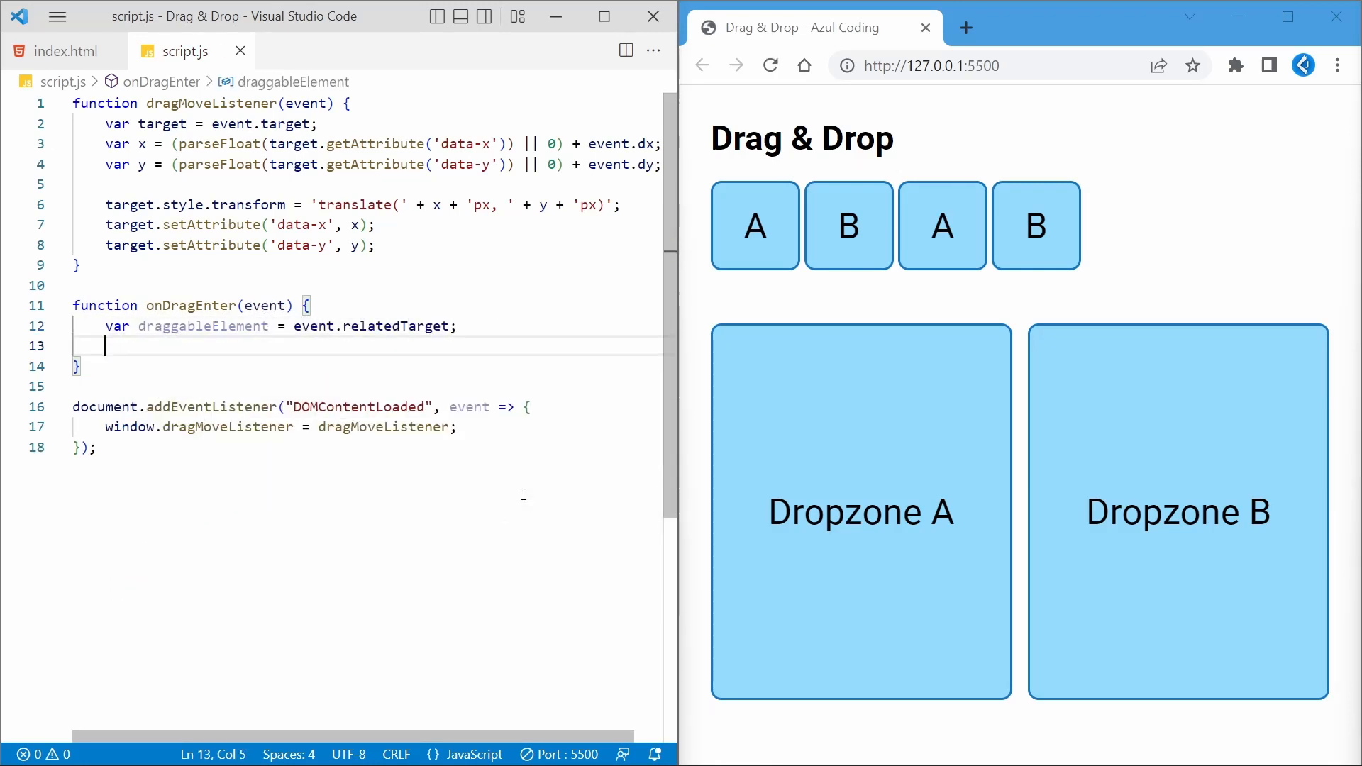
# Have onDragEnter add drop-target to the dropzone and can-drop to the dragged element
pyautogui.write('var dropzoneElement')
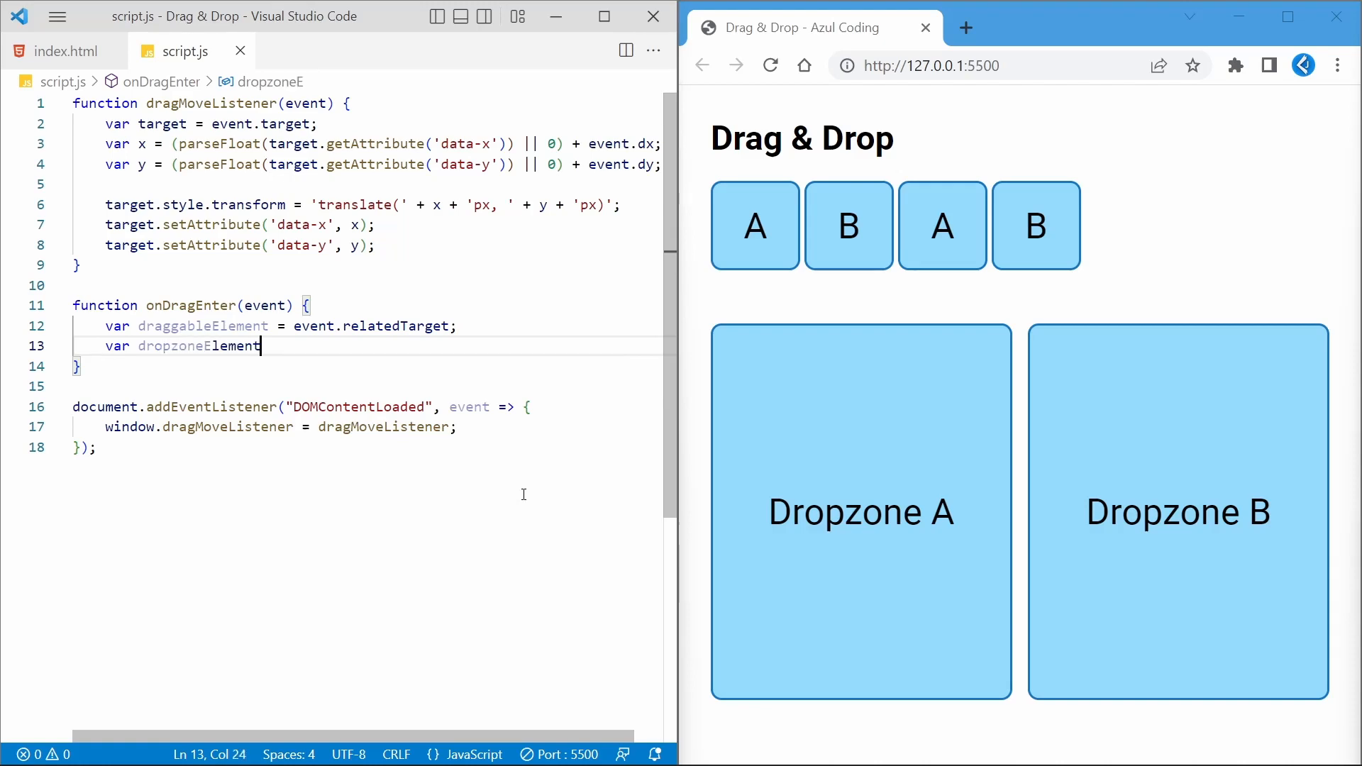
pyautogui.write('= event.target;')
pyautogui.write('dropzoneElement.classList.ad')
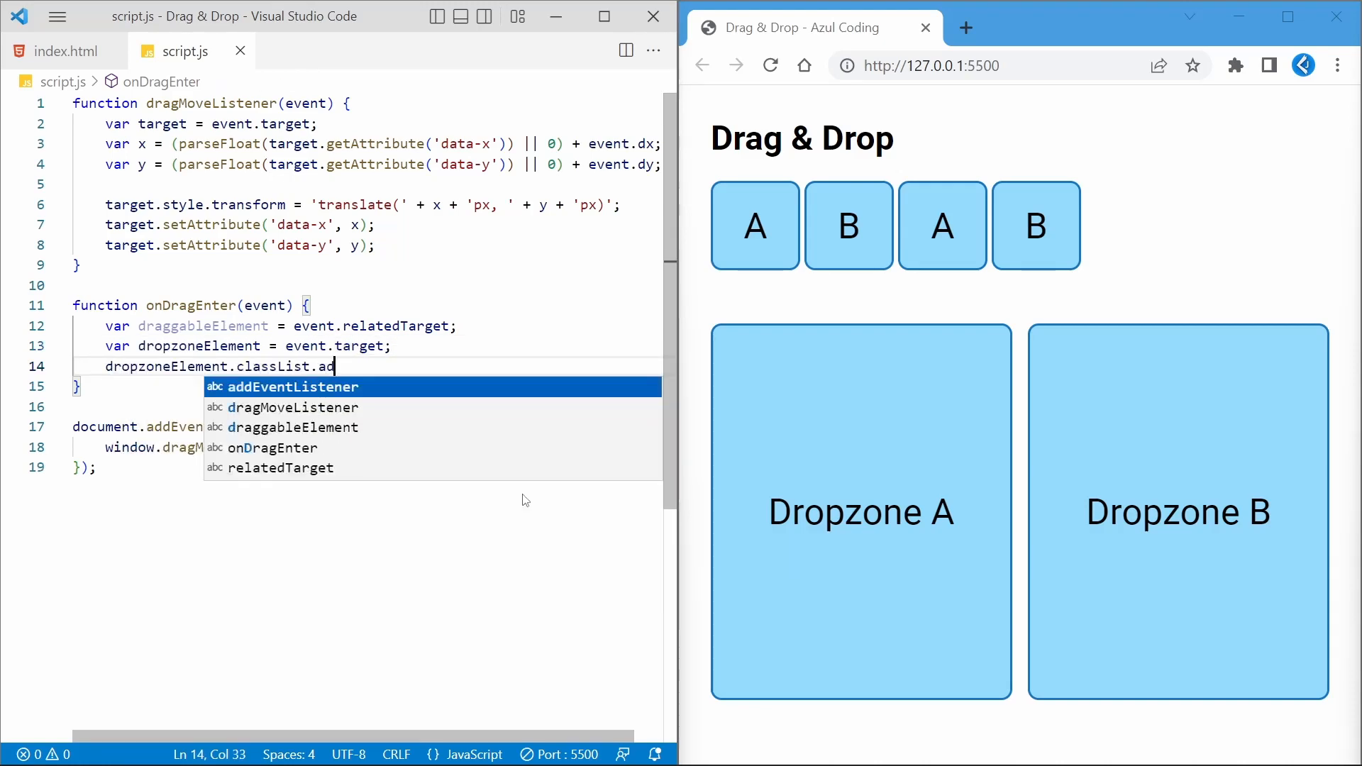
pyautogui.write('("drop-target");')
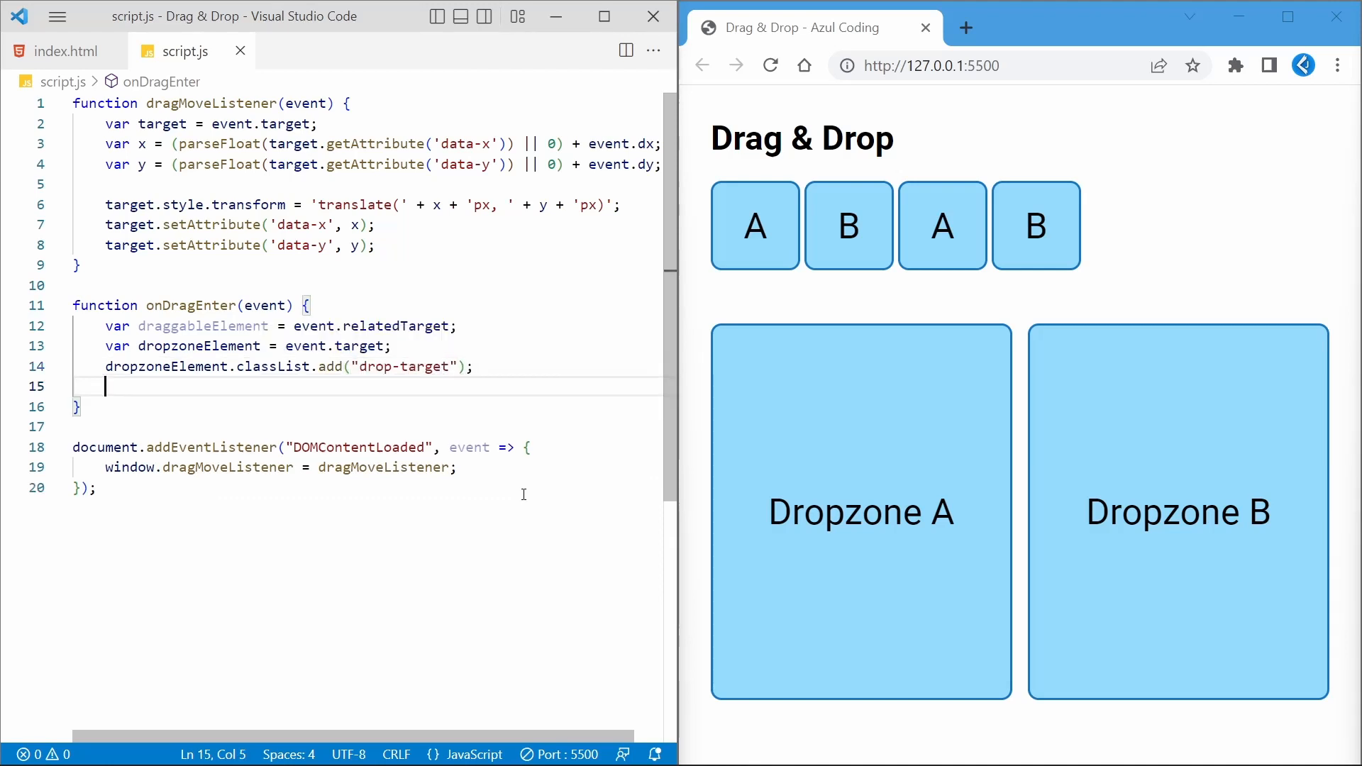
pyautogui.write('draggableElement.clas')
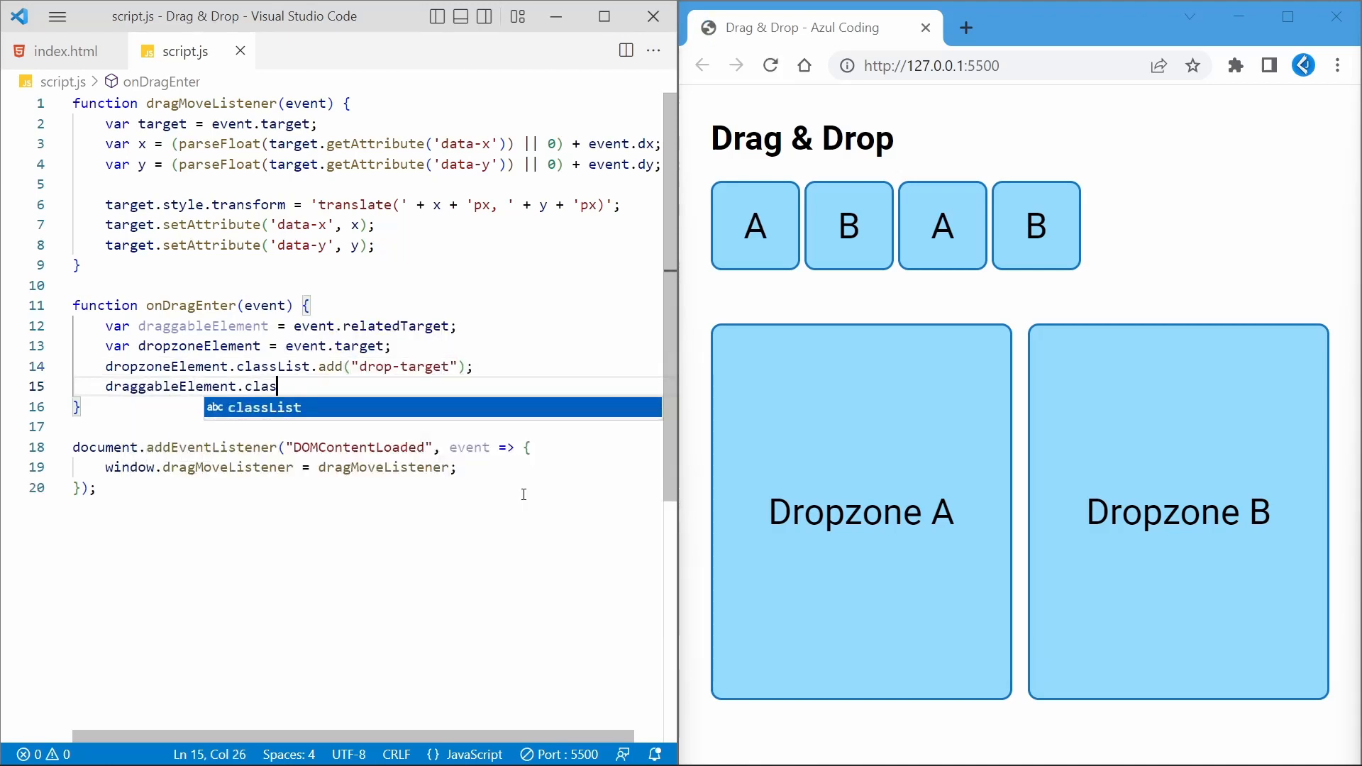
pyautogui.write('sList.add("can-drop");')
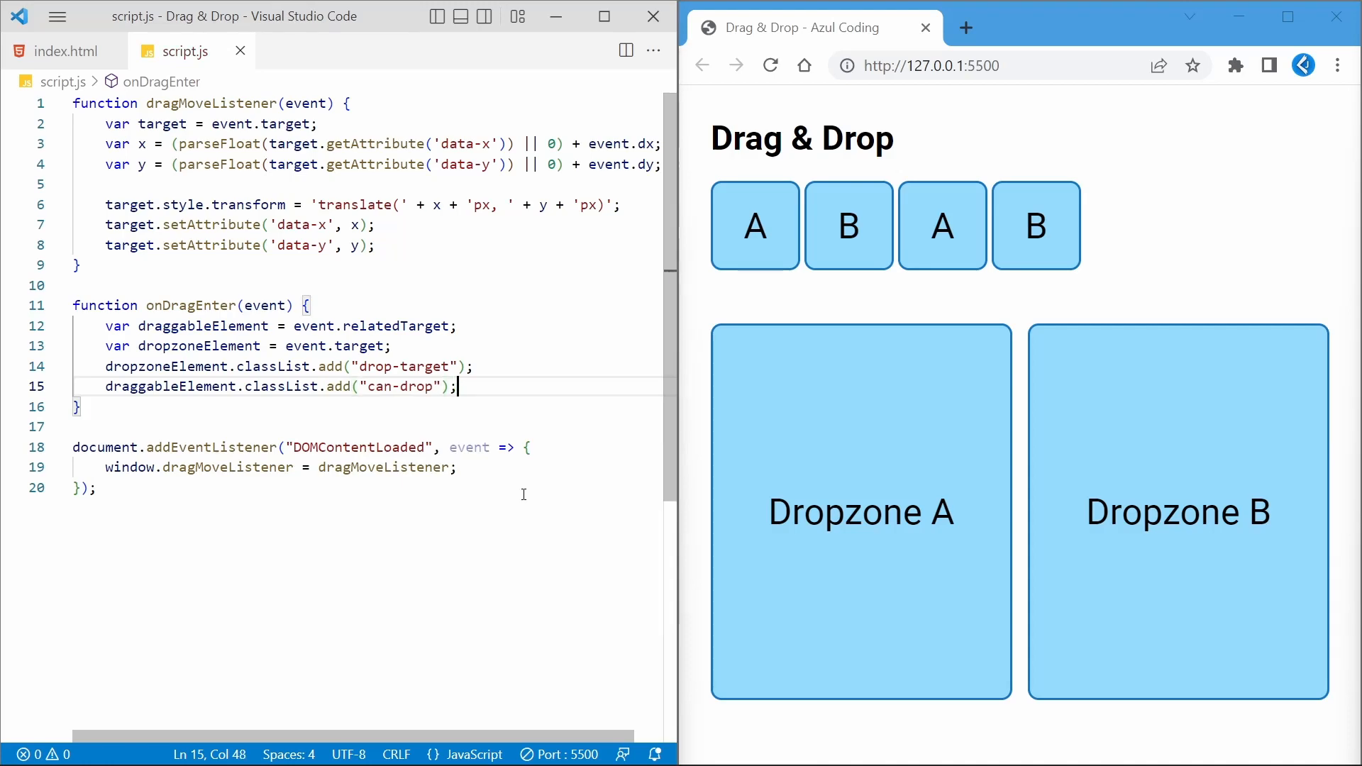
pyautogui.write('function')
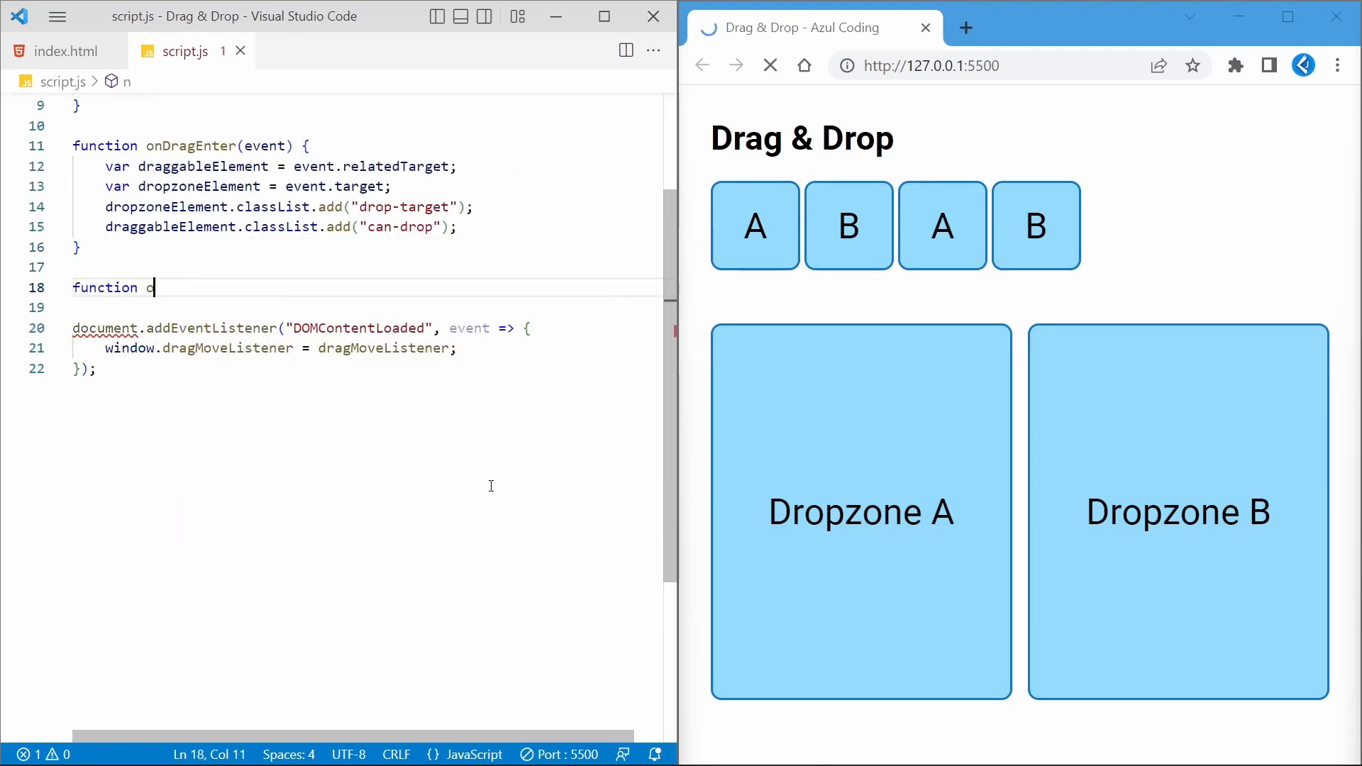
# Write onDragLeave removing drop-target and can-drop, onDrop removing drop-target, and begin interact("#dropzoneA")
pyautogui.write('onDragLeave(event) {')
pyautogui.write('event.')
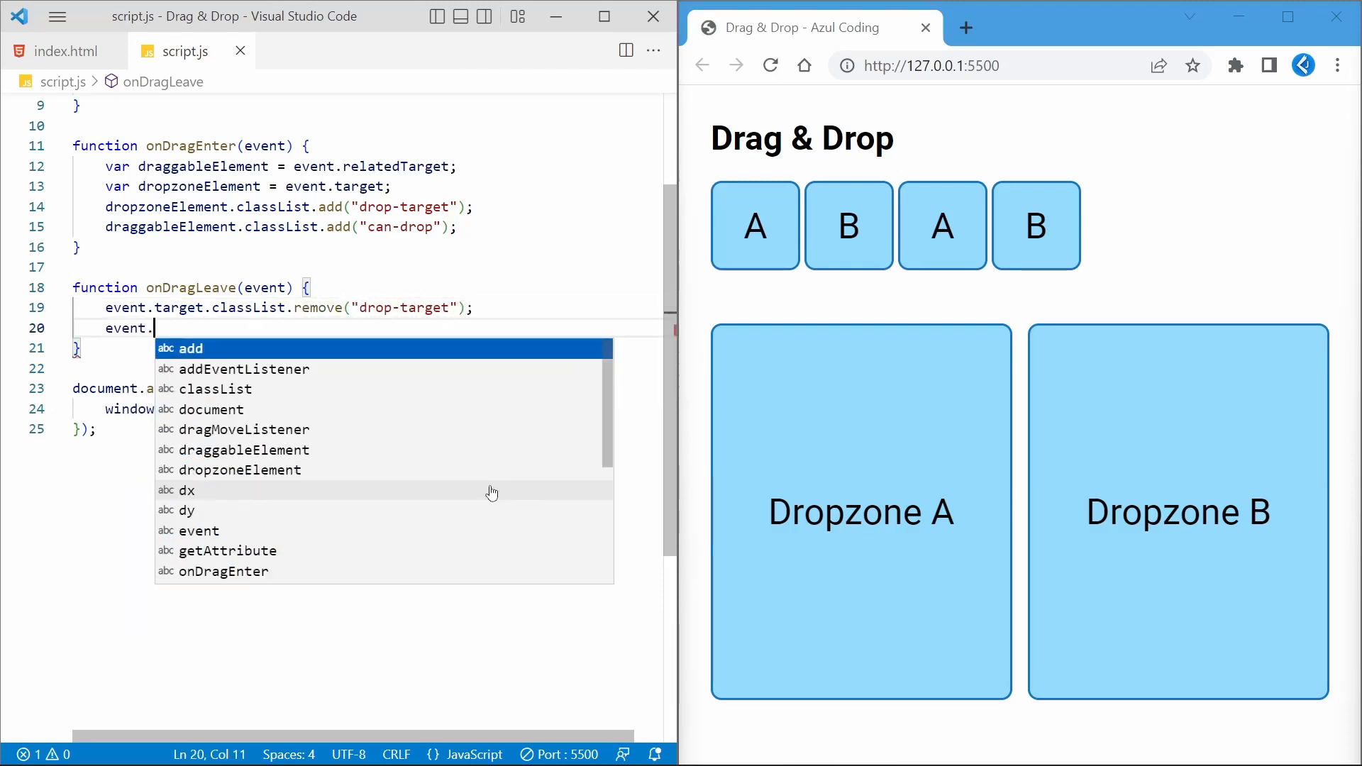
pyautogui.write('relatedTarget.classList.remove("can-drop");')
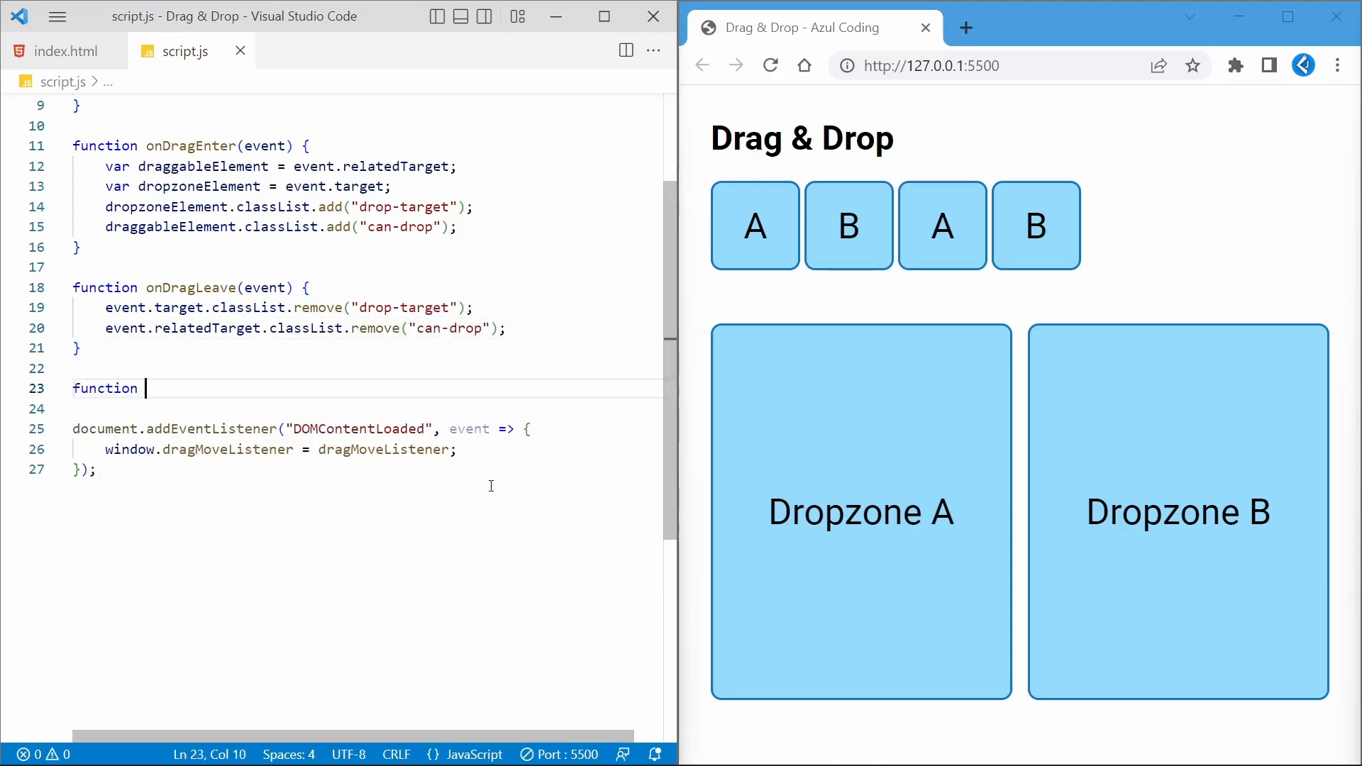
pyautogui.write('onDrop(event) {')
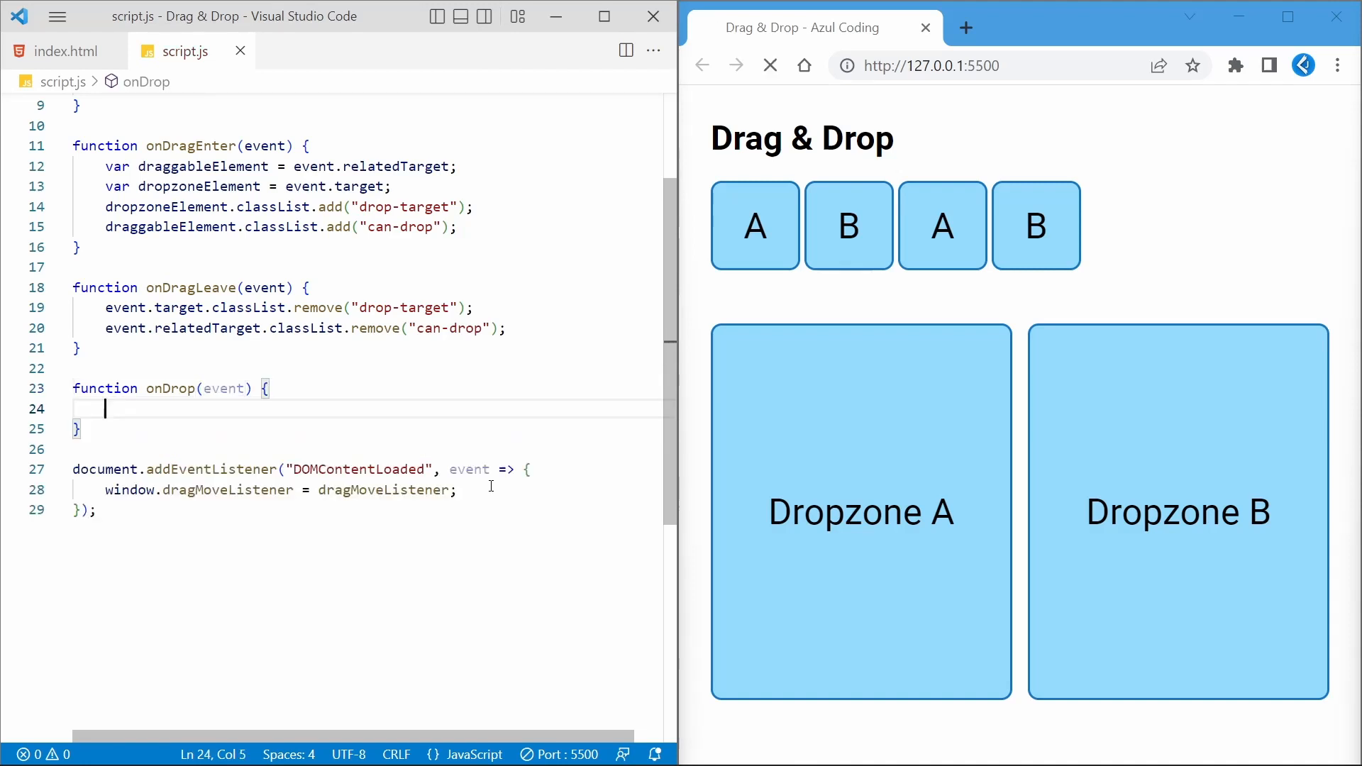
pyautogui.write('event.target.classList.remove("drop-target");')
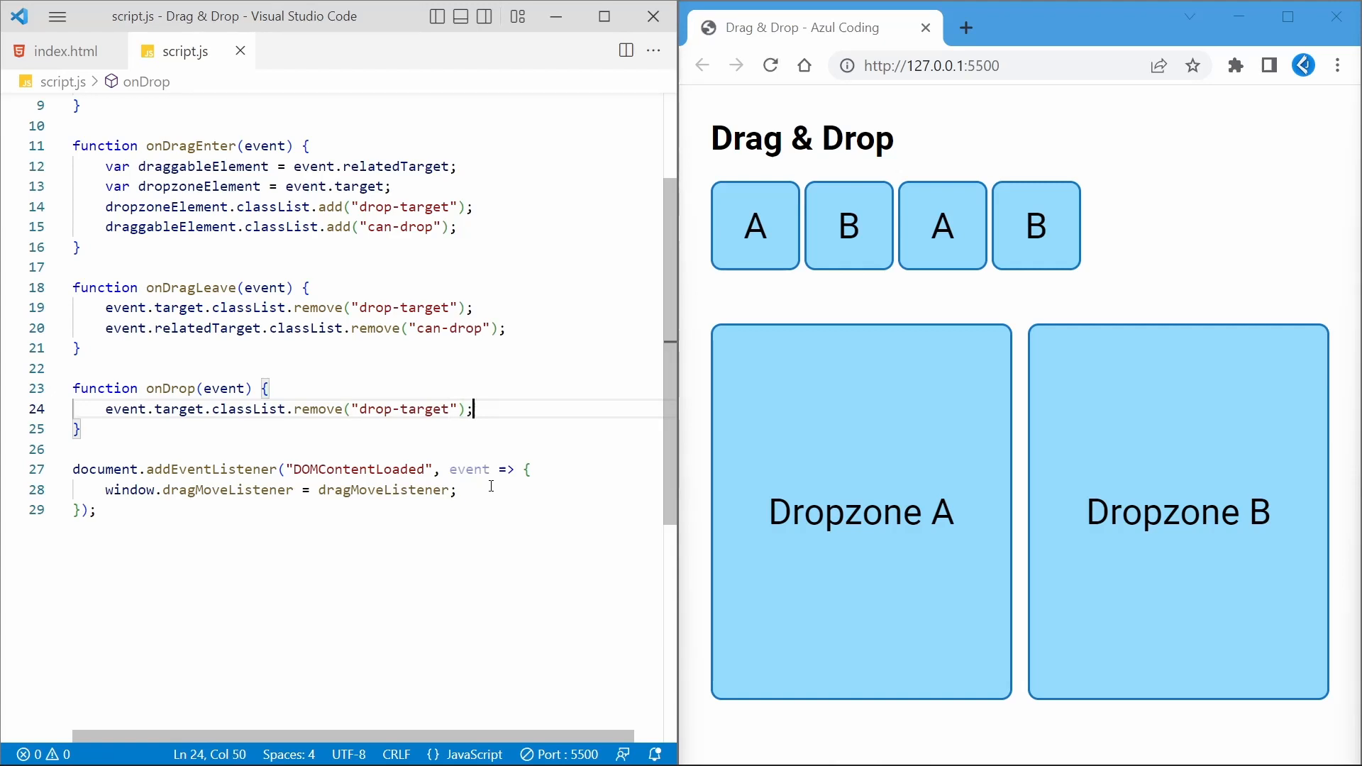
pyautogui.scroll(-3)
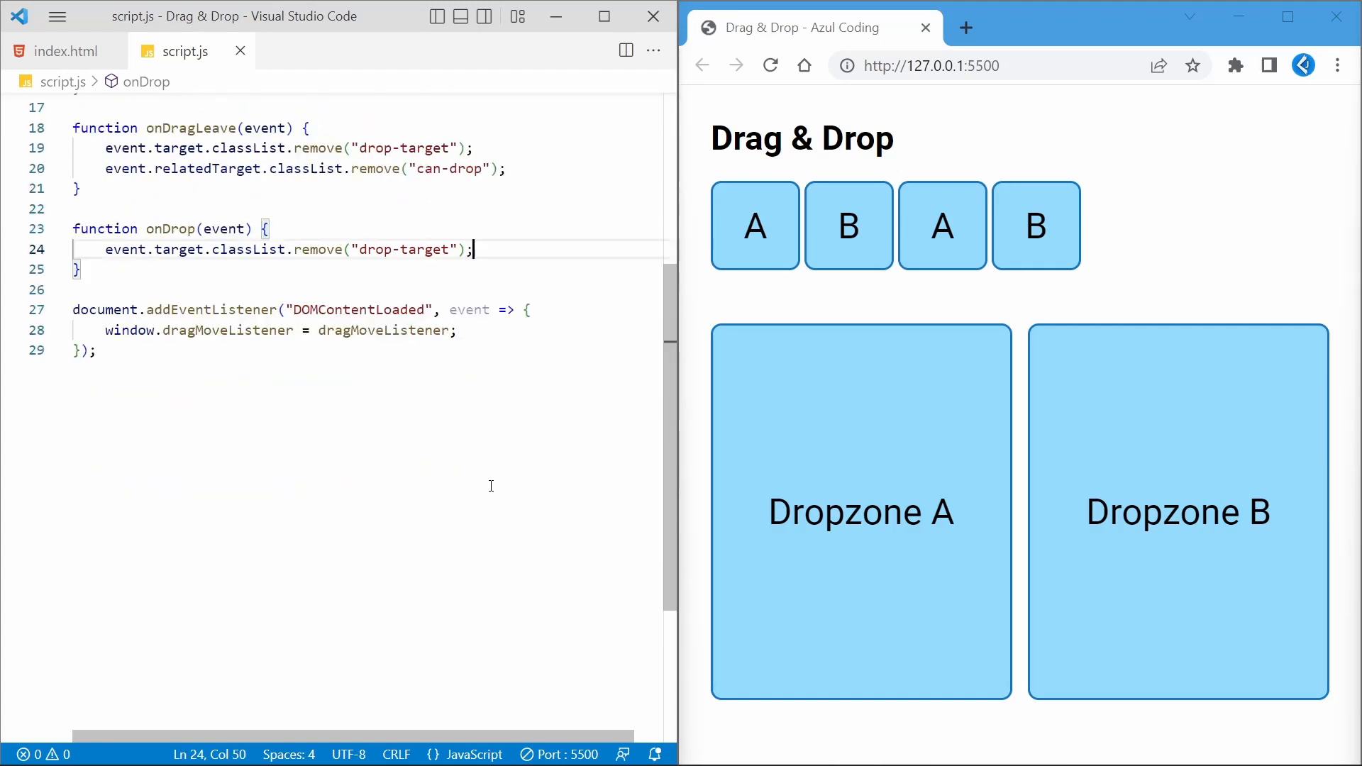
pyautogui.write('interact("#dropzoneA')
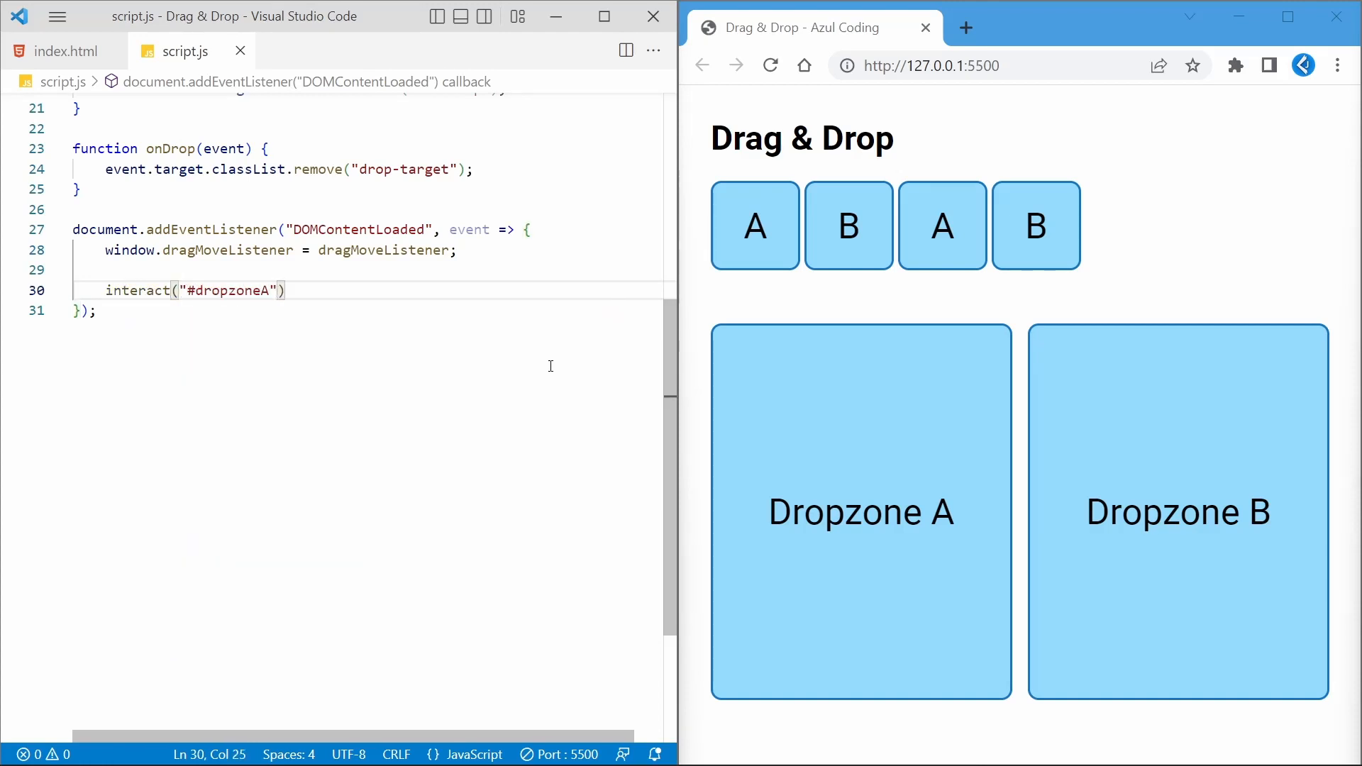
# Configure dropzoneA and dropzoneB to accept .itemA/.itemB at 0.75 overlap with onDragEnter, onDragLeave and onDrop
pyautogui.write('.dropzone(')
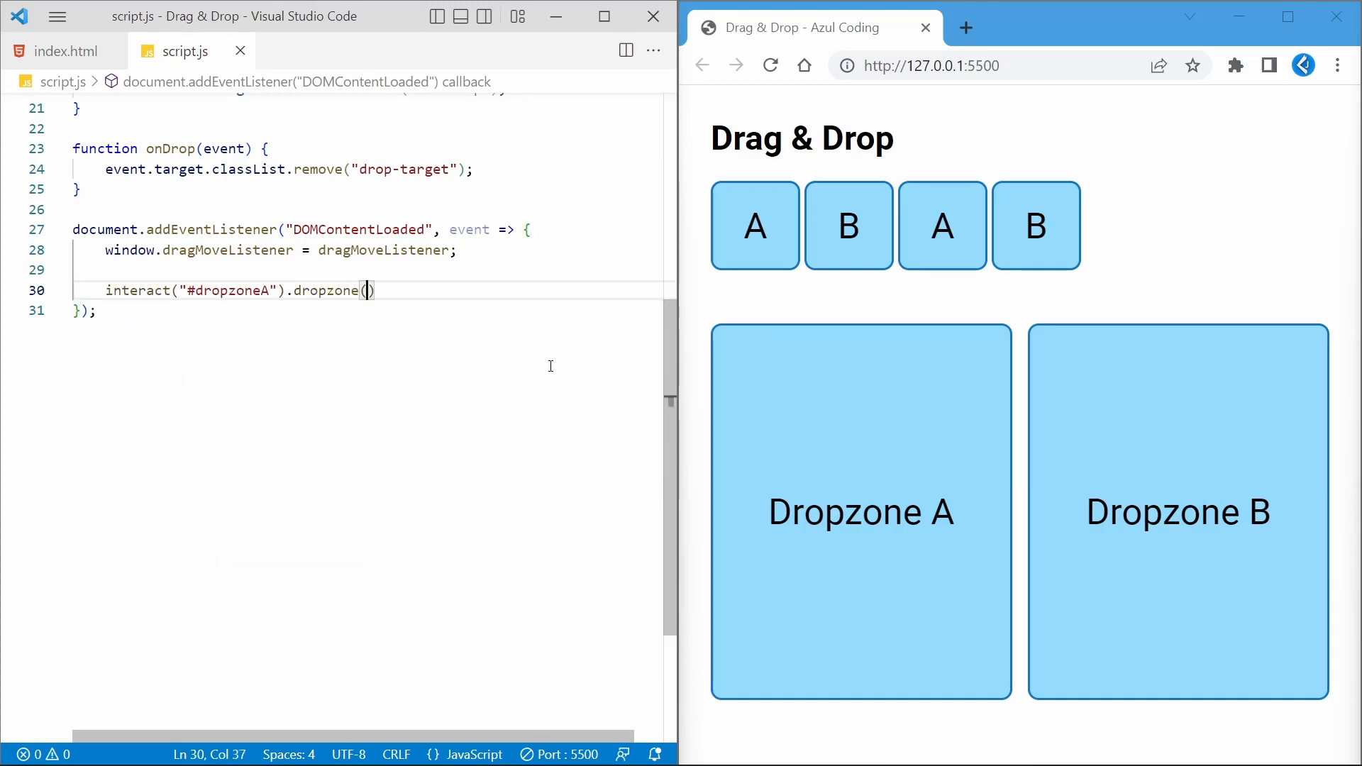
pyautogui.write('{')
pyautogui.write('overlap')
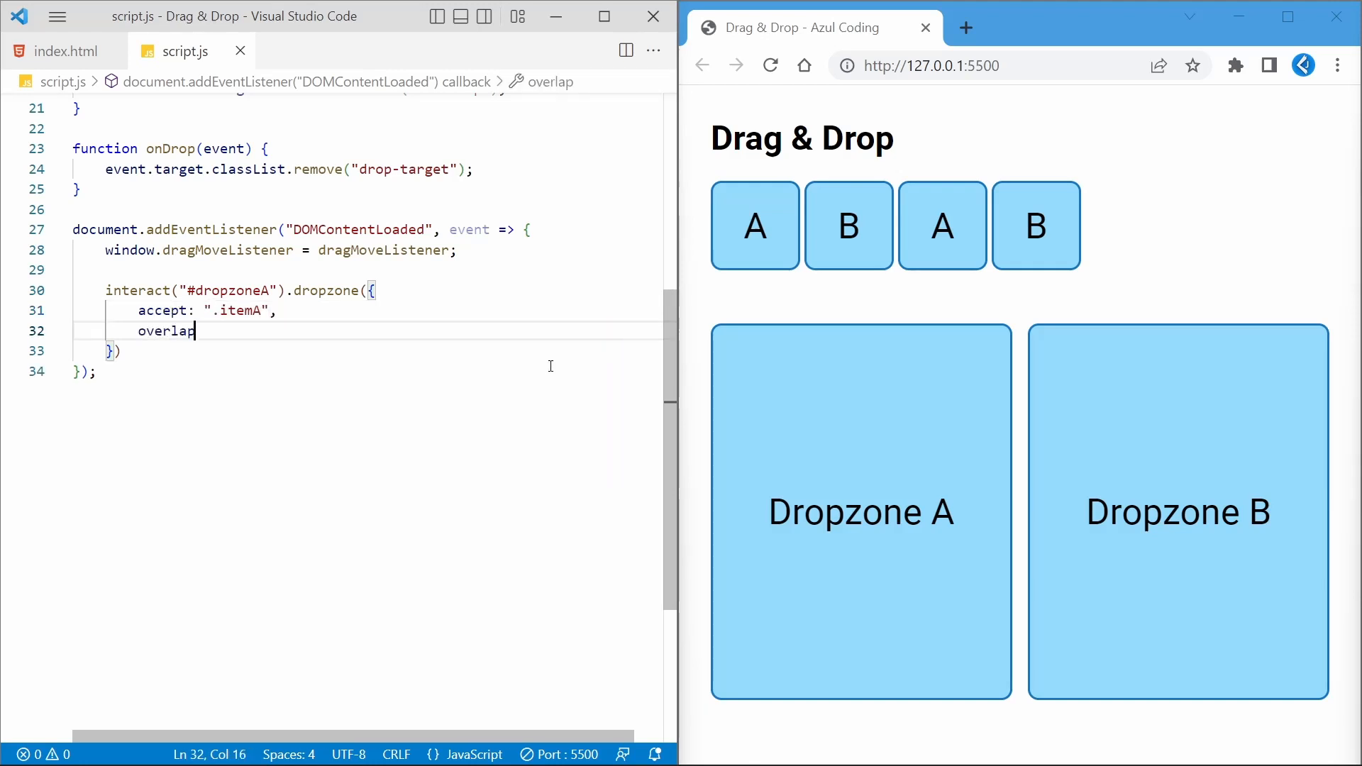
pyautogui.write(': 0.75,')
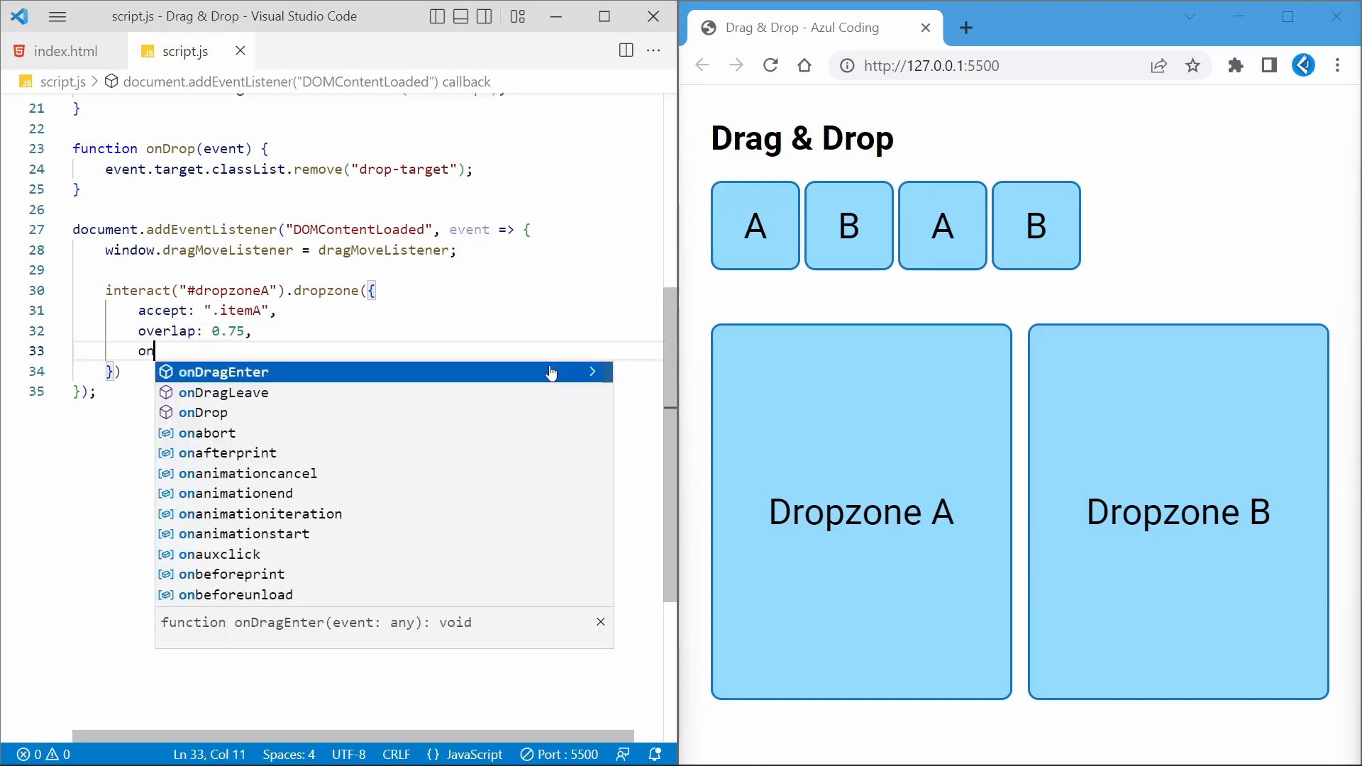
pyautogui.write('dragenter: onDragEnter,')
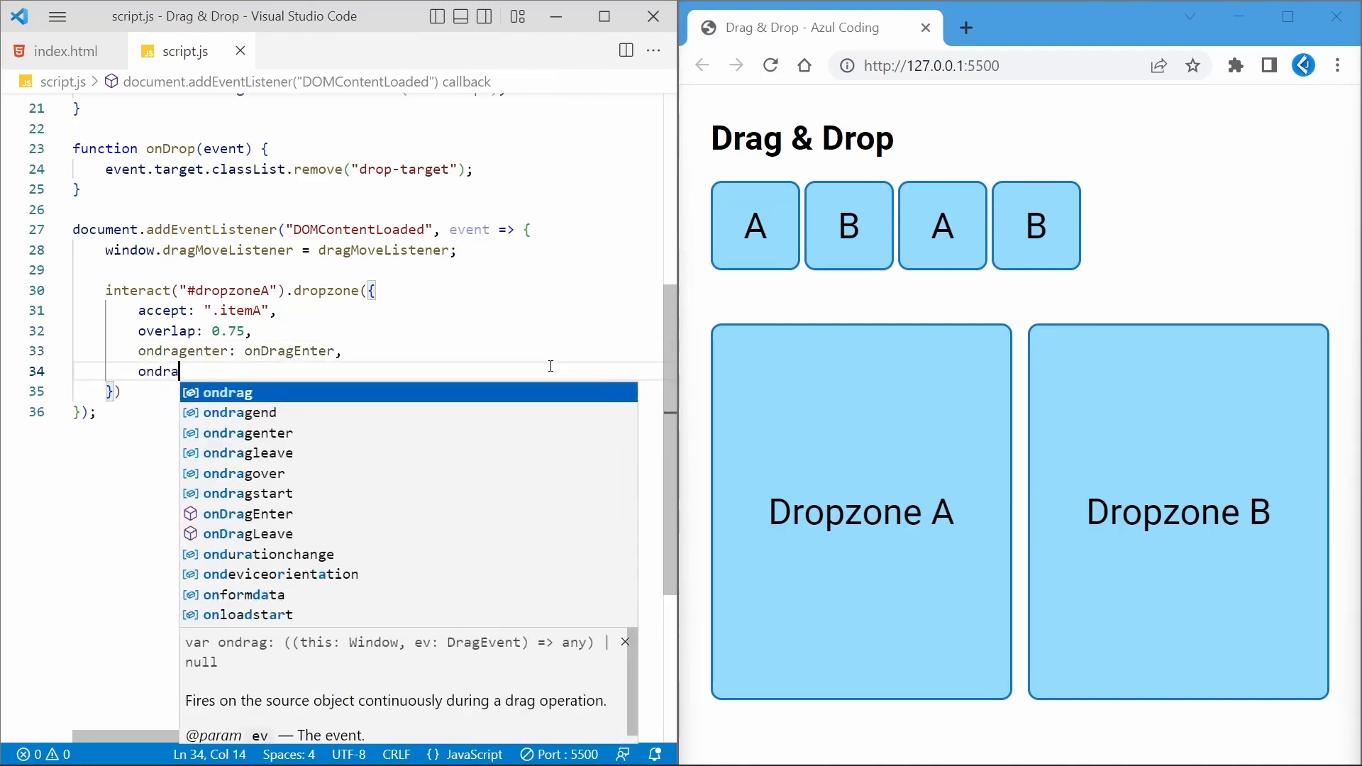
pyautogui.write('gleave: onDragL')
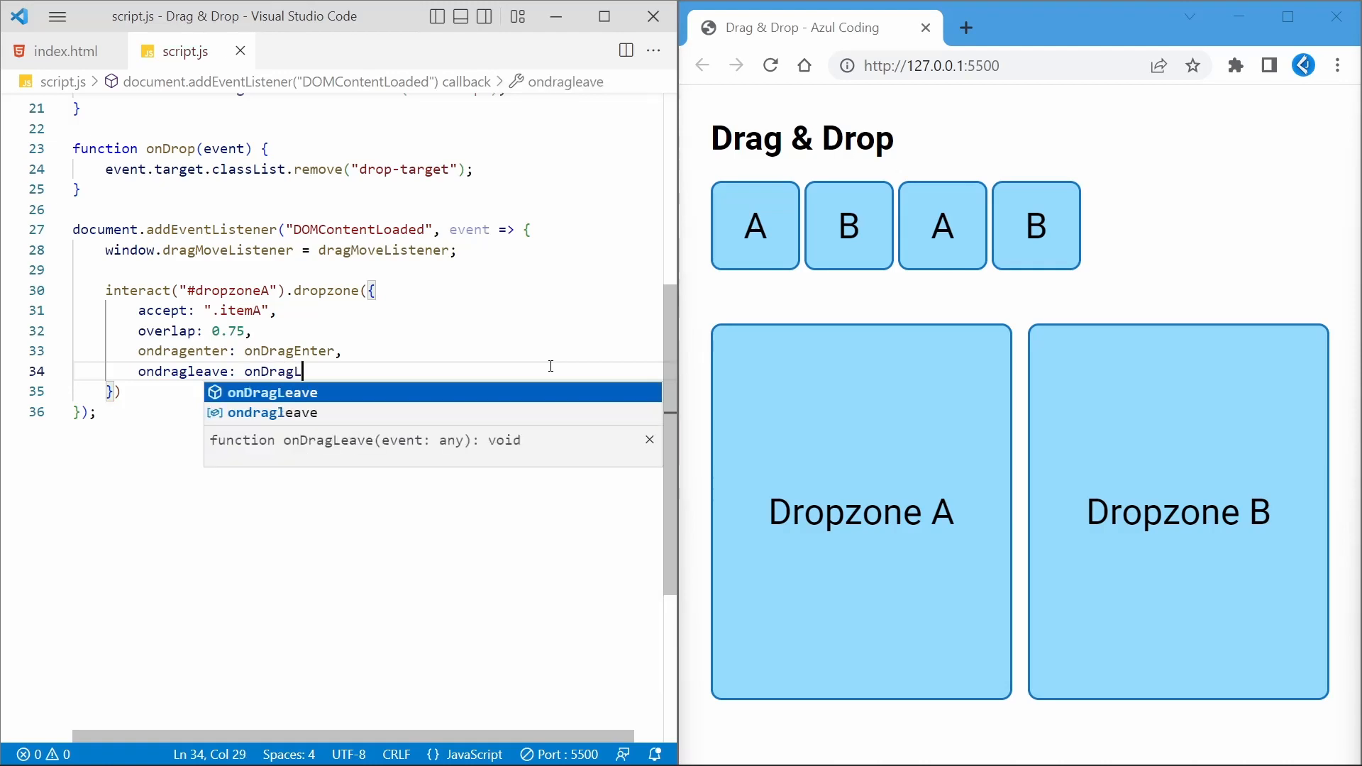
pyautogui.write('ndrop: onDrop')
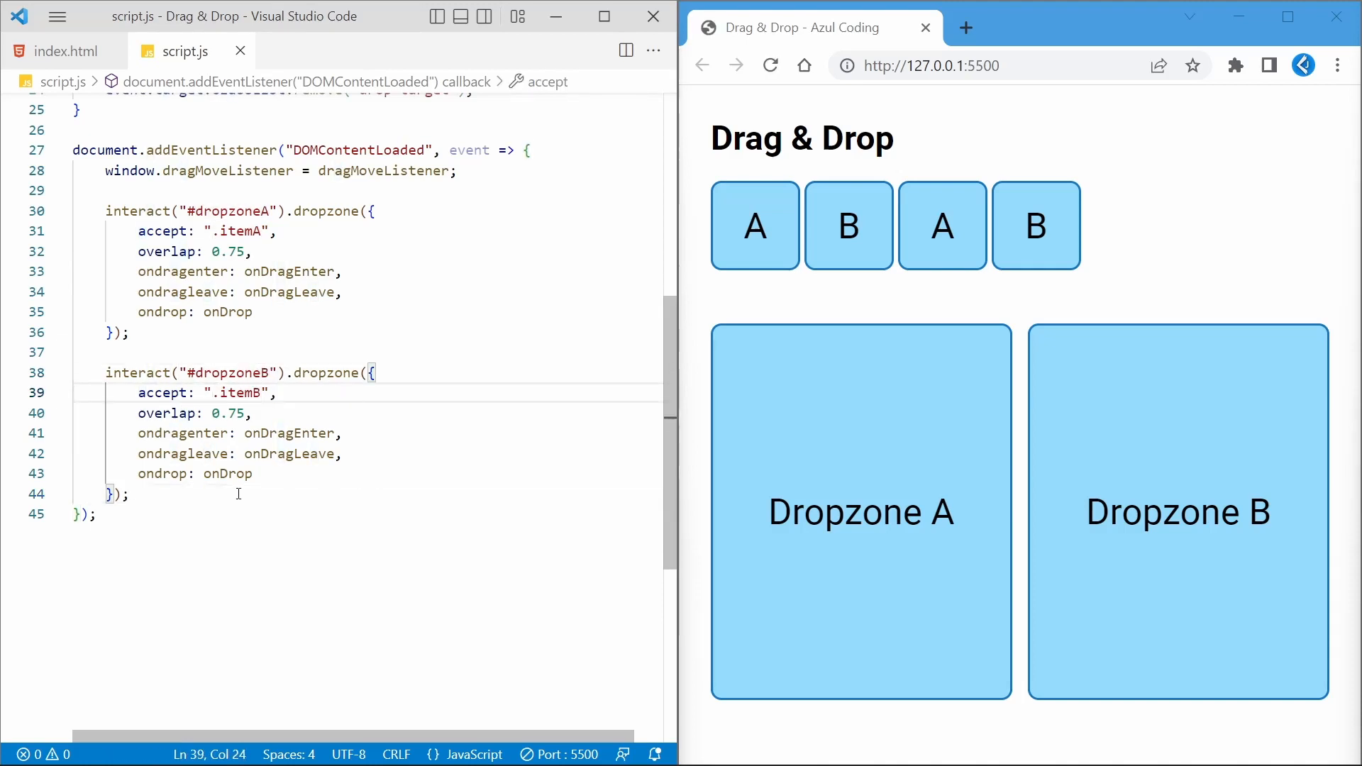
pyautogui.write('interact(".draggable')
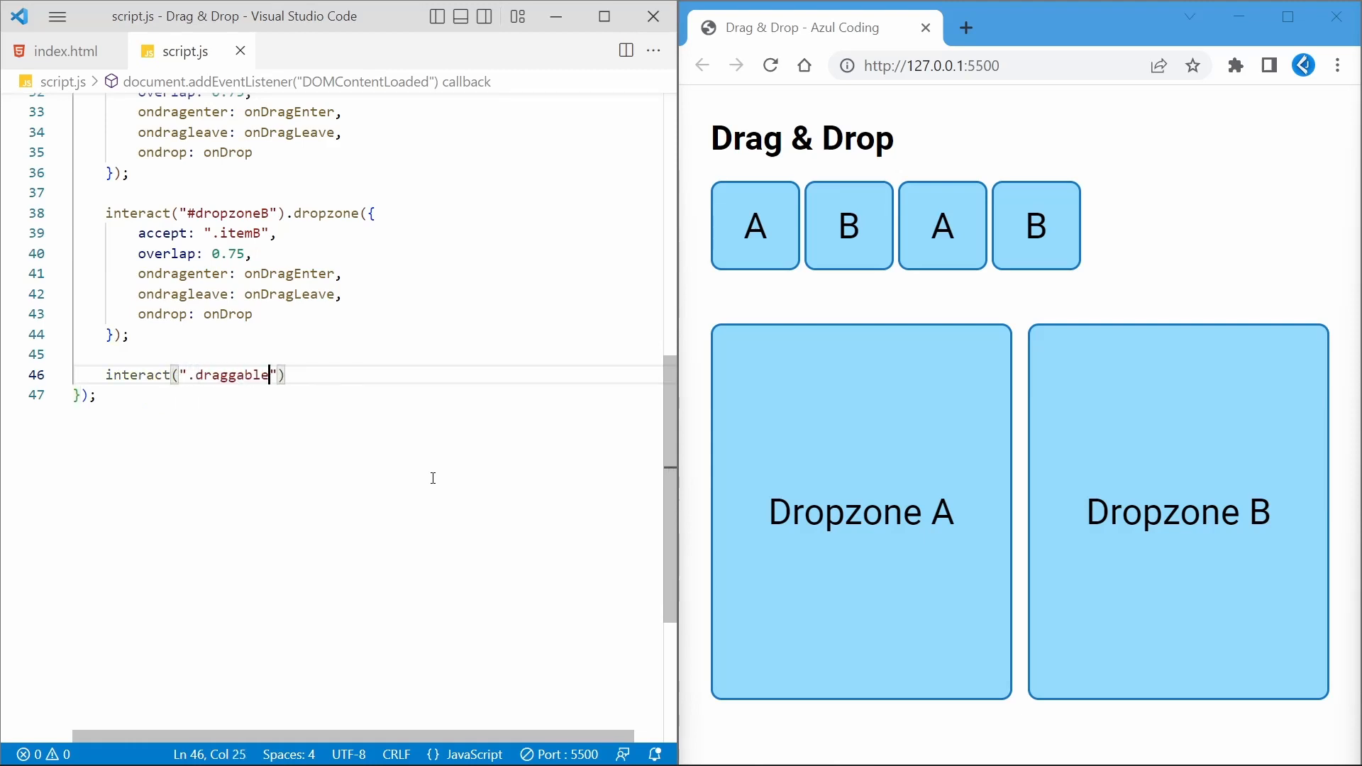
# Make .draggable use inertia, autoScroll, a parent restrictRect on release, and dragMoveListener for move
pyautogui.write('.draggable()')
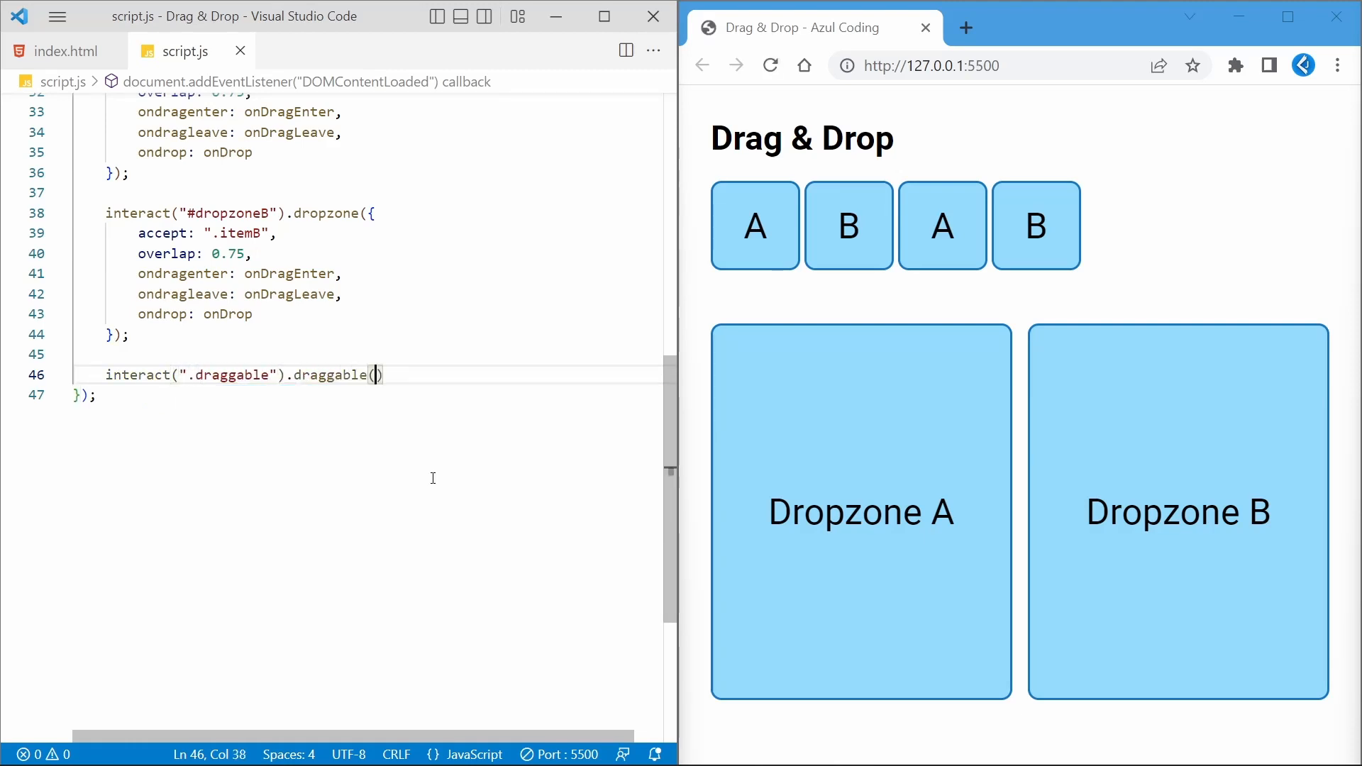
pyautogui.write('inertia: true,')
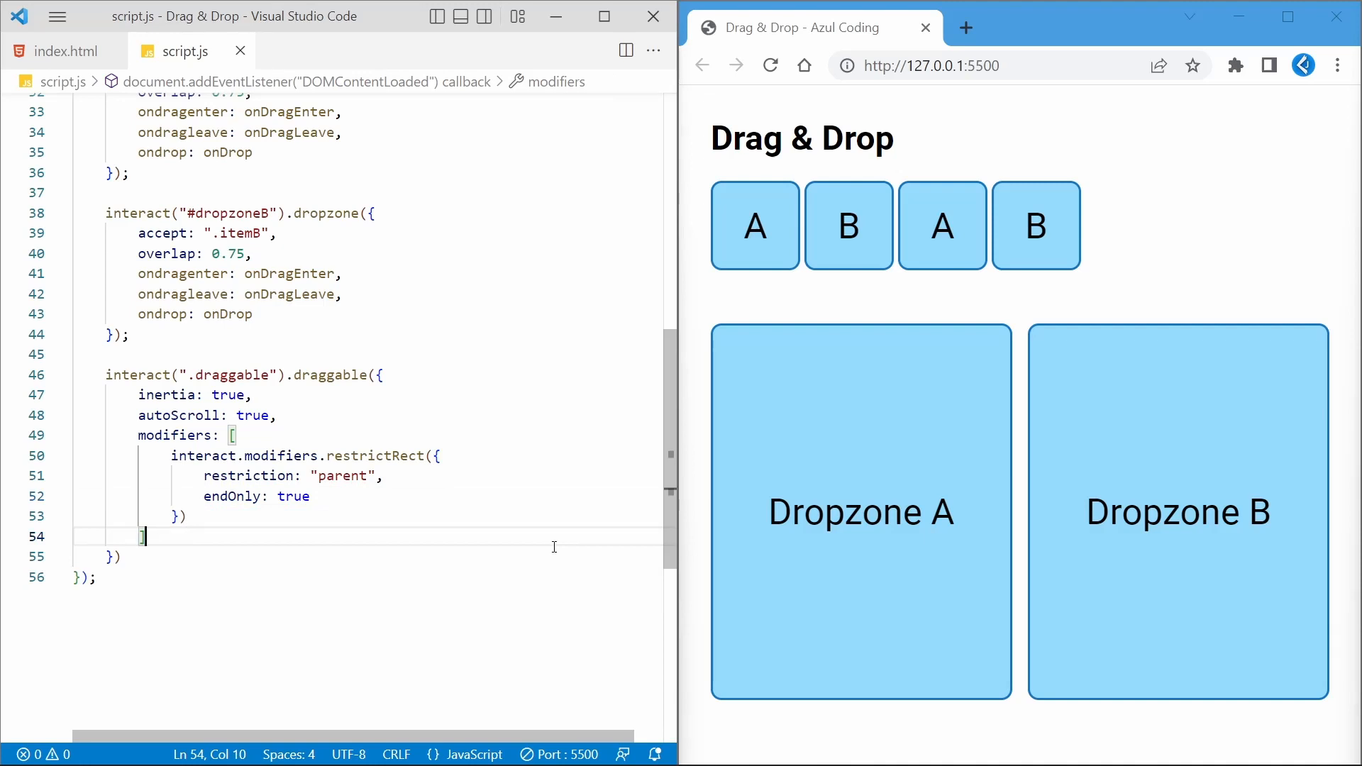
pyautogui.write('move: dragMoveListener')
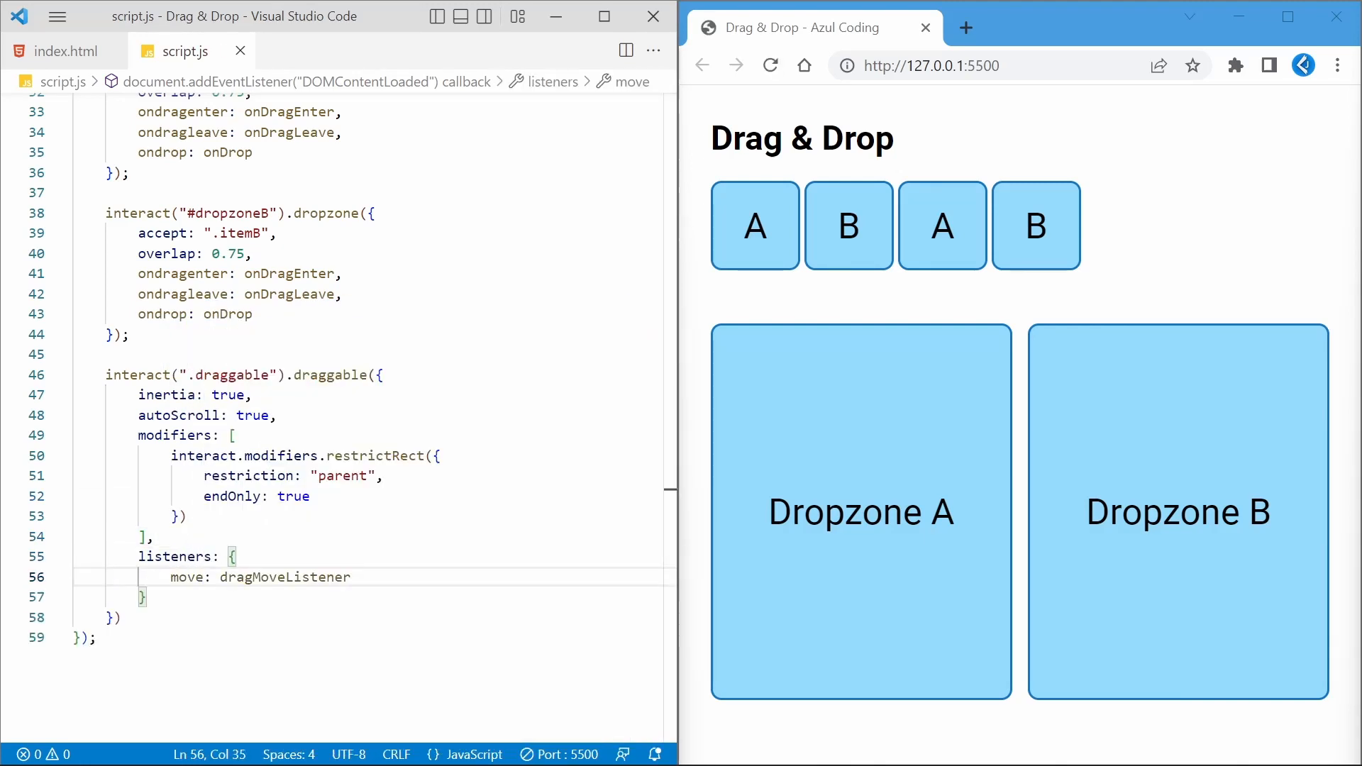
# Drop both A tiles into Dropzone A and one B tile into Dropzone B, each turning green
pyautogui.moveTo(753, 226); pyautogui.dragTo(1078, 427)
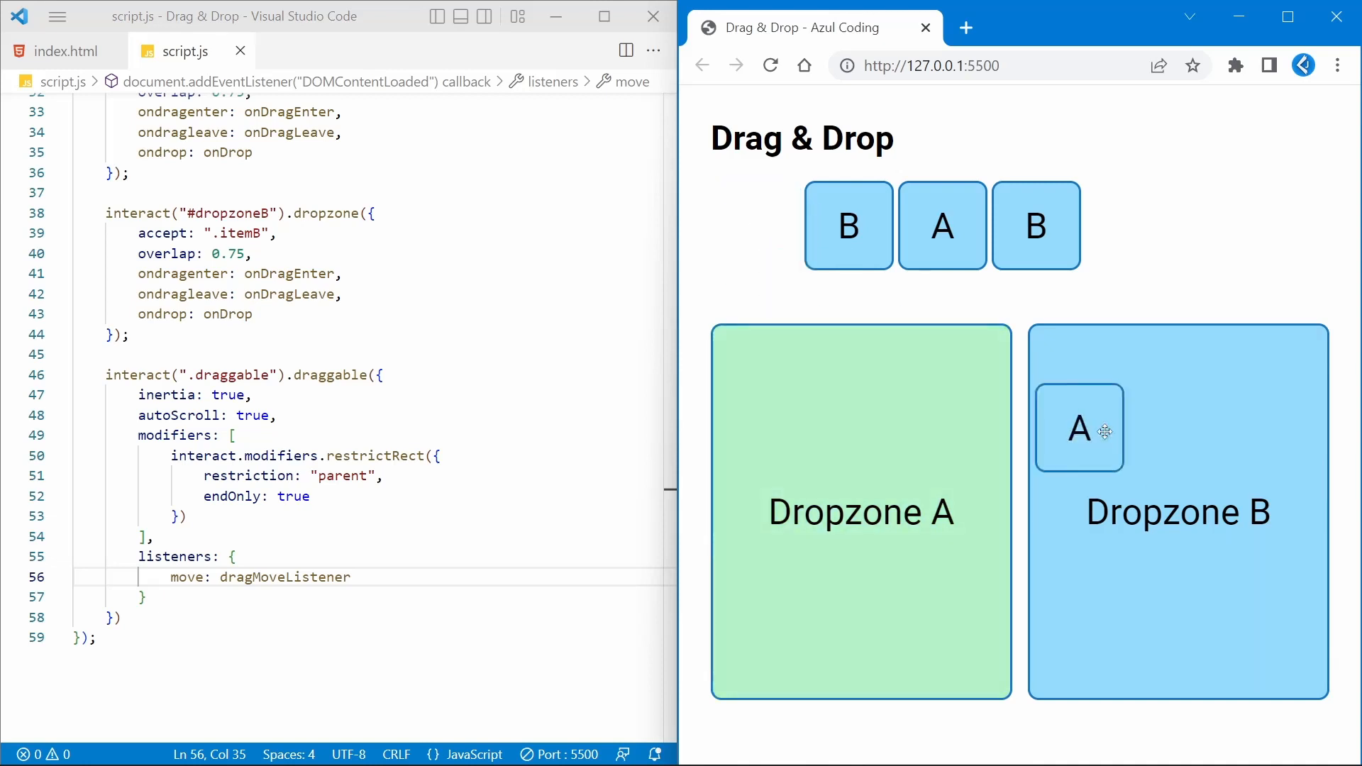
pyautogui.moveTo(1078, 429); pyautogui.dragTo(893, 434)
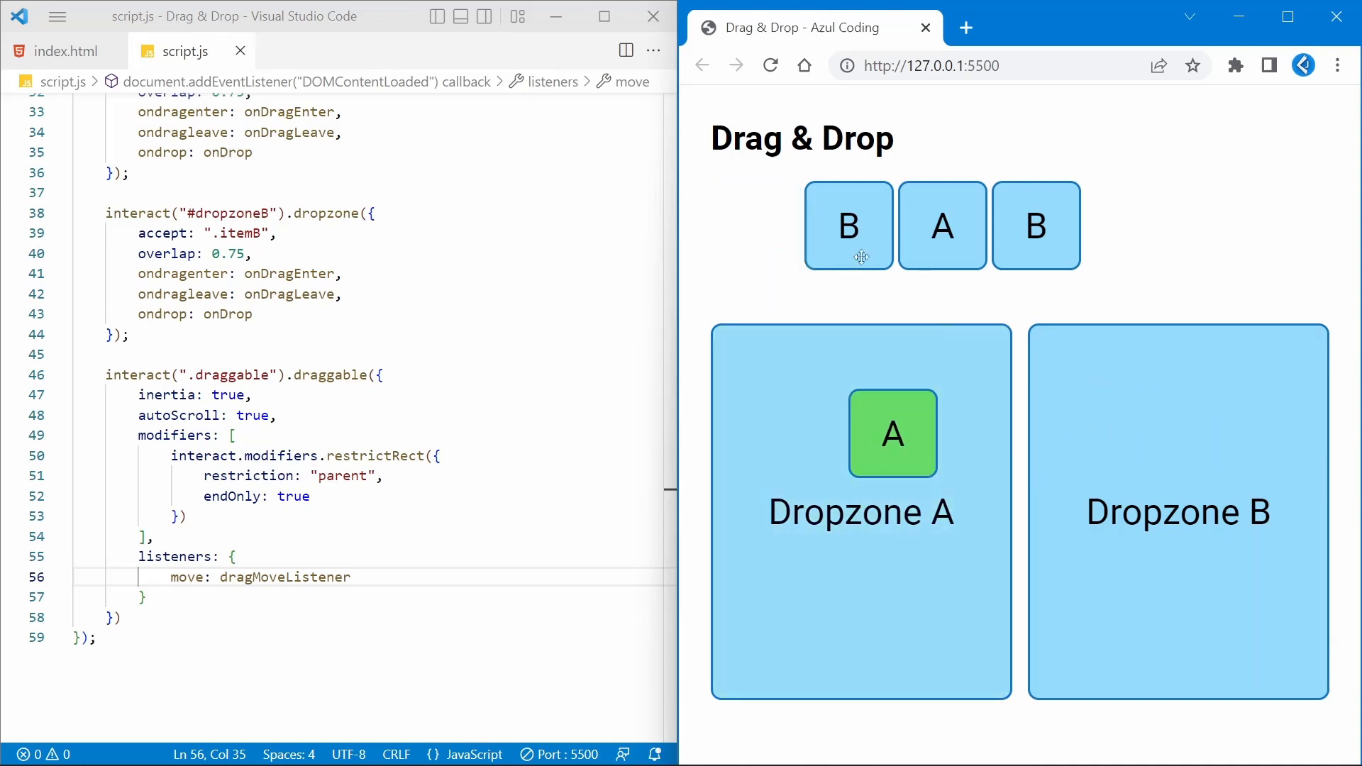
pyautogui.moveTo(848, 225); pyautogui.dragTo(1035, 426)
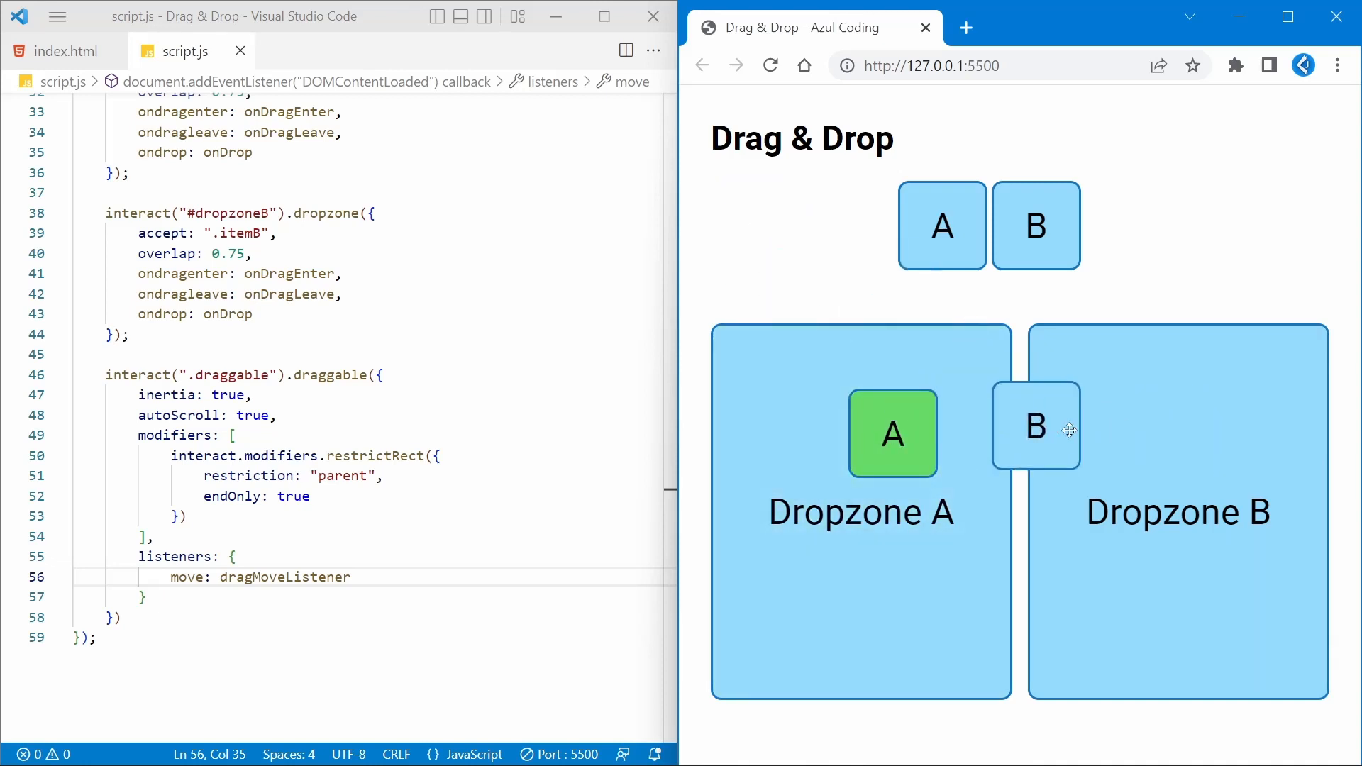
pyautogui.moveTo(1036, 427); pyautogui.dragTo(1153, 431)
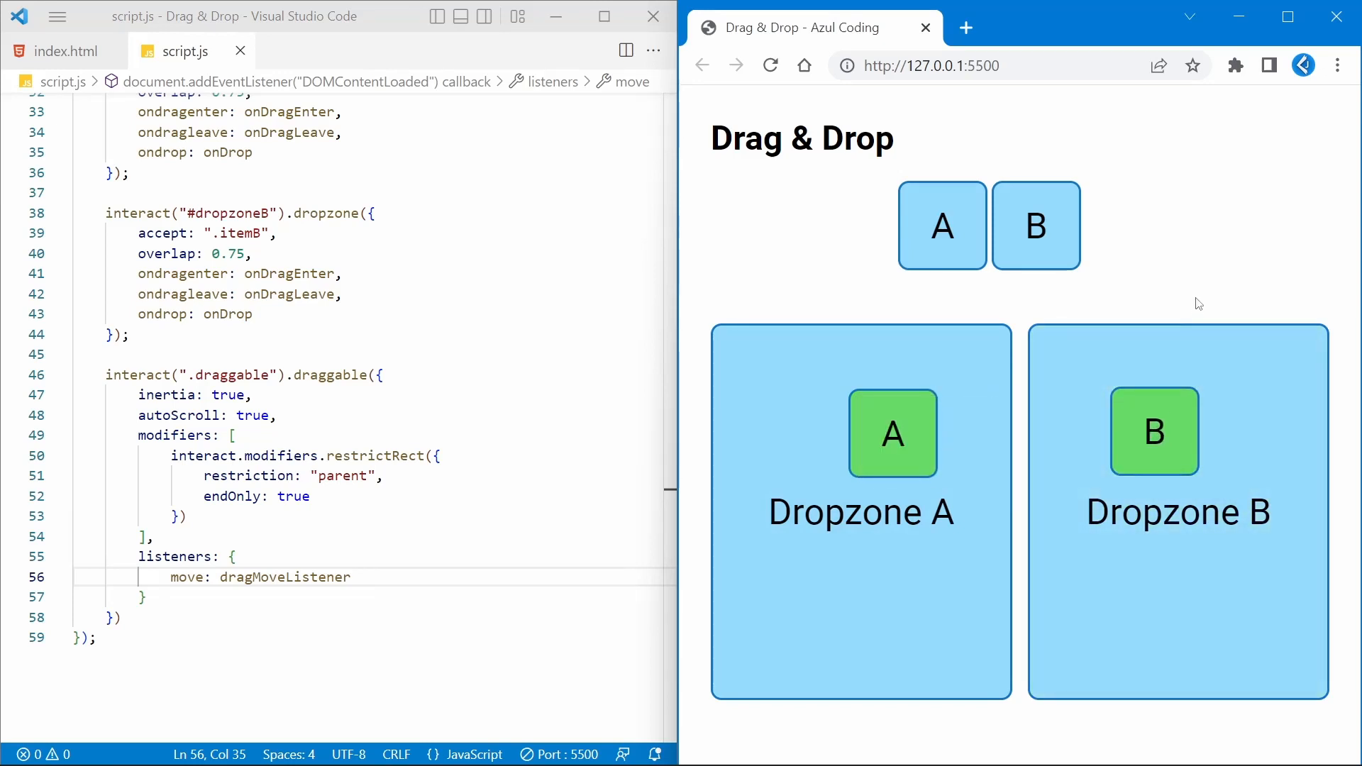
pyautogui.moveTo(942, 226); pyautogui.dragTo(752, 160)
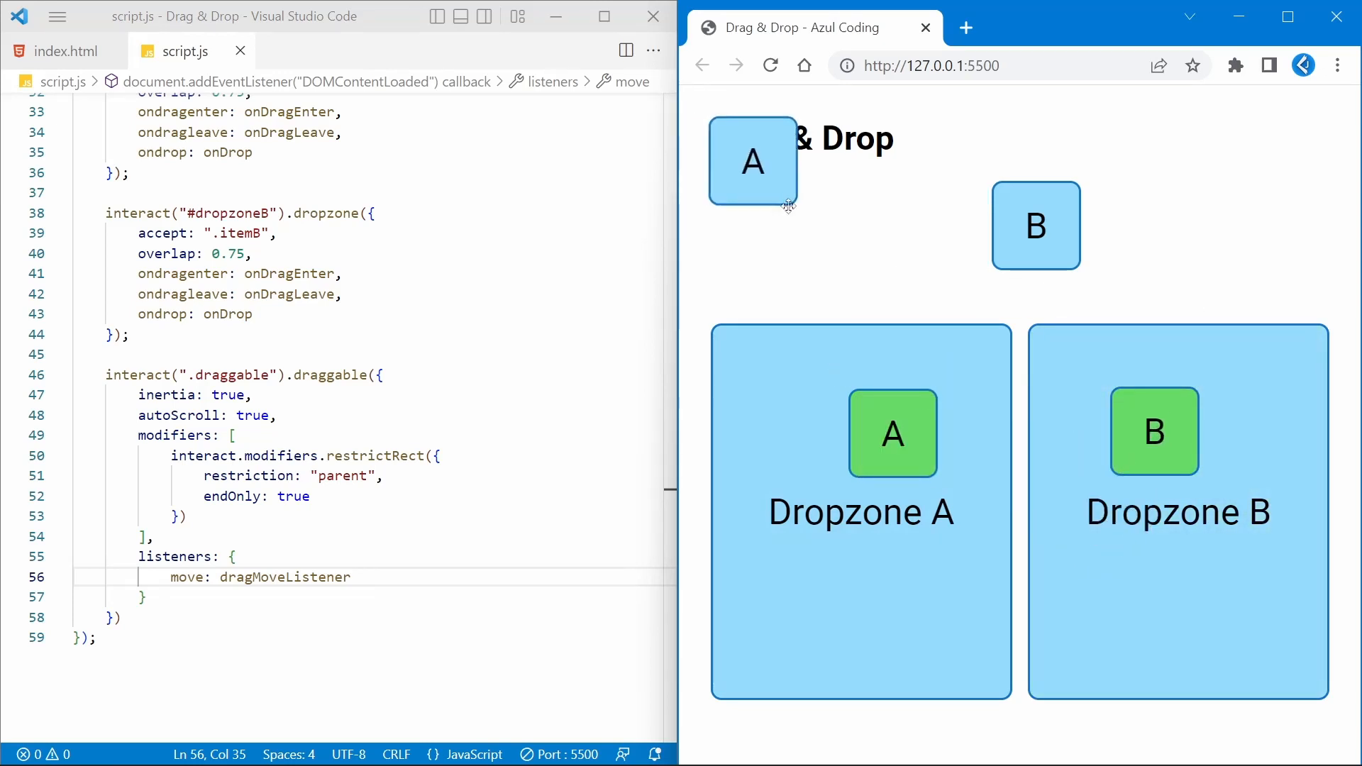
pyautogui.moveTo(752, 160); pyautogui.dragTo(827, 377)
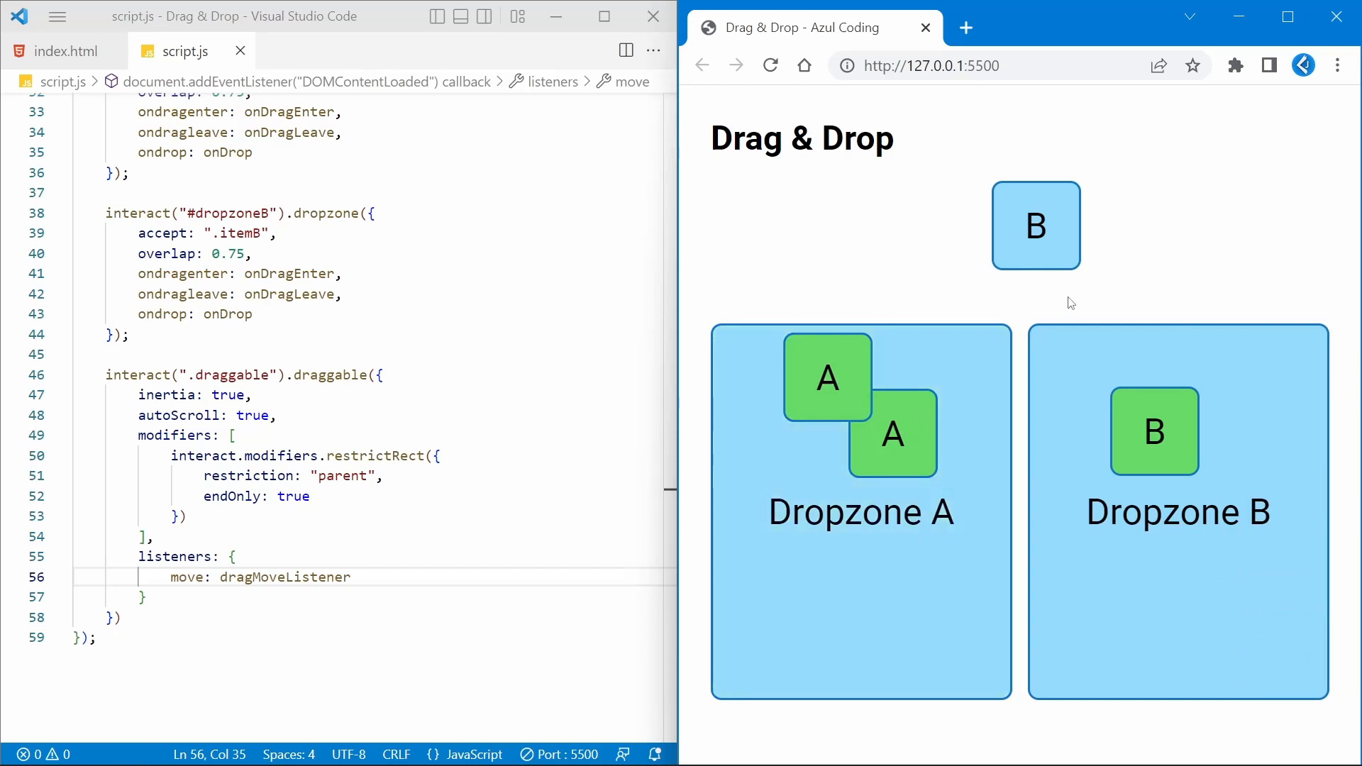
pyautogui.moveTo(1077, 301)
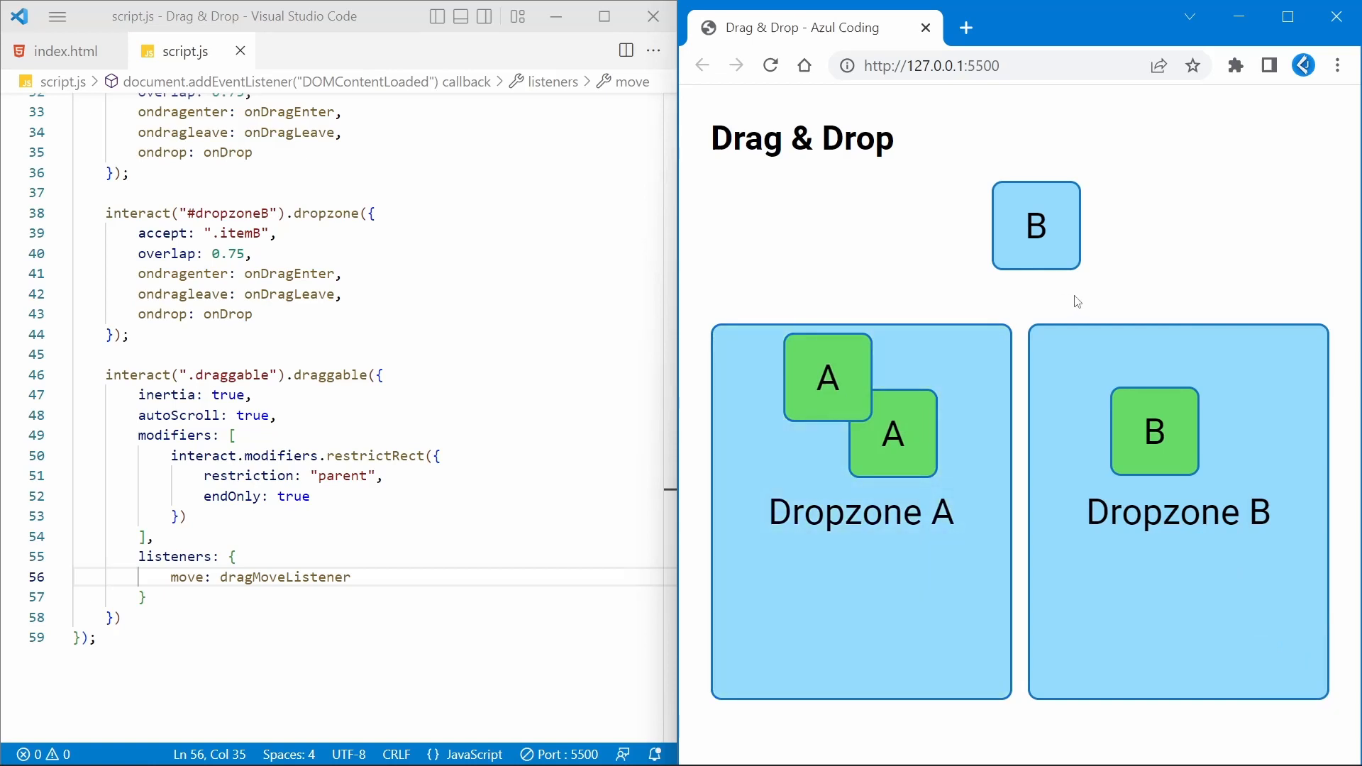